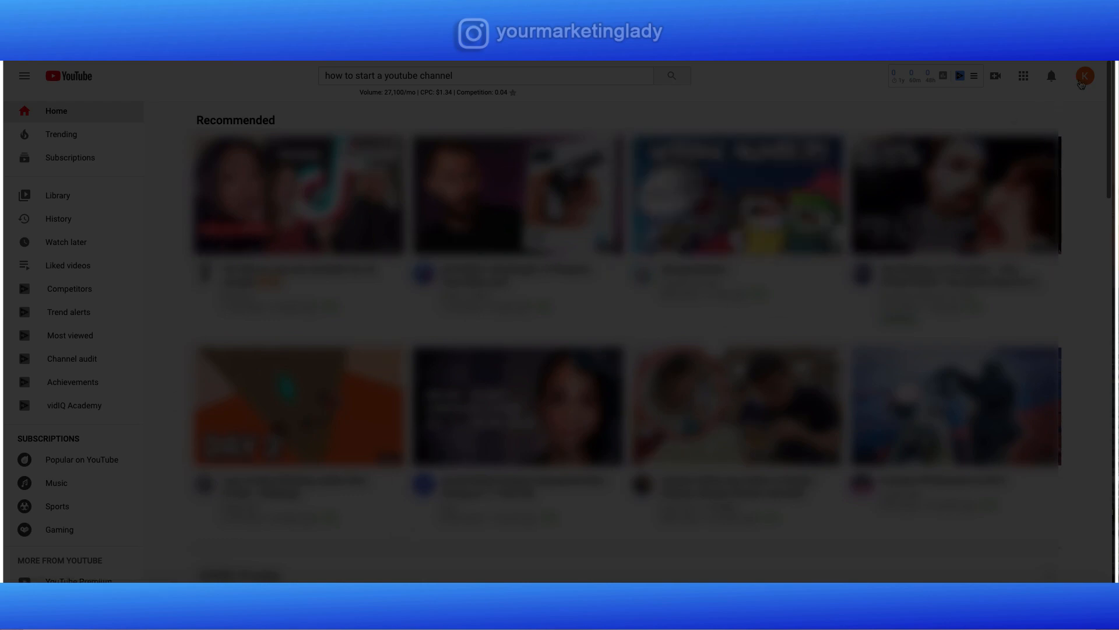
- From the profile avatar's account menu, choose 'Create a channel'
{"action": "left_click", "coordinate": [1085, 74]}
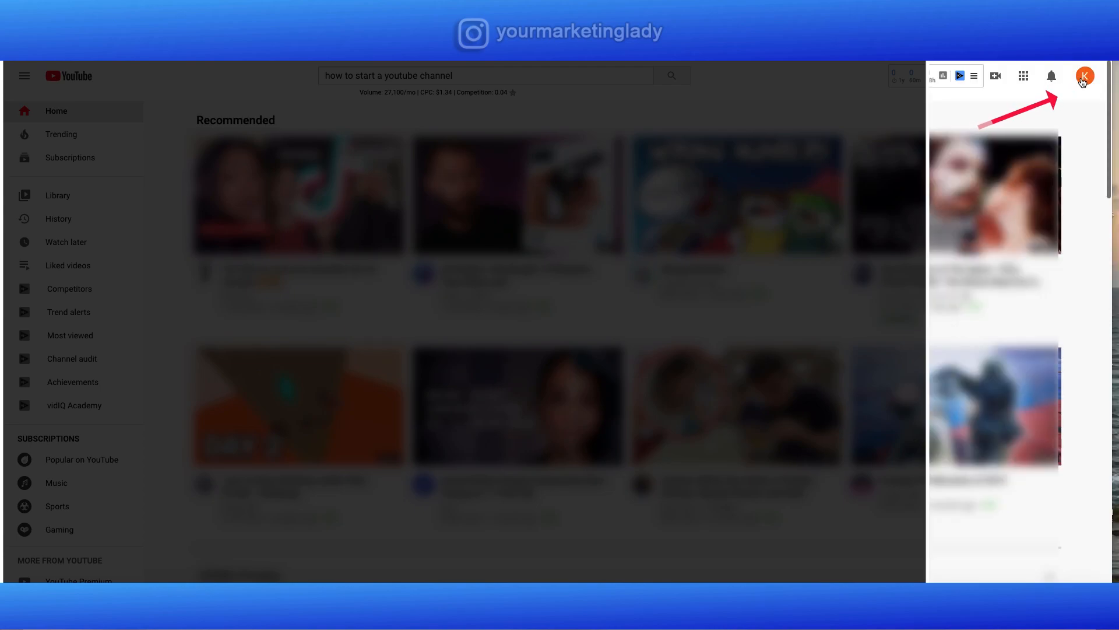
{"action": "left_click", "coordinate": [1085, 75]}
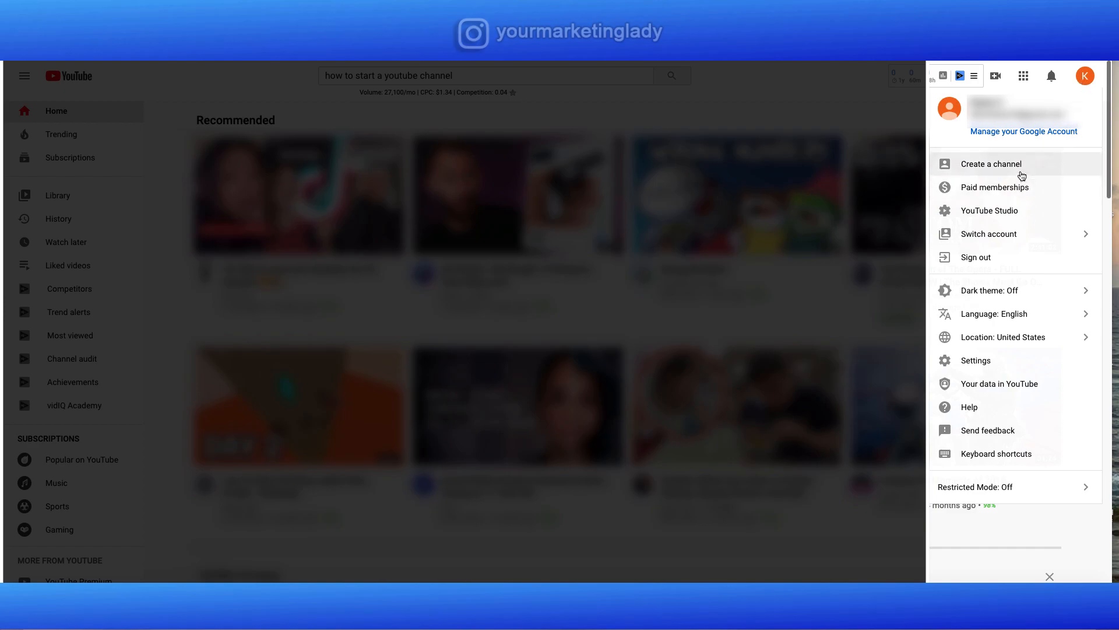
{"action": "left_click", "coordinate": [991, 163]}
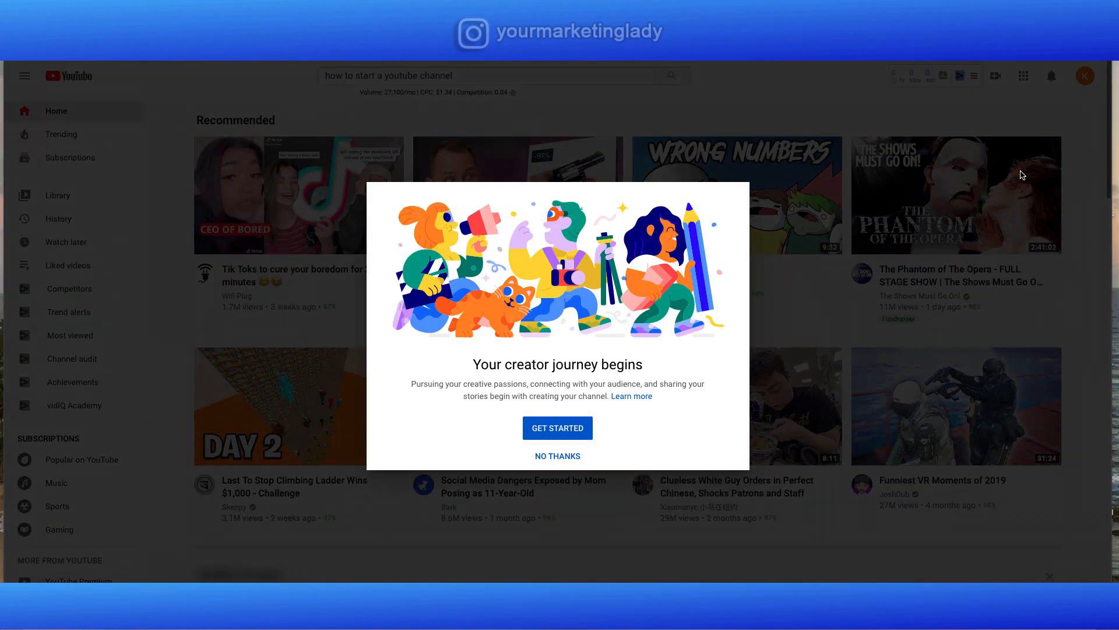
{"action": "mouse_move", "coordinate": [842, 340]}
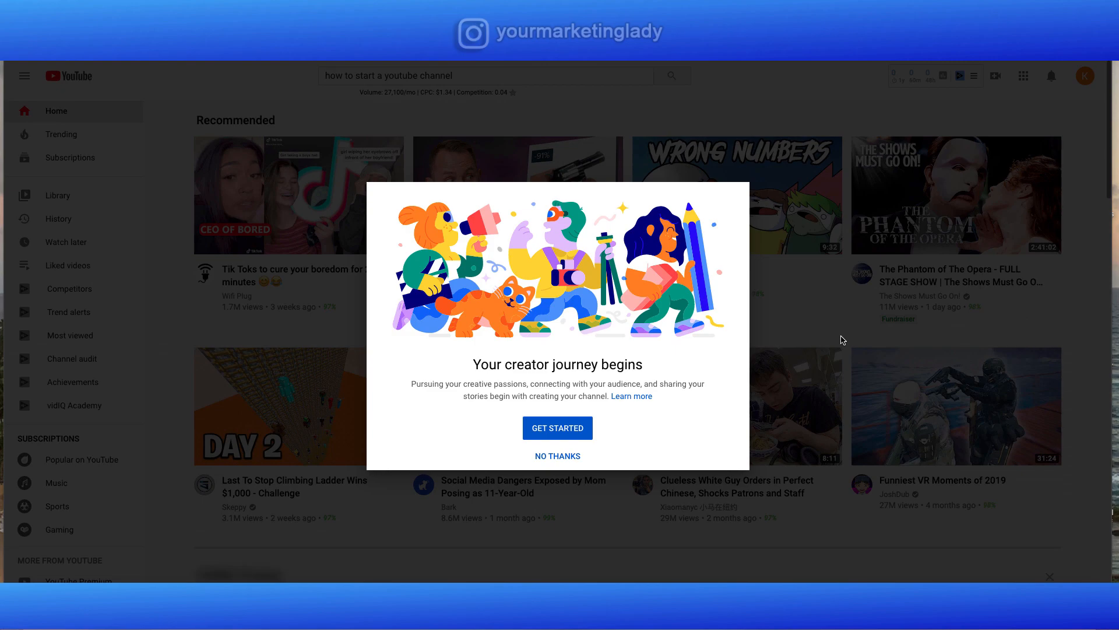
{"action": "mouse_move", "coordinate": [568, 441]}
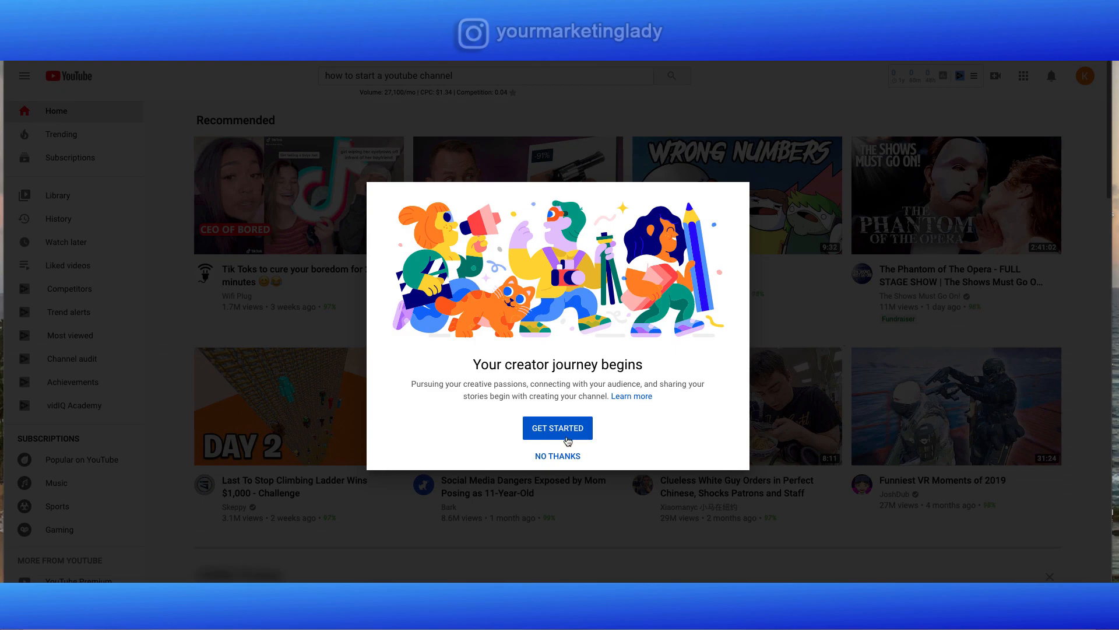
- Continue with GET STARTED on the 'Your creator journey begins' prompt
{"action": "left_click", "coordinate": [558, 428]}
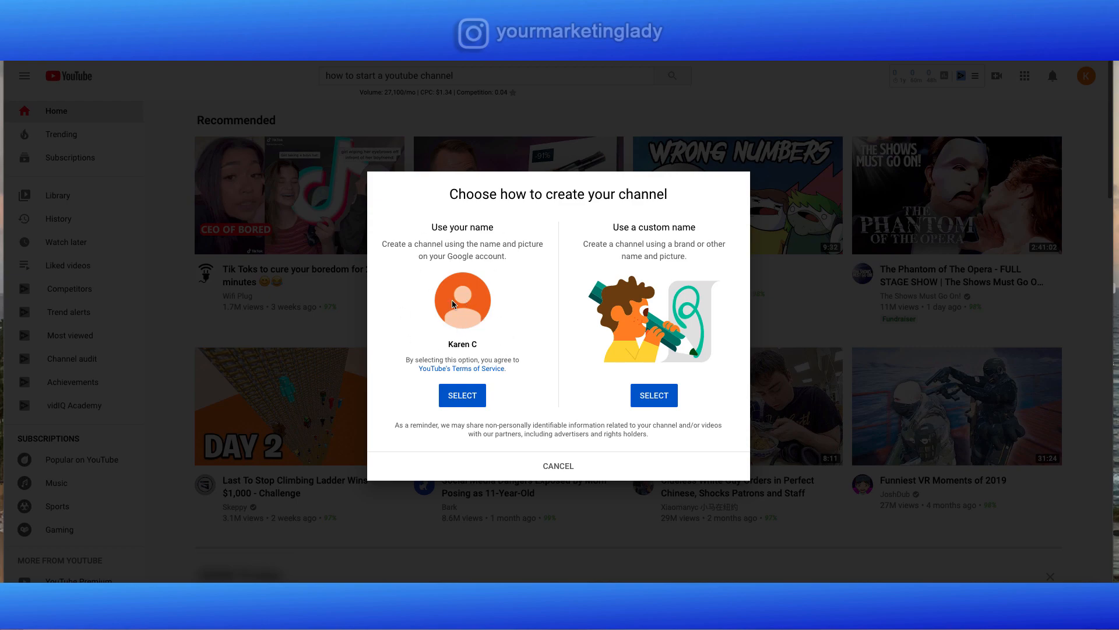
{"action": "mouse_move", "coordinate": [463, 355]}
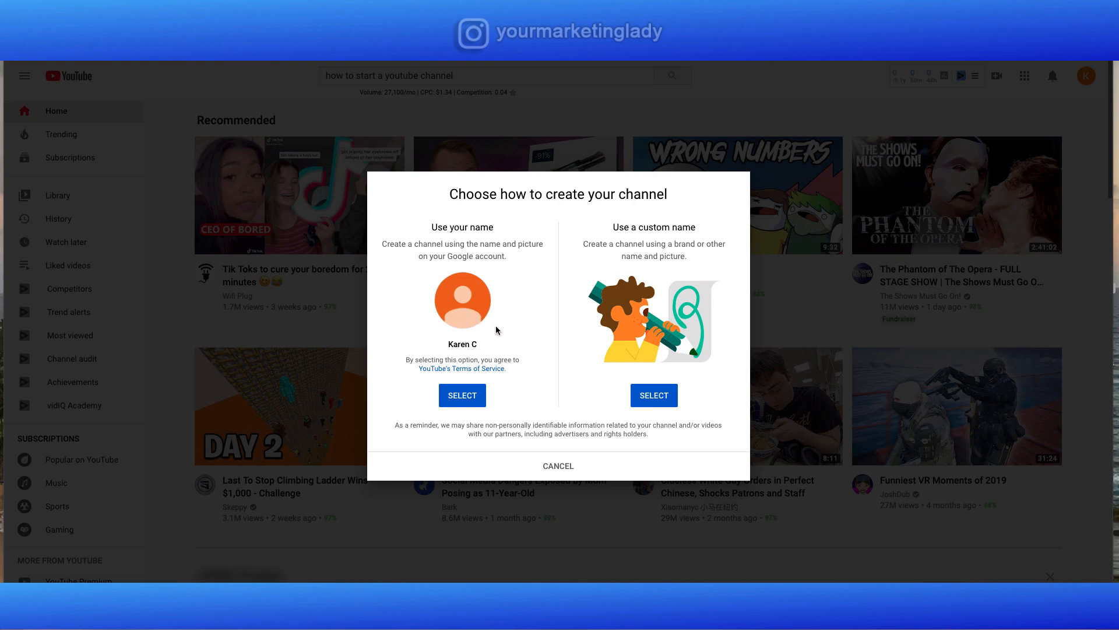
{"action": "mouse_move", "coordinate": [551, 341]}
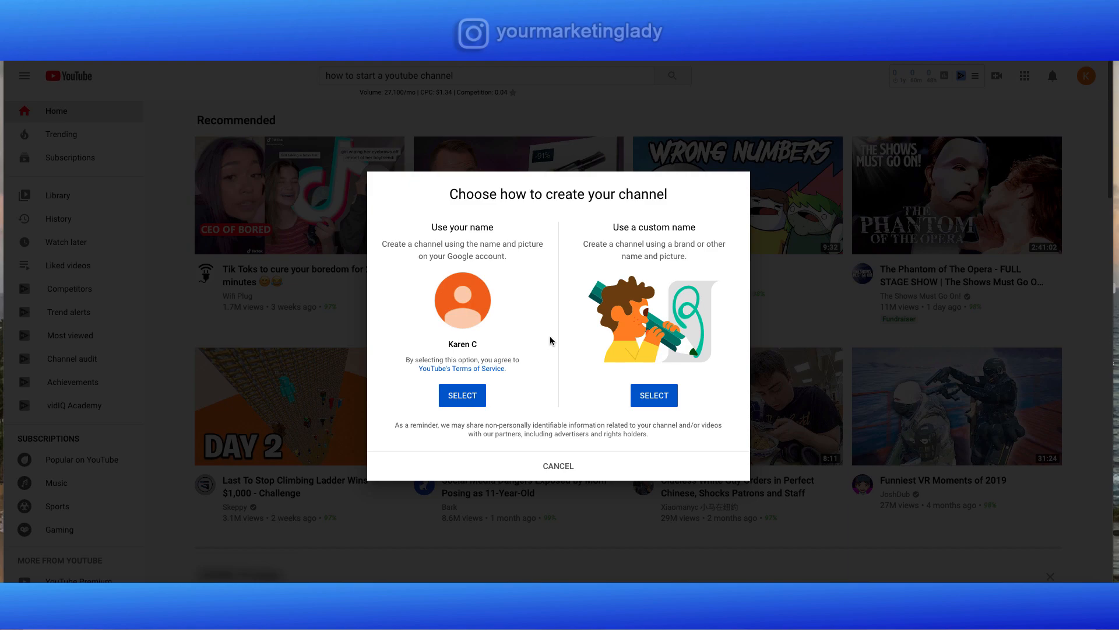
{"action": "mouse_move", "coordinate": [590, 261]}
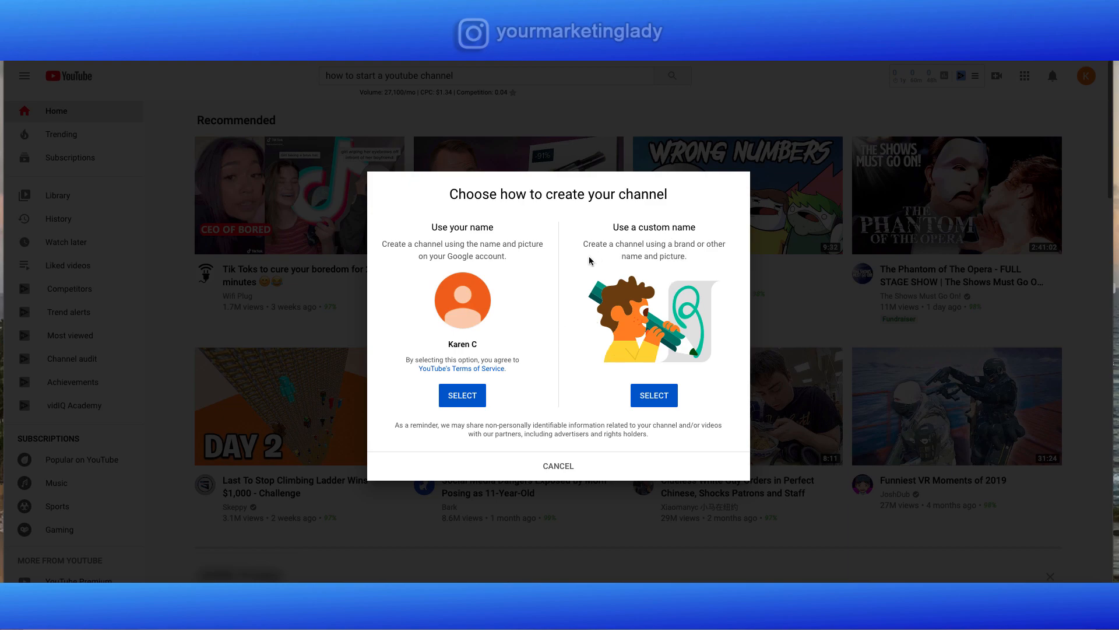
{"action": "mouse_move", "coordinate": [607, 276]}
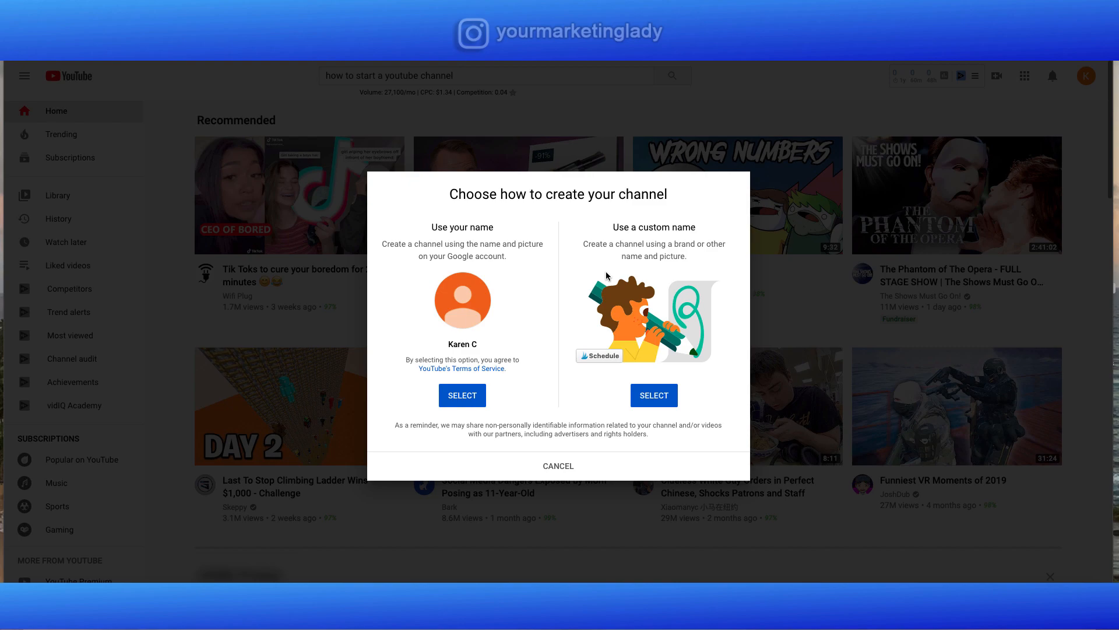
{"action": "mouse_move", "coordinate": [652, 412]}
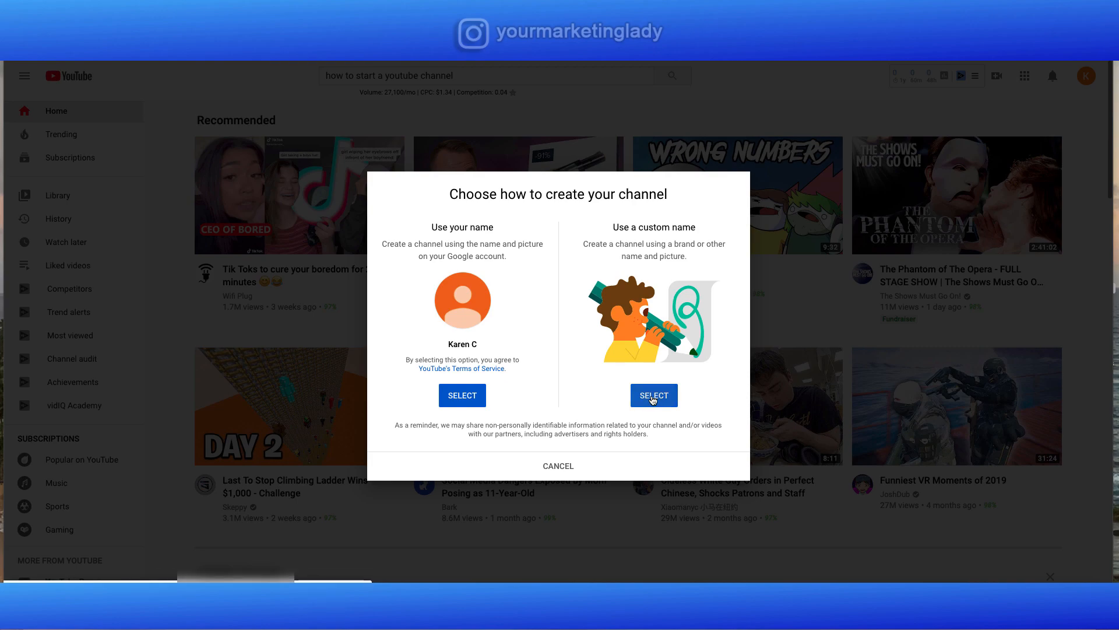
- Choose 'Use a custom name' and enter the channel name 'My Brand Account'
{"action": "left_click", "coordinate": [652, 396]}
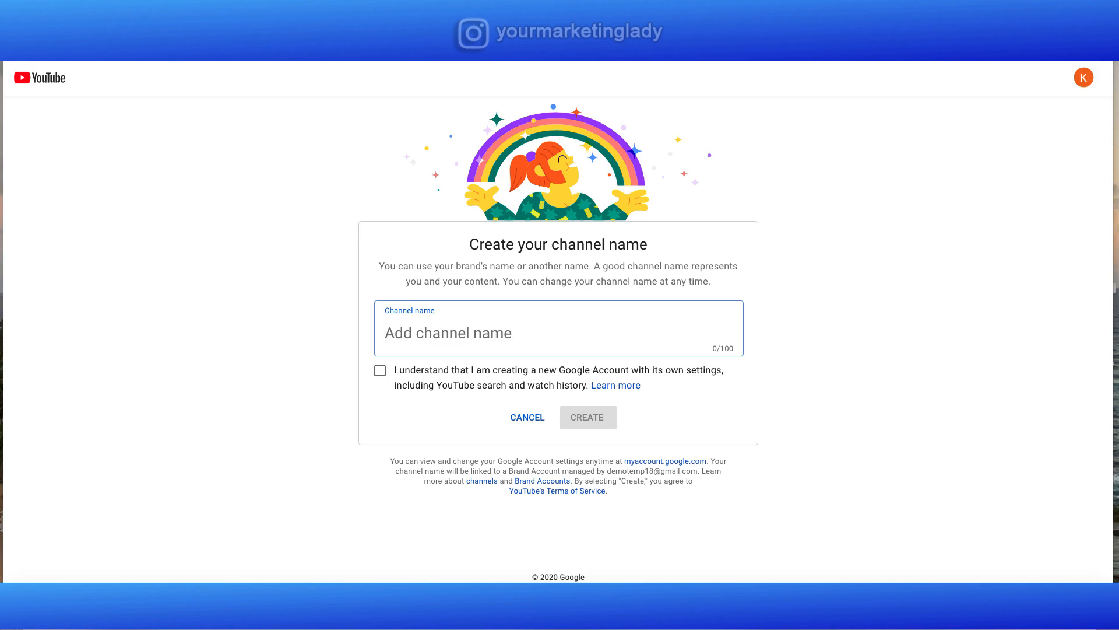
{"action": "type", "text": "My B"}
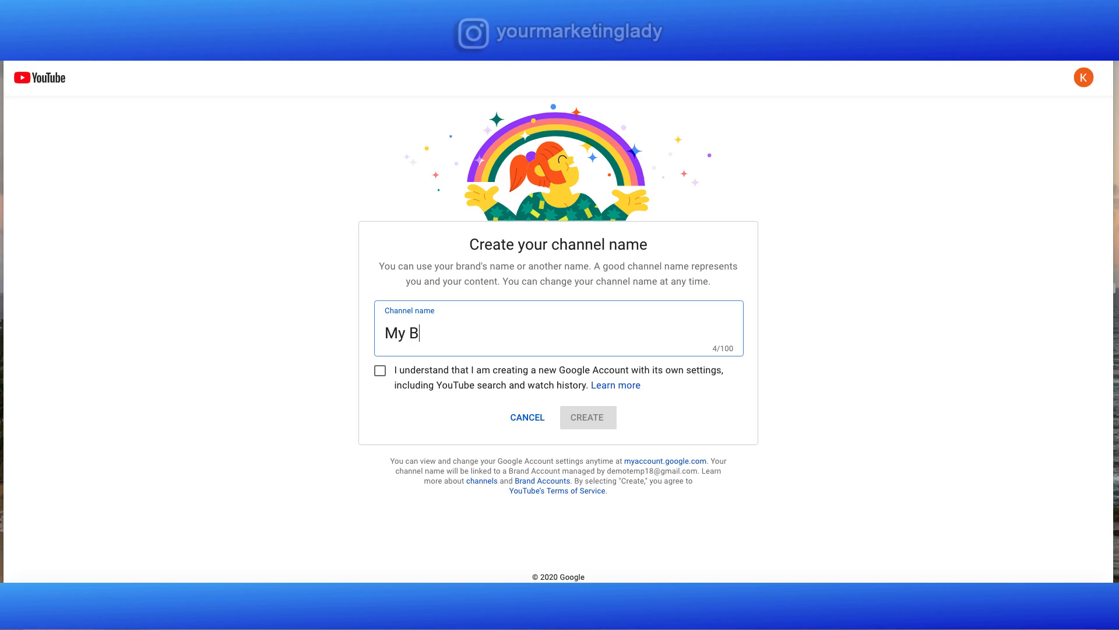
{"action": "type", "text": "rand"}
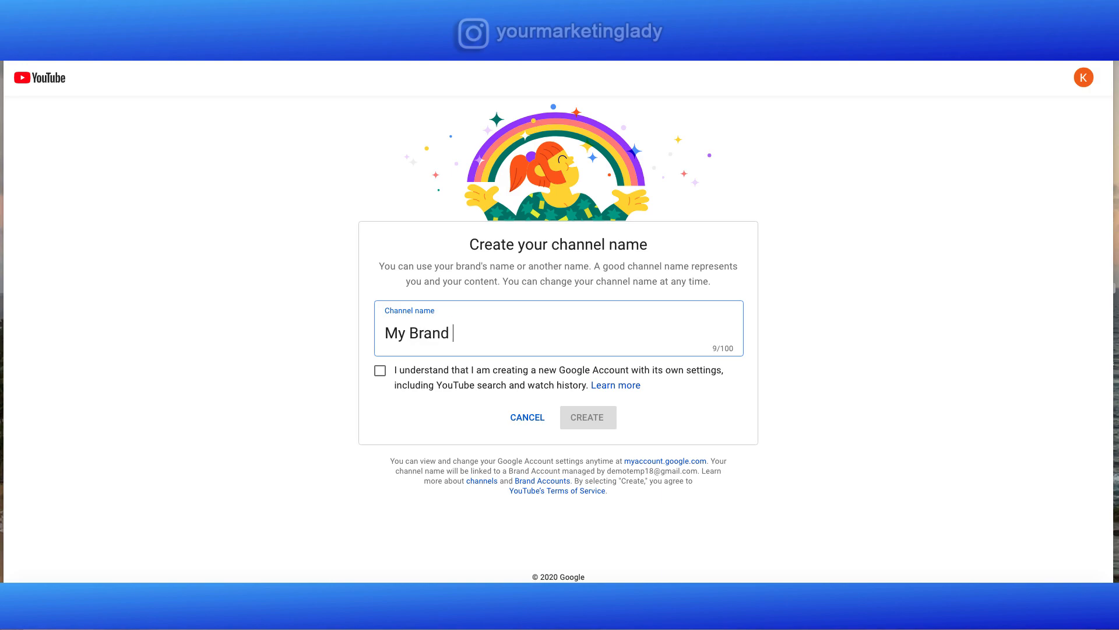
{"action": "type", "text": "Acc"}
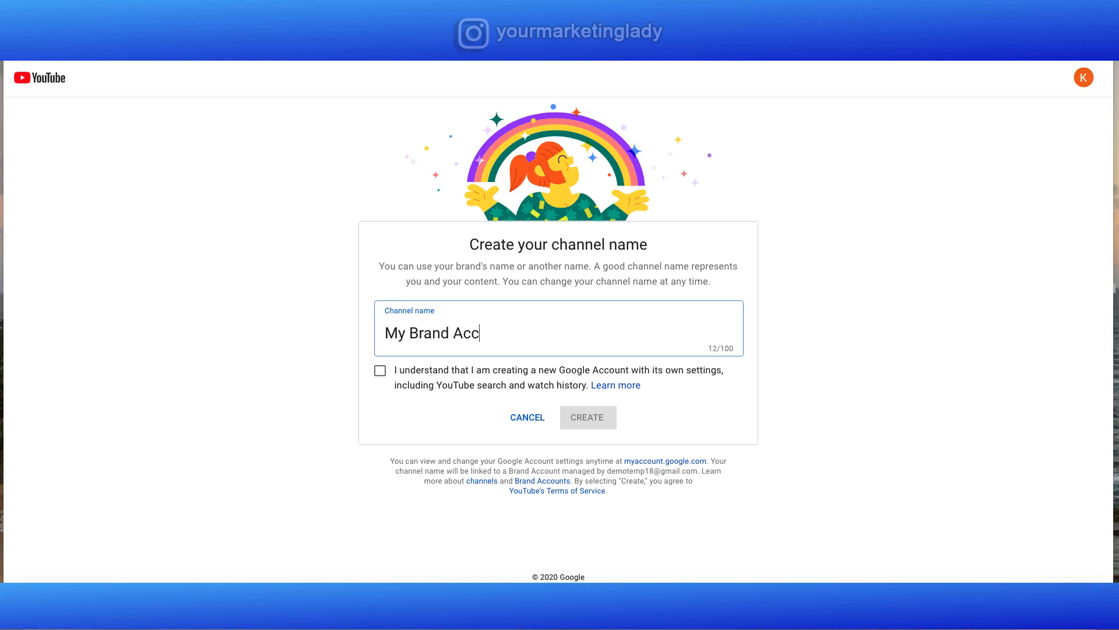
{"action": "type", "text": "ount"}
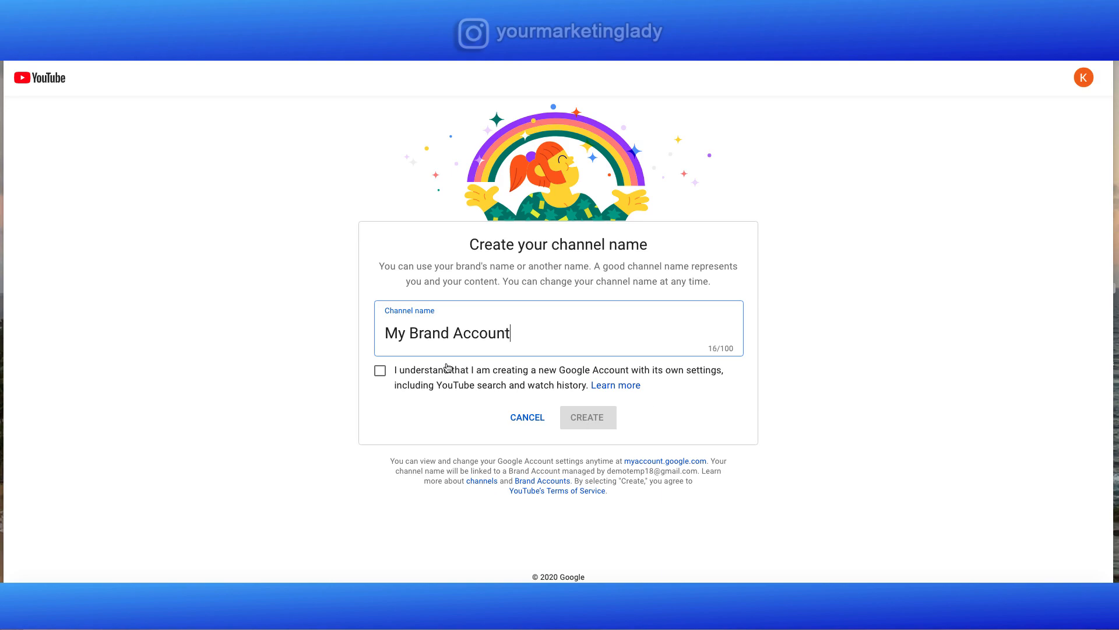
- Tick the new-Google-Account acknowledgement and create the My Brand Account channel
{"action": "left_click", "coordinate": [380, 369]}
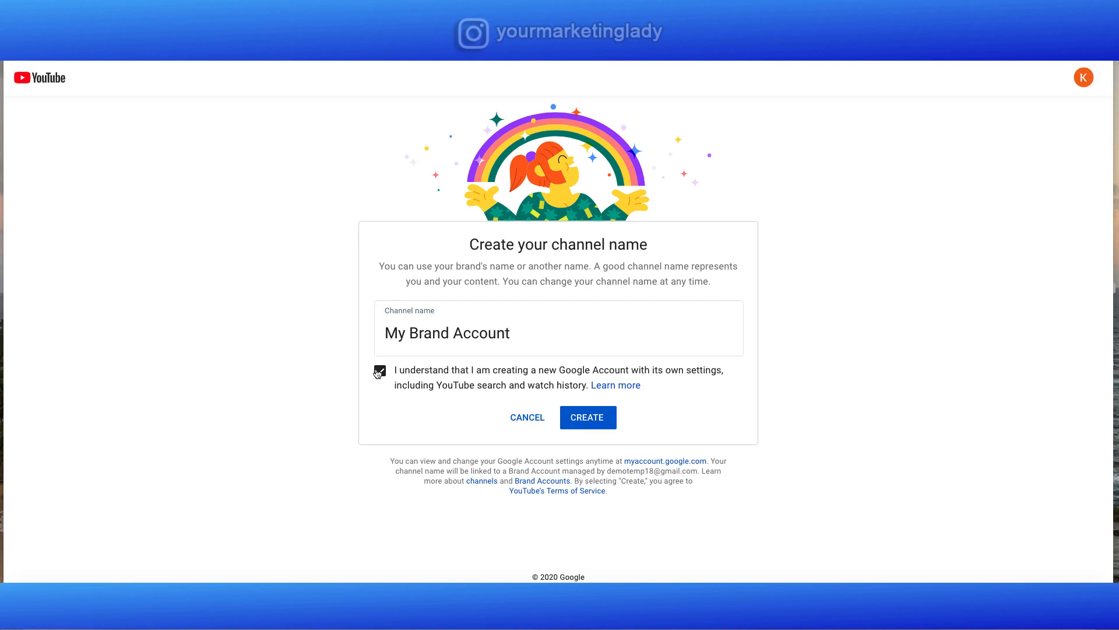
{"action": "left_click", "coordinate": [379, 371]}
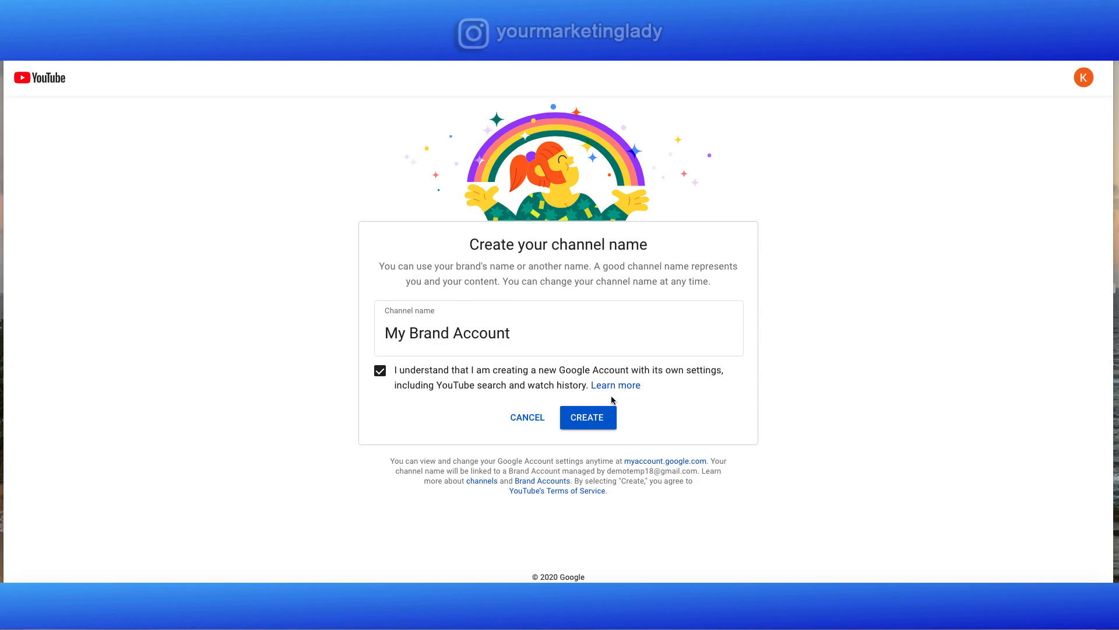
{"action": "mouse_move", "coordinate": [625, 404]}
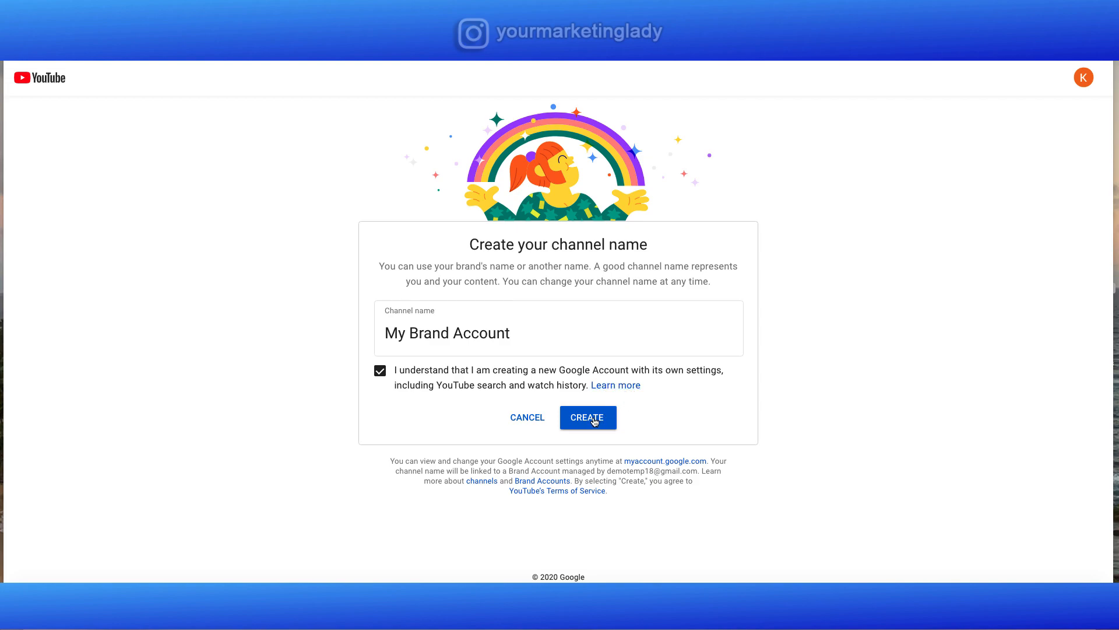
{"action": "left_click", "coordinate": [587, 417]}
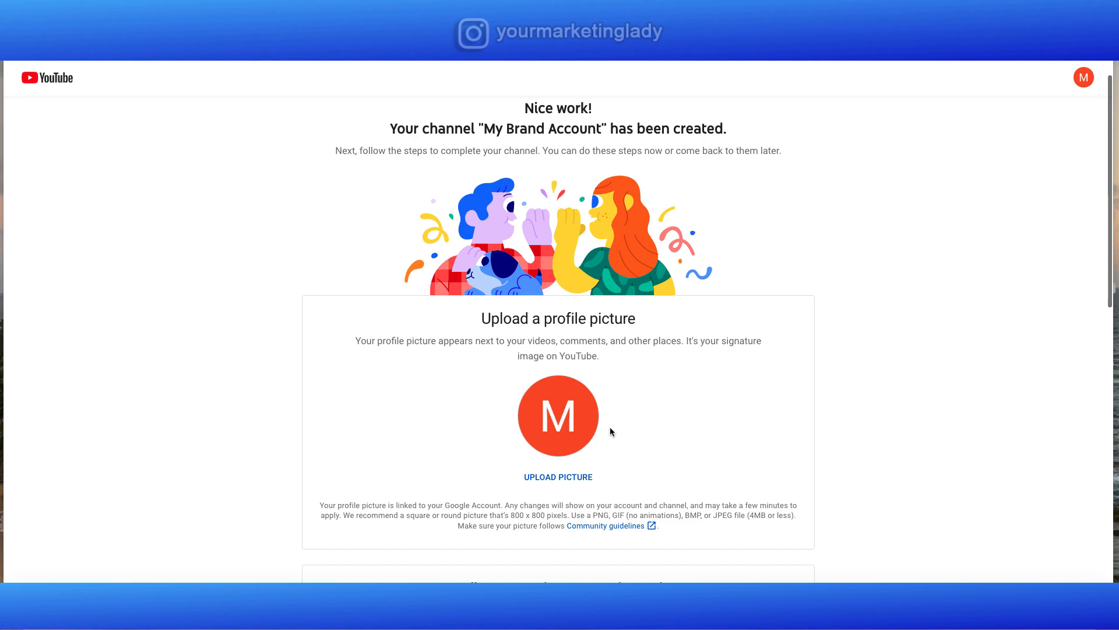
- Scroll the 'Nice work!' setup page to the profile picture and description steps
{"action": "scroll", "scroll_direction": "down", "scroll_amount": 3}
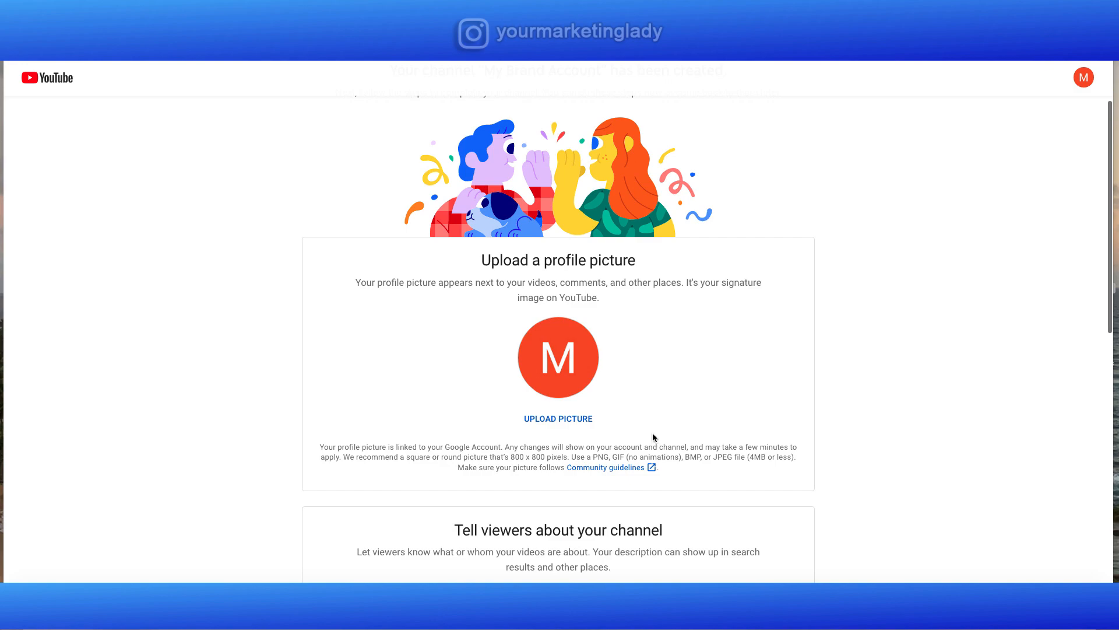
{"action": "mouse_move", "coordinate": [563, 426]}
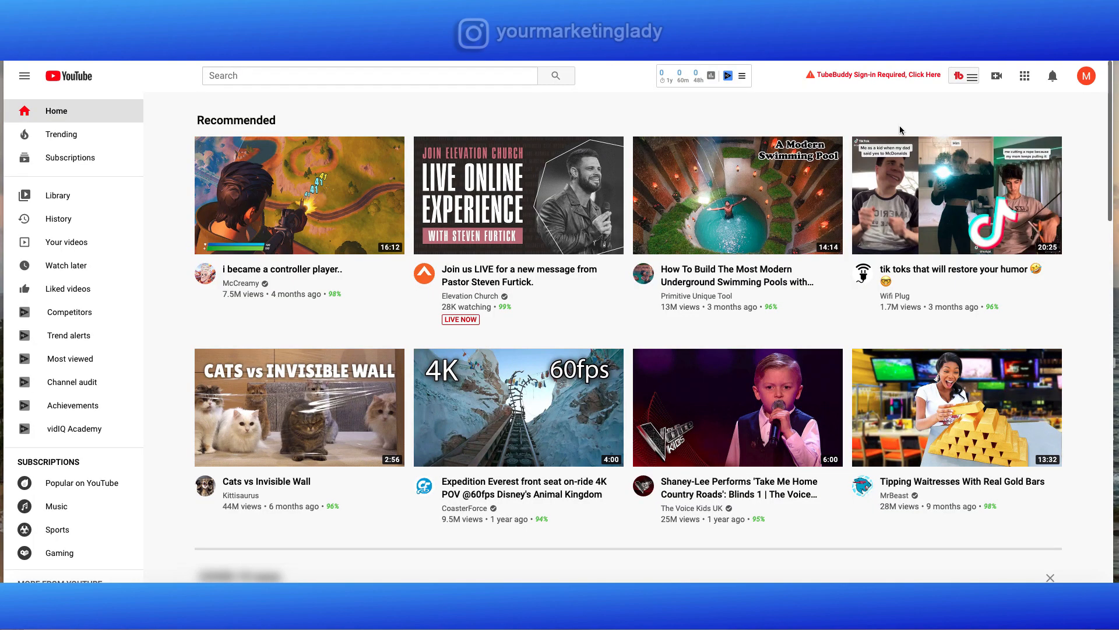
{"action": "mouse_move", "coordinate": [909, 128]}
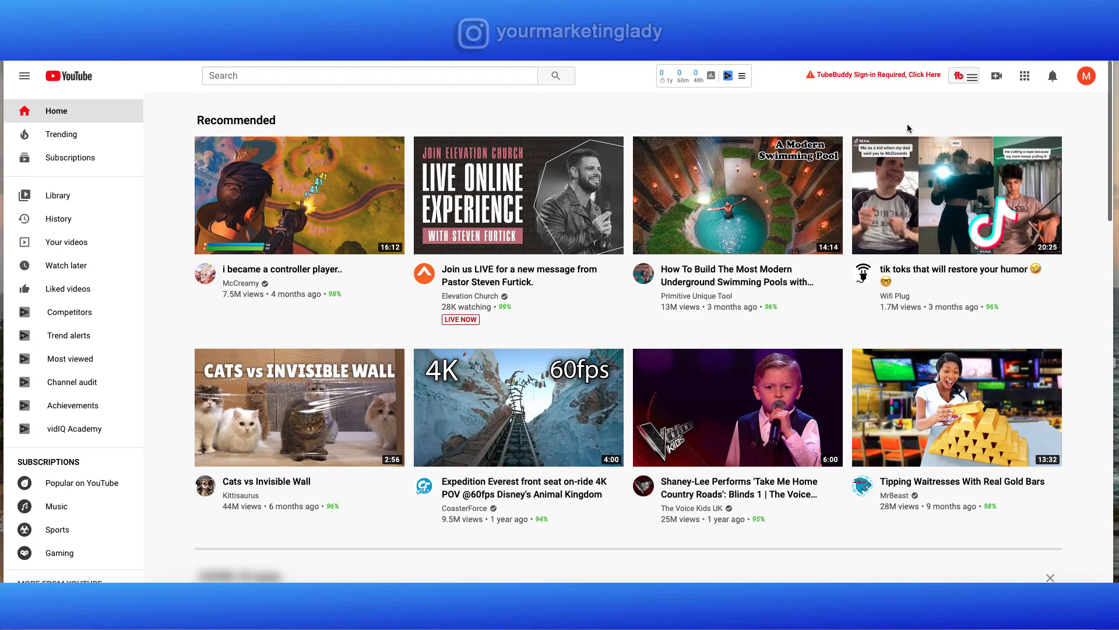
{"action": "mouse_move", "coordinate": [1086, 77]}
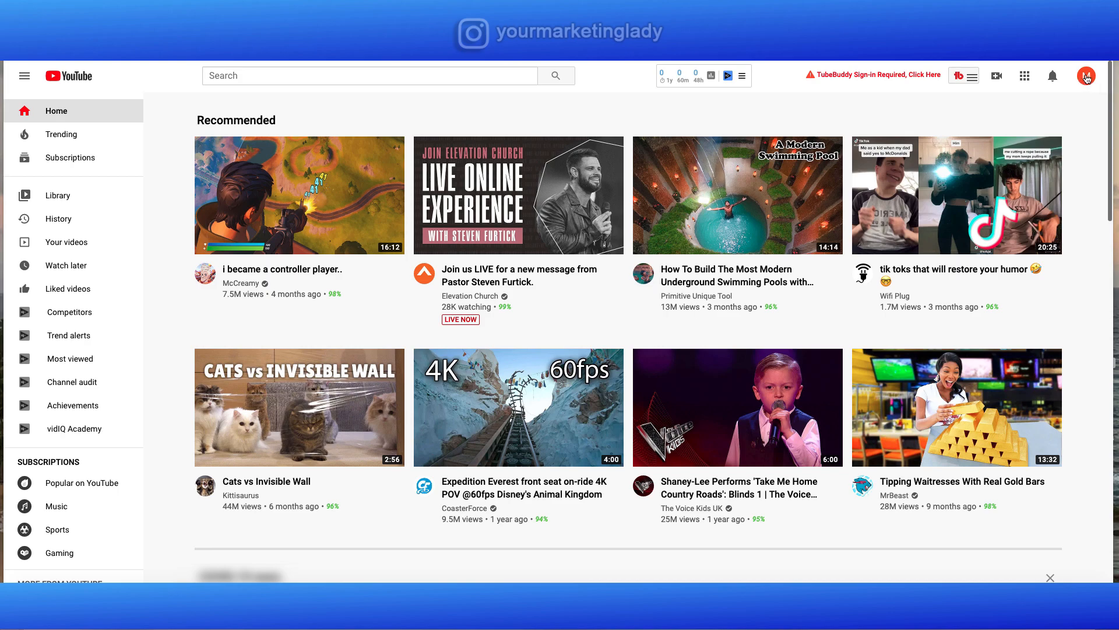
- Go to 'Your channel' from the account menu to reach the My Brand Account page
{"action": "left_click", "coordinate": [1085, 76]}
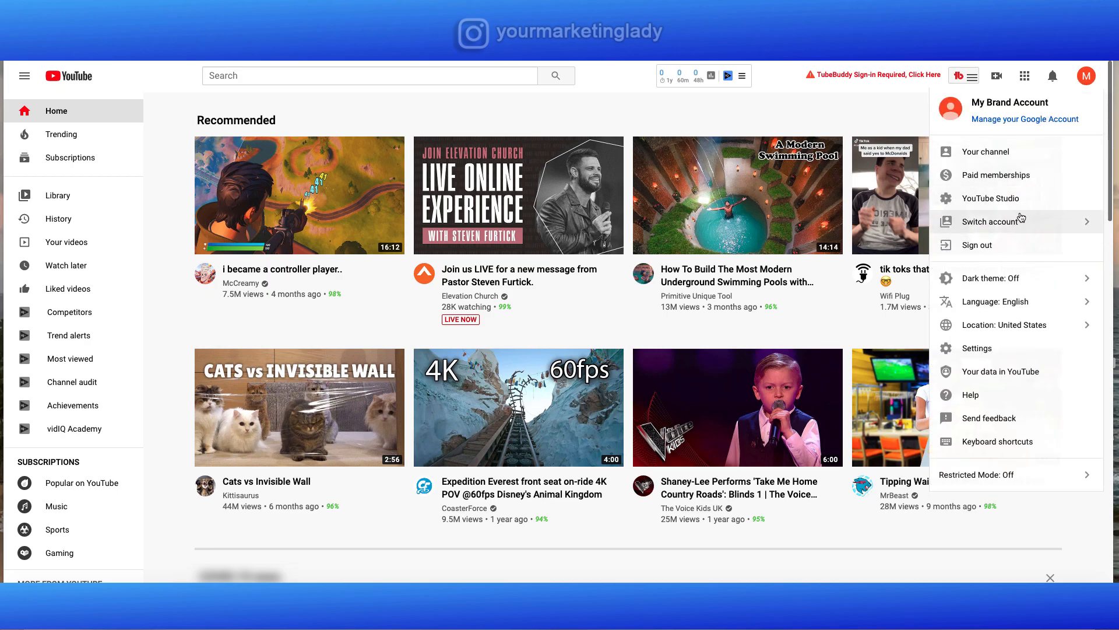
{"action": "mouse_move", "coordinate": [994, 175]}
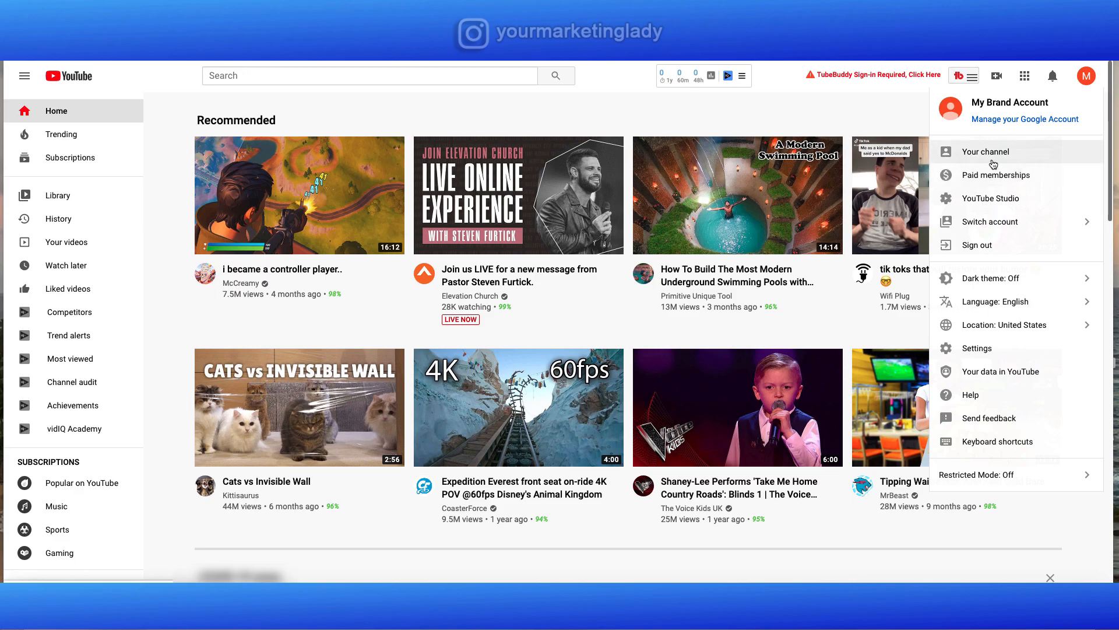
{"action": "mouse_move", "coordinate": [990, 163]}
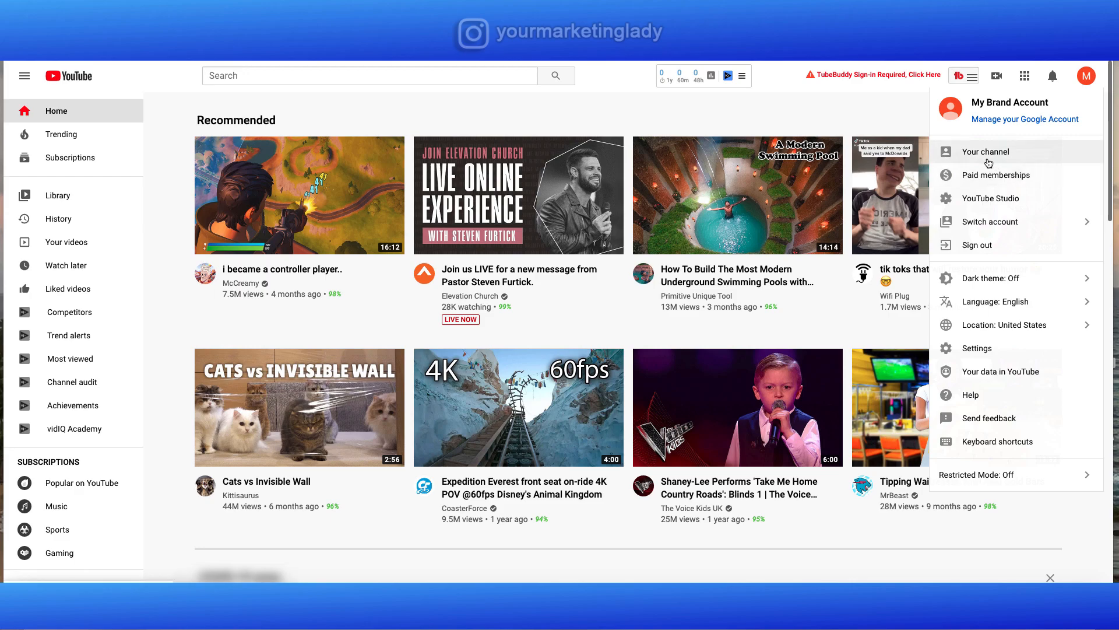
{"action": "left_click", "coordinate": [986, 152]}
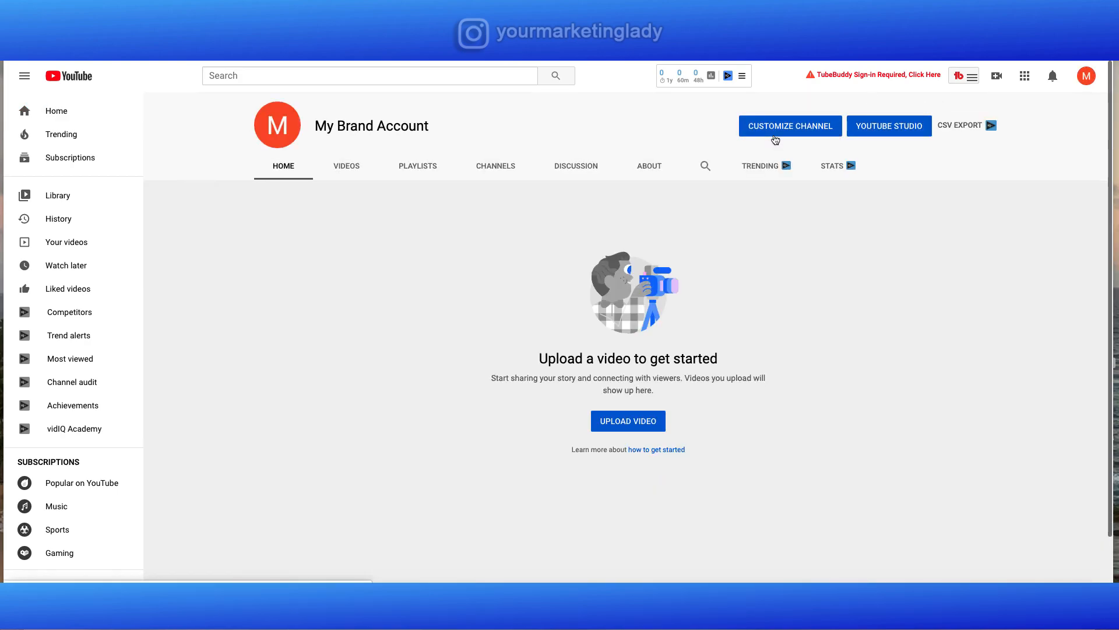
- Enter the Customize Channel view where channel art can be added
{"action": "left_click", "coordinate": [790, 126]}
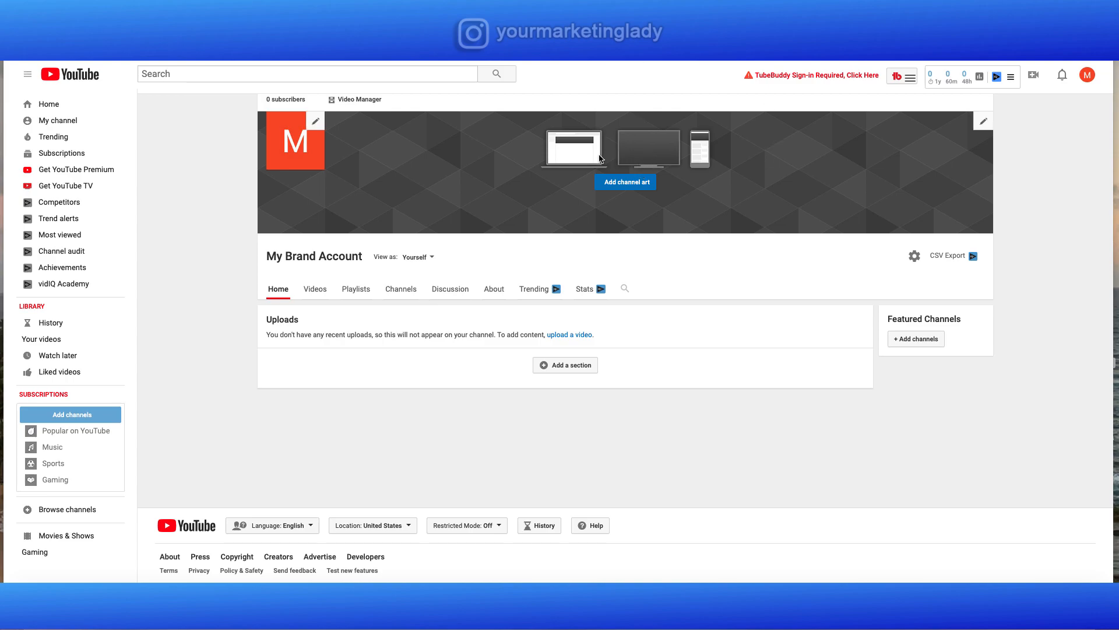
{"action": "mouse_move", "coordinate": [589, 161]}
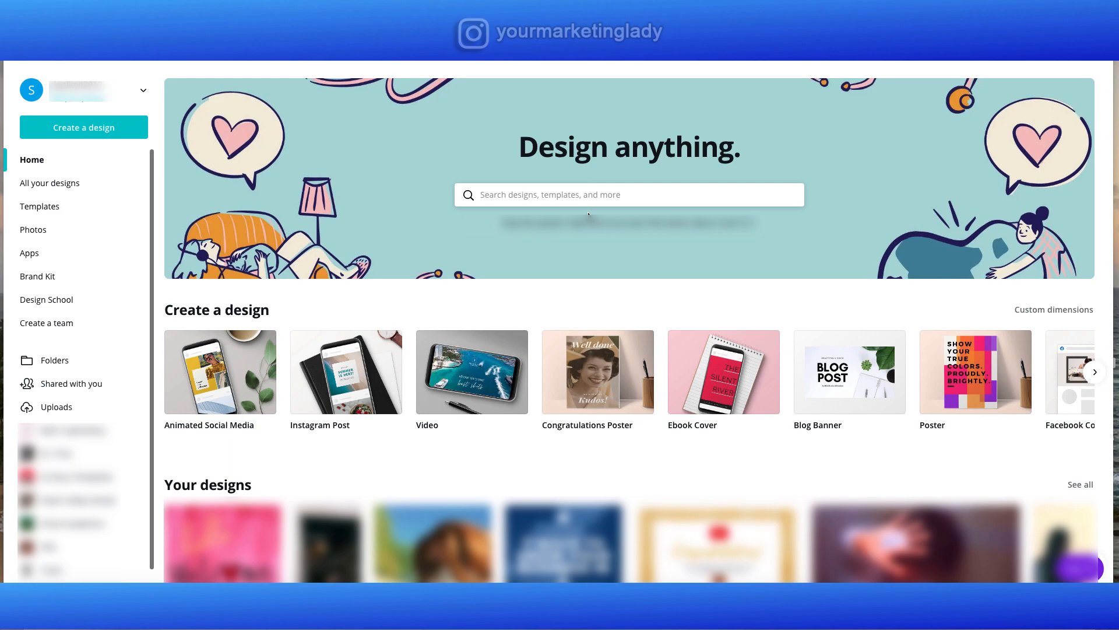
- Search Canva for 'YouTube' and browse the YouTube Channel Art templates
{"action": "left_click", "coordinate": [628, 194]}
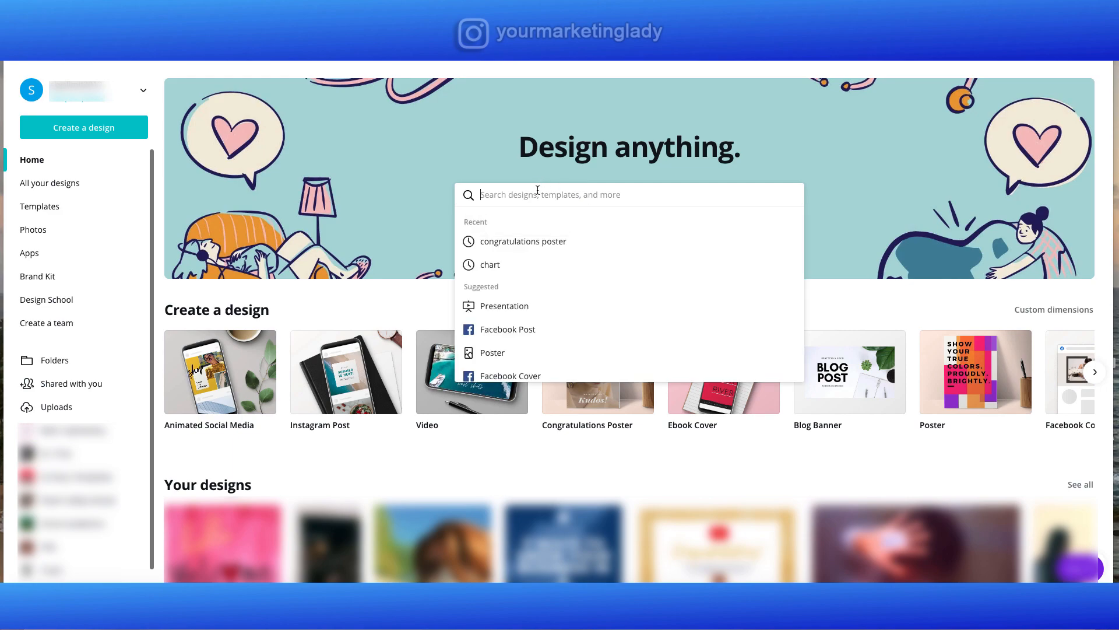
{"action": "type", "text": "Y"}
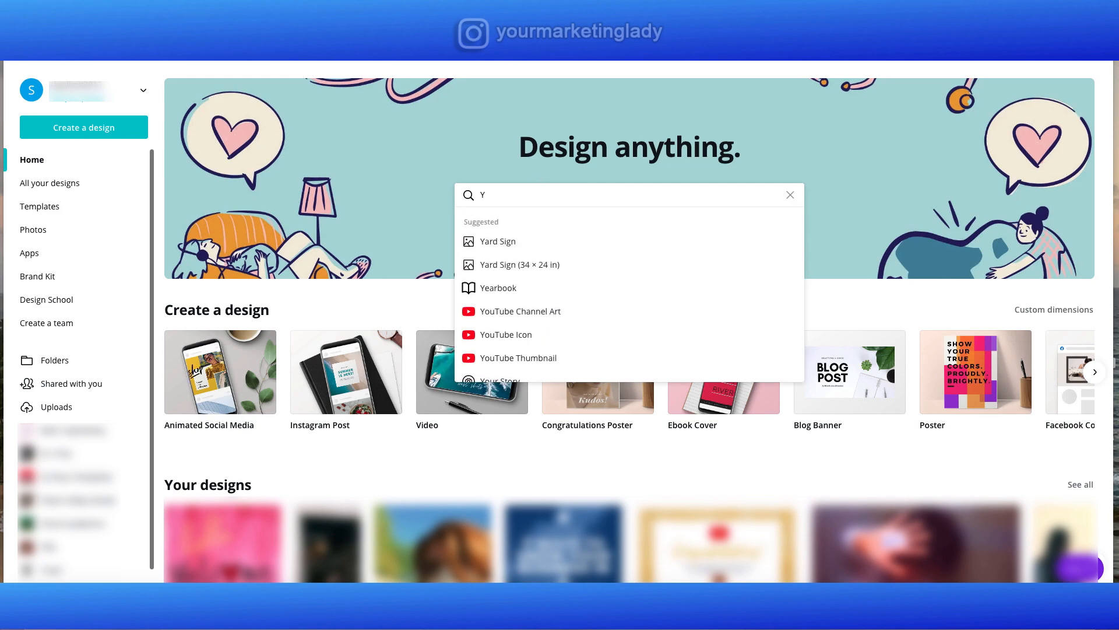
{"action": "type", "text": "out"}
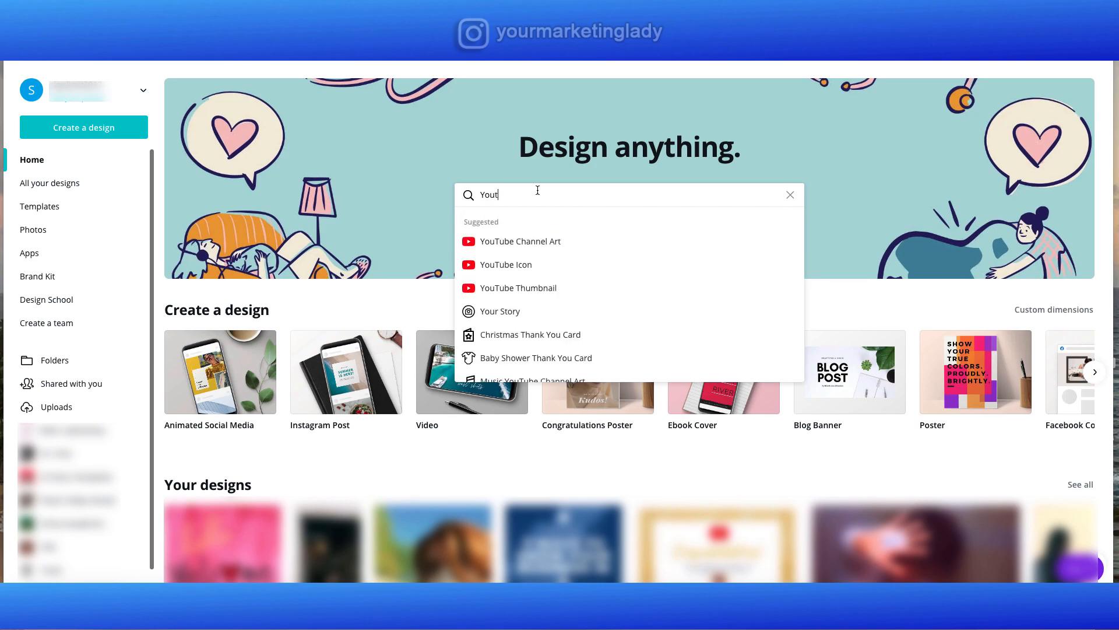
{"action": "mouse_move", "coordinate": [520, 241]}
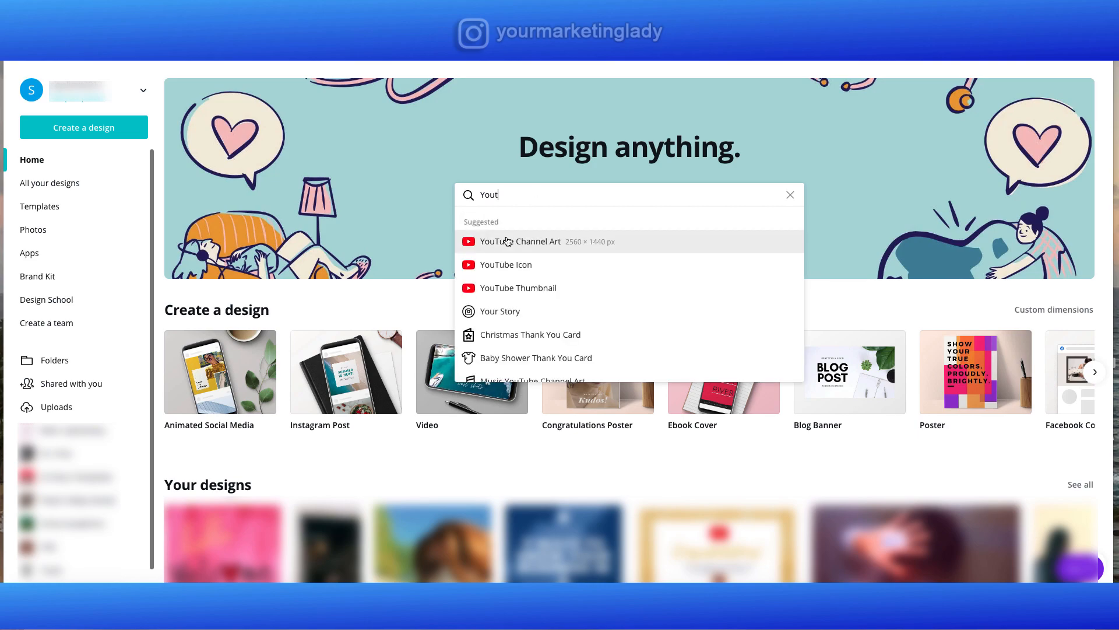
{"action": "left_click", "coordinate": [522, 241]}
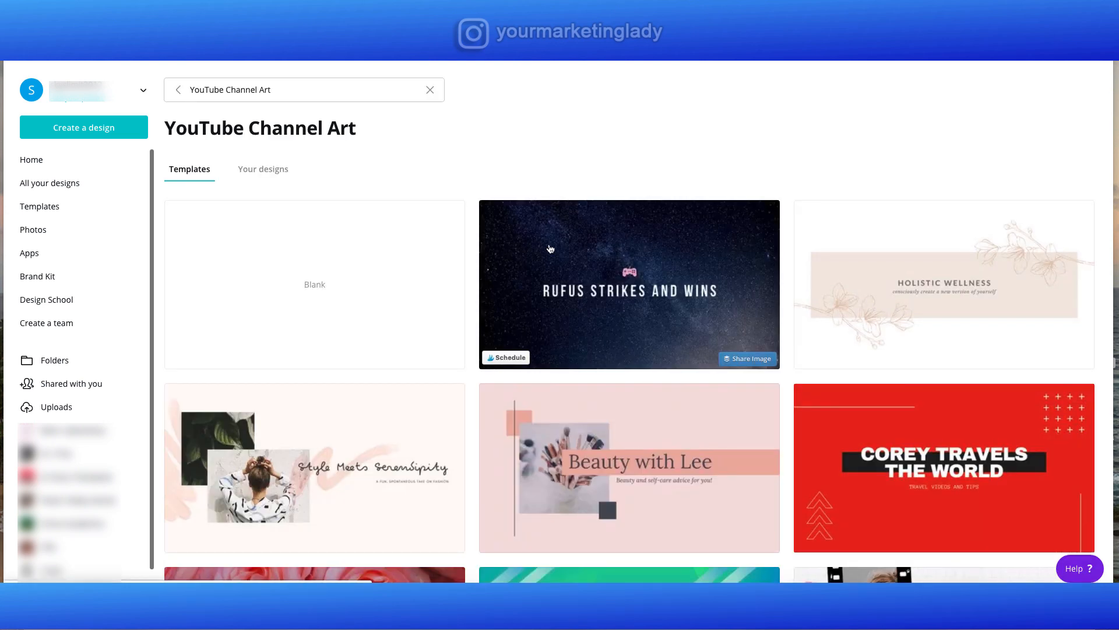
{"action": "mouse_move", "coordinate": [618, 327]}
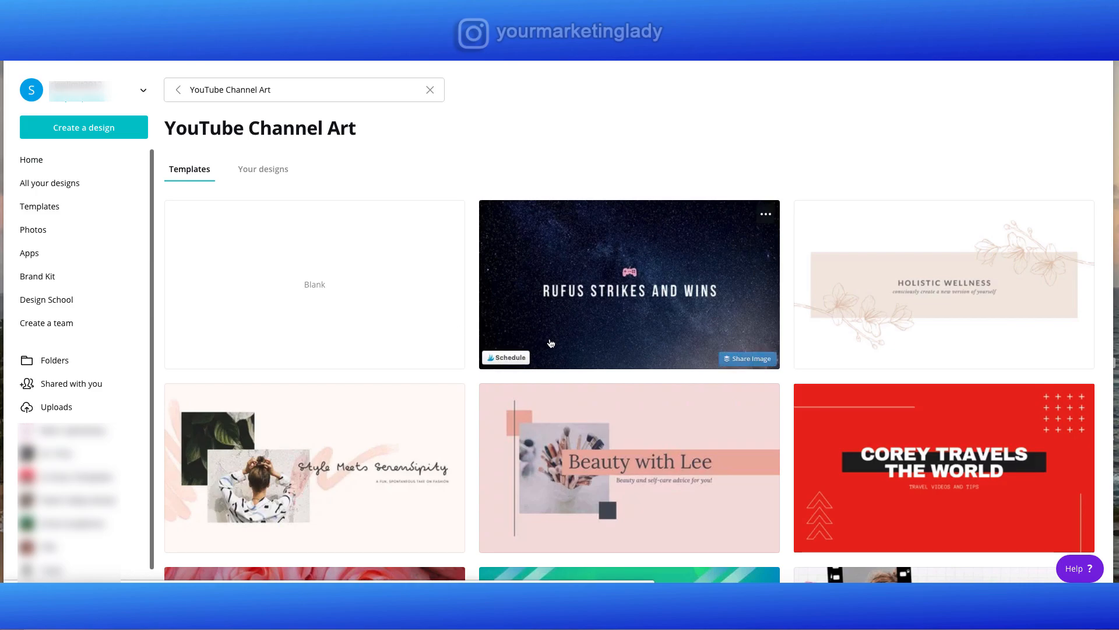
{"action": "scroll", "scroll_direction": "down", "scroll_amount": 3}
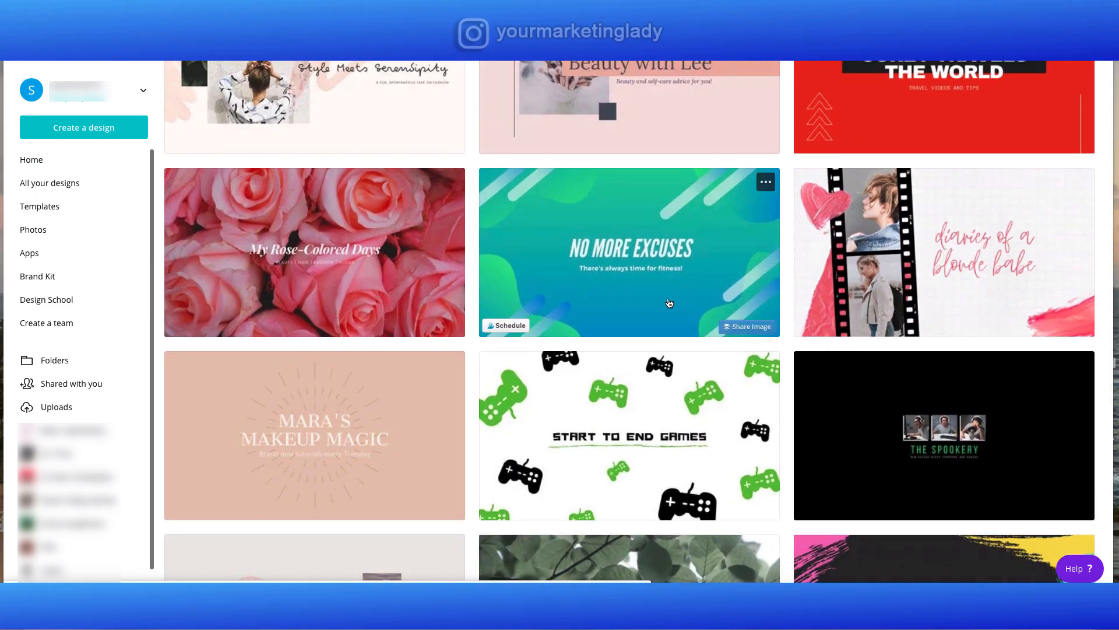
{"action": "scroll", "scroll_direction": "down", "scroll_amount": 3}
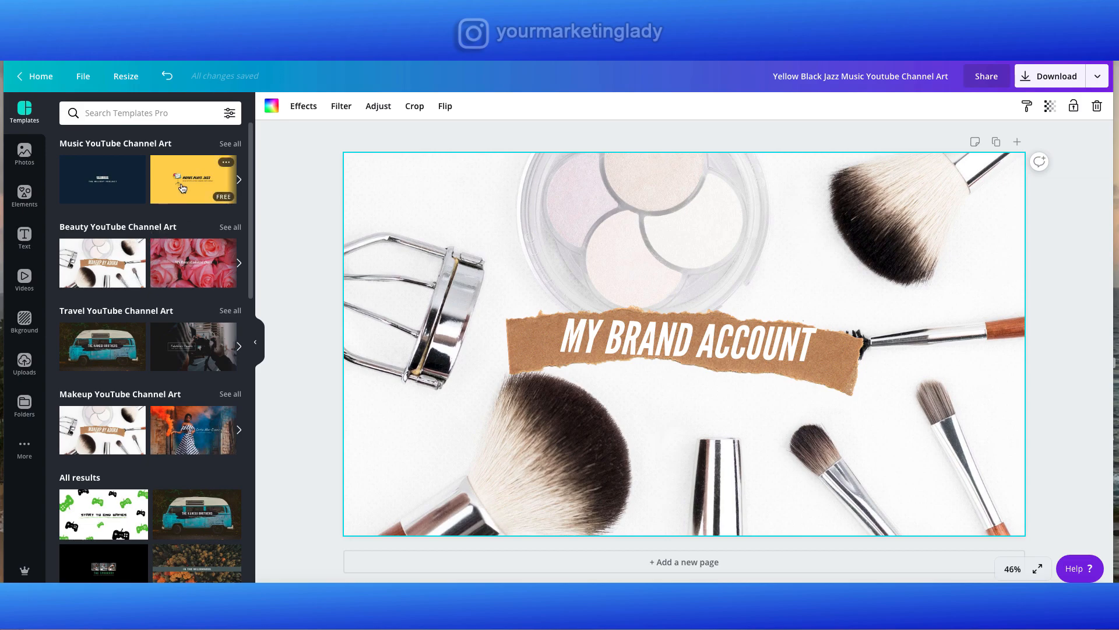
- Apply the yellow Music YouTube Channel Art template and download it as a PNG
{"action": "left_click", "coordinate": [193, 179]}
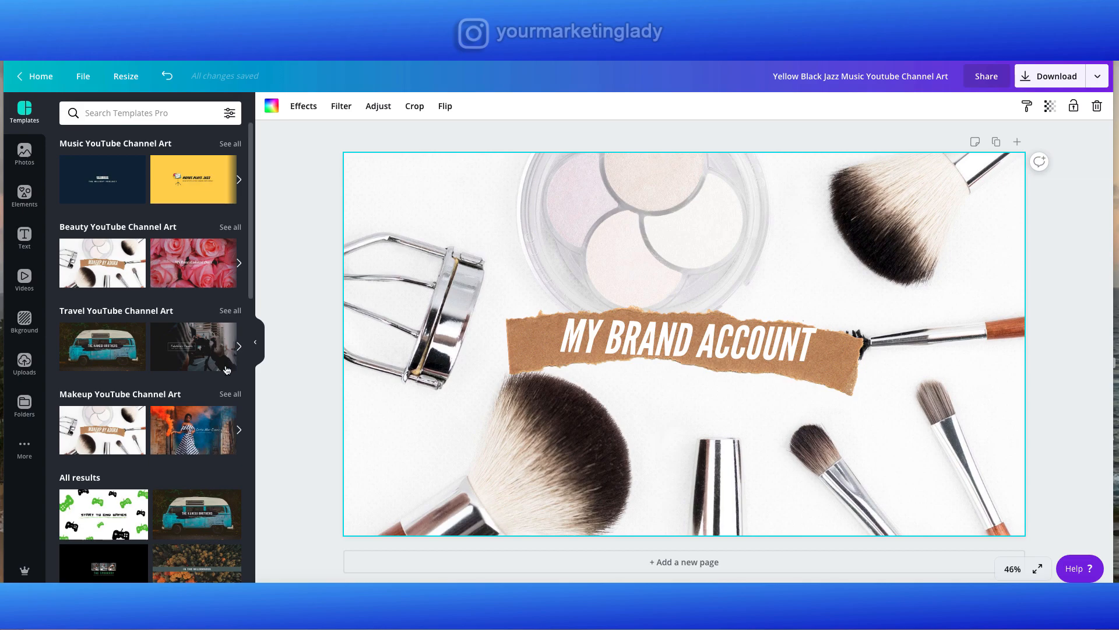
{"action": "mouse_move", "coordinate": [189, 473]}
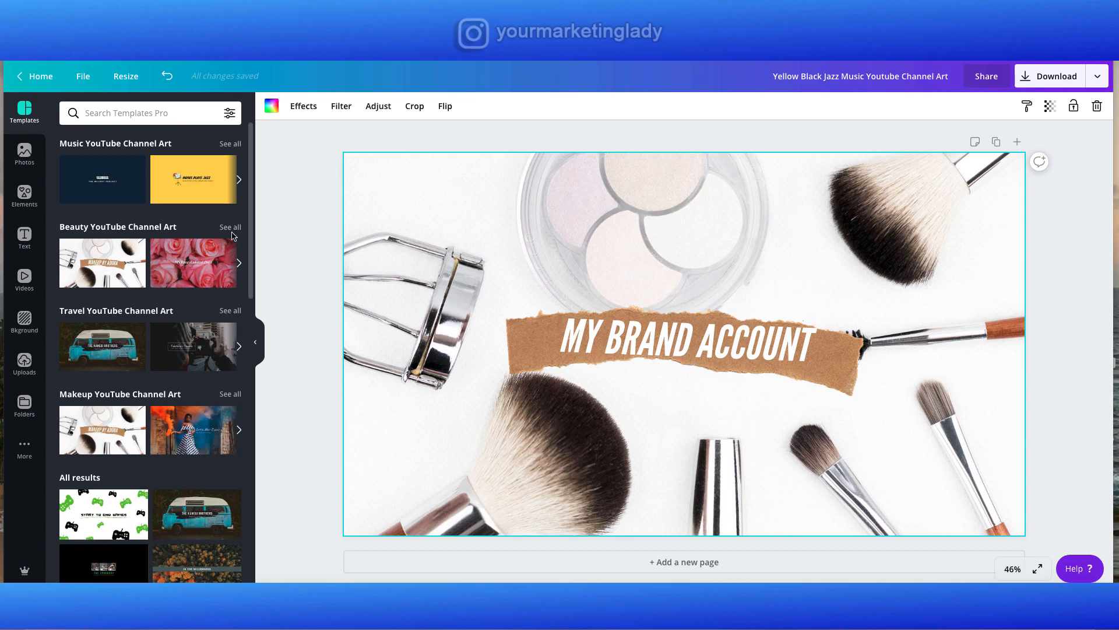
{"action": "left_click", "coordinate": [192, 179]}
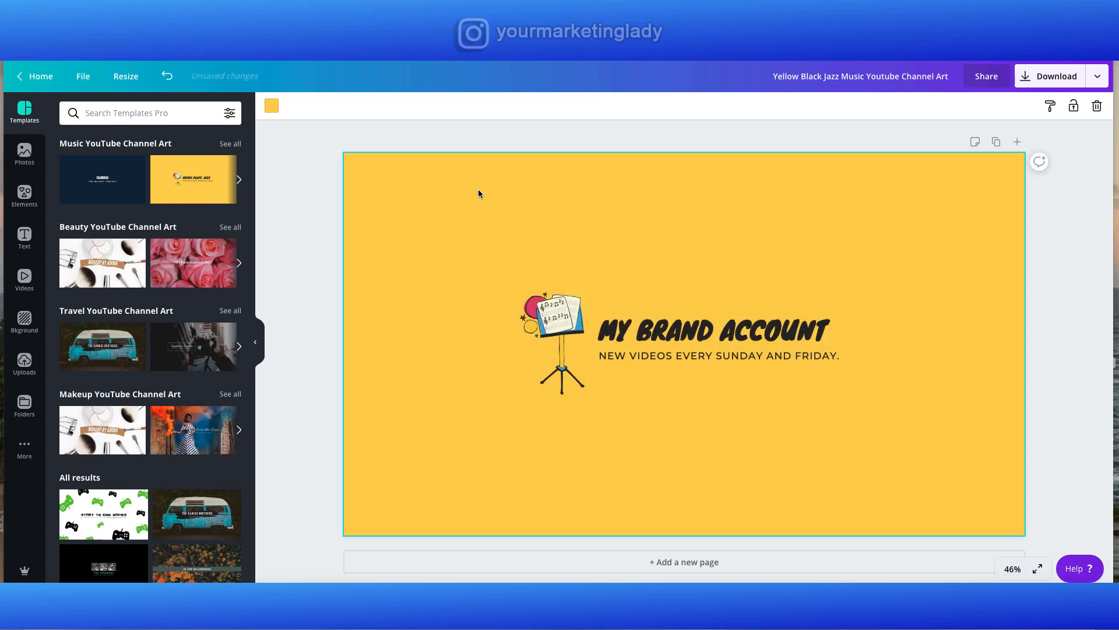
{"action": "left_click", "coordinate": [1054, 76]}
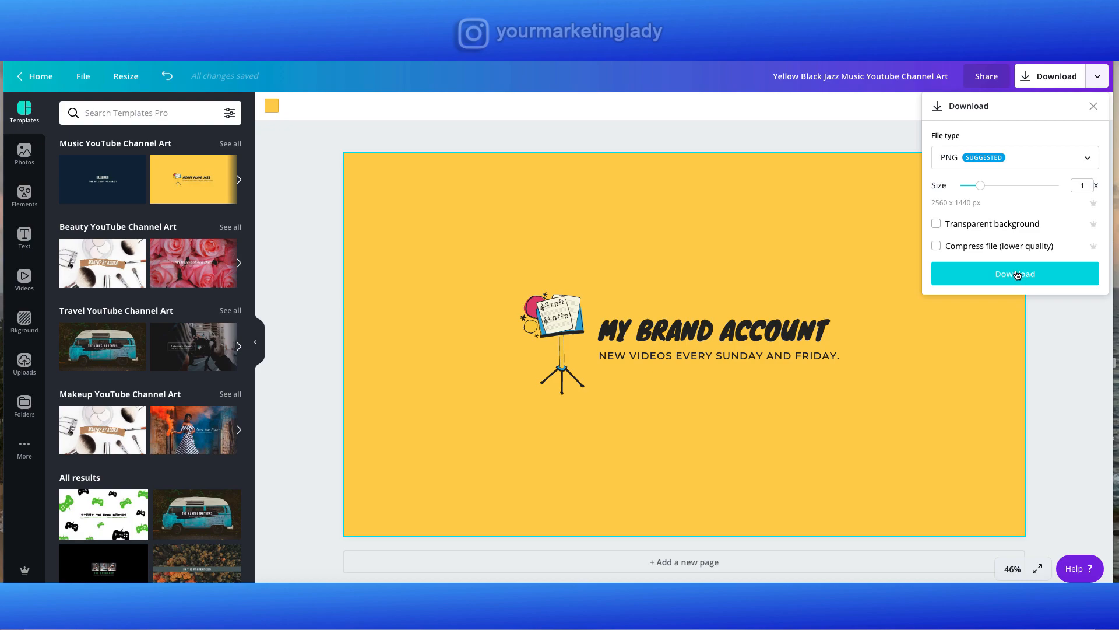
{"action": "left_click", "coordinate": [1015, 273]}
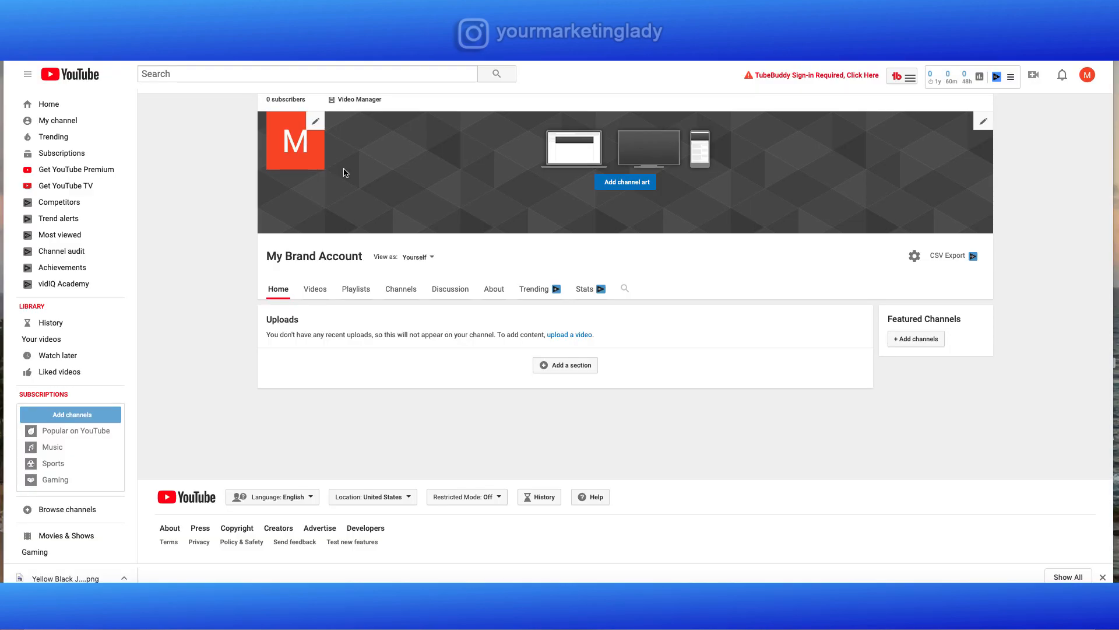
{"action": "mouse_move", "coordinate": [625, 185]}
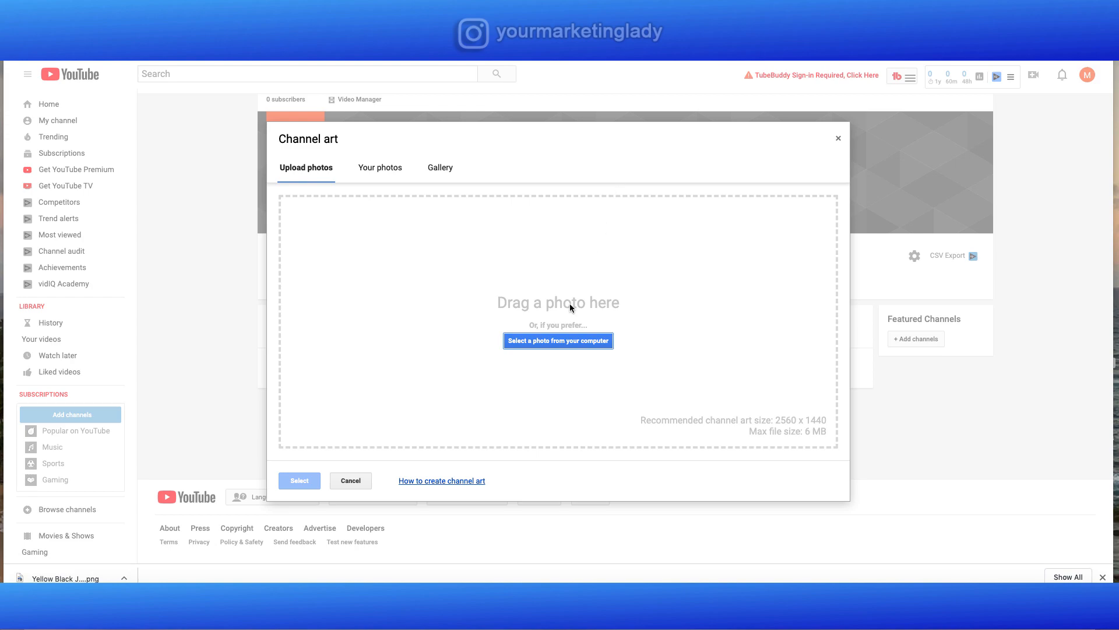
{"action": "mouse_move", "coordinate": [510, 366]}
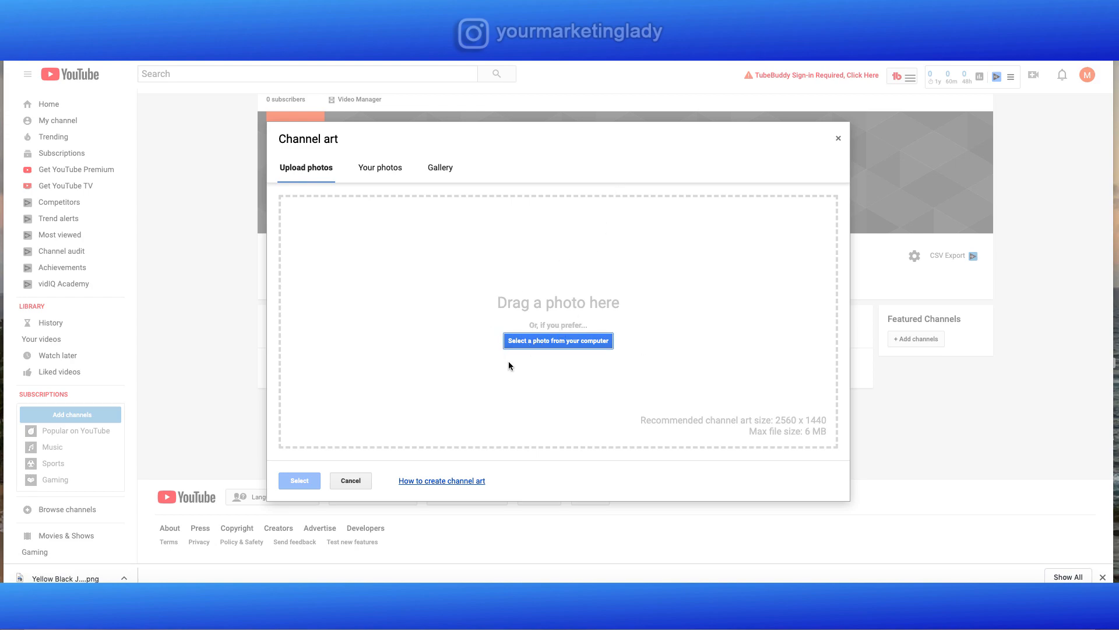
{"action": "mouse_move", "coordinate": [532, 343]}
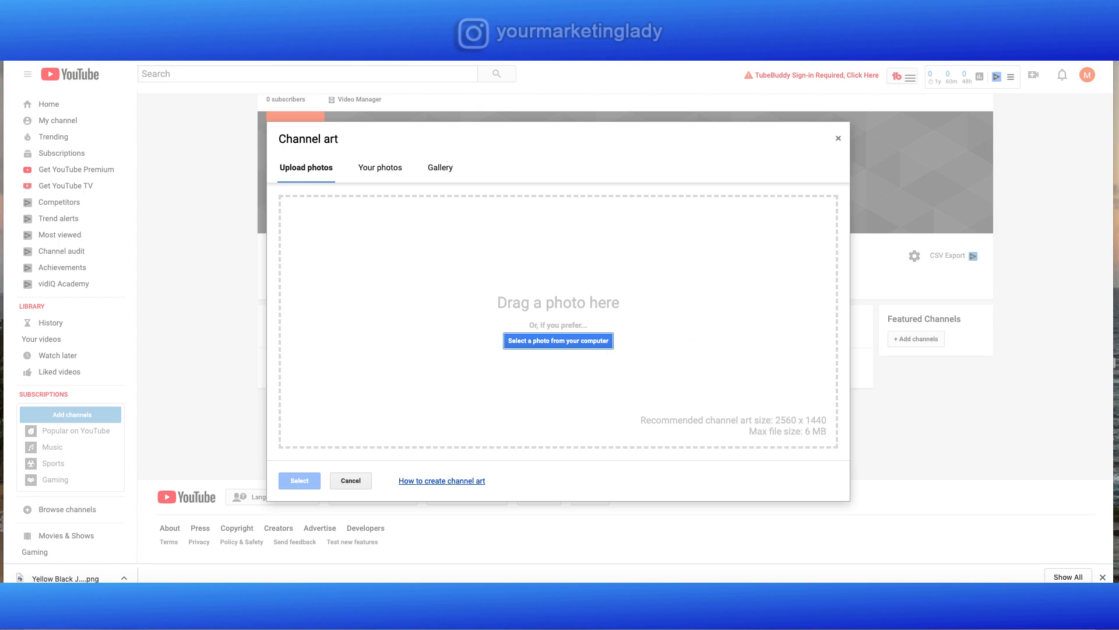
- Drag the downloaded PNG into the channel art upload box and confirm it with Select
{"action": "left_click_drag", "start_coordinate": [65, 577], "coordinate": [491, 322]}
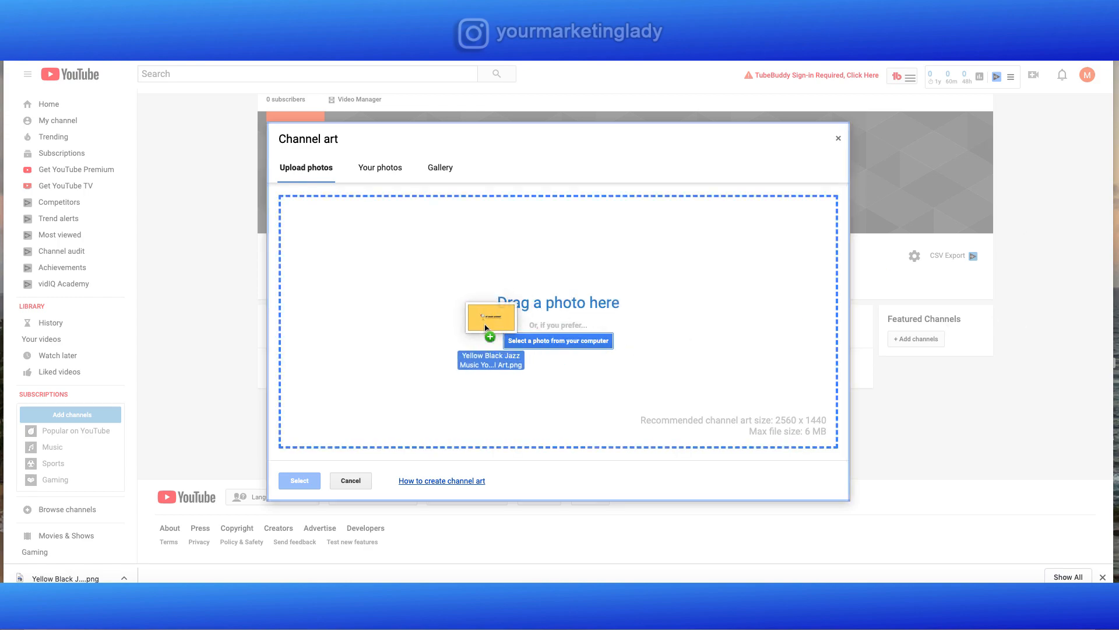
{"action": "left_click_drag", "start_coordinate": [491, 316], "coordinate": [558, 316]}
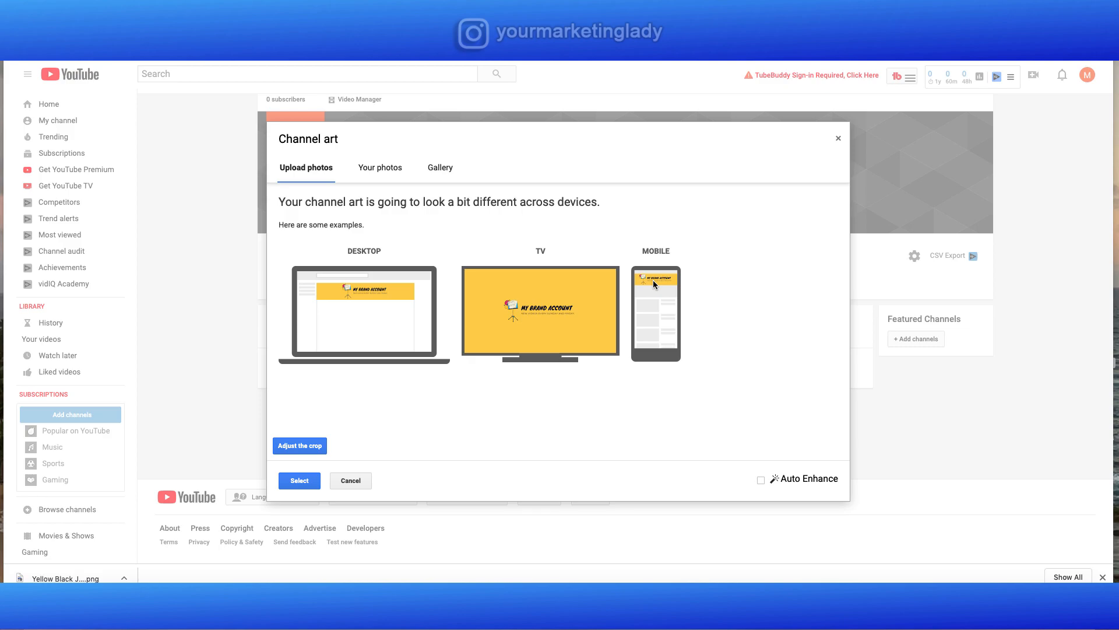
{"action": "mouse_move", "coordinate": [522, 328]}
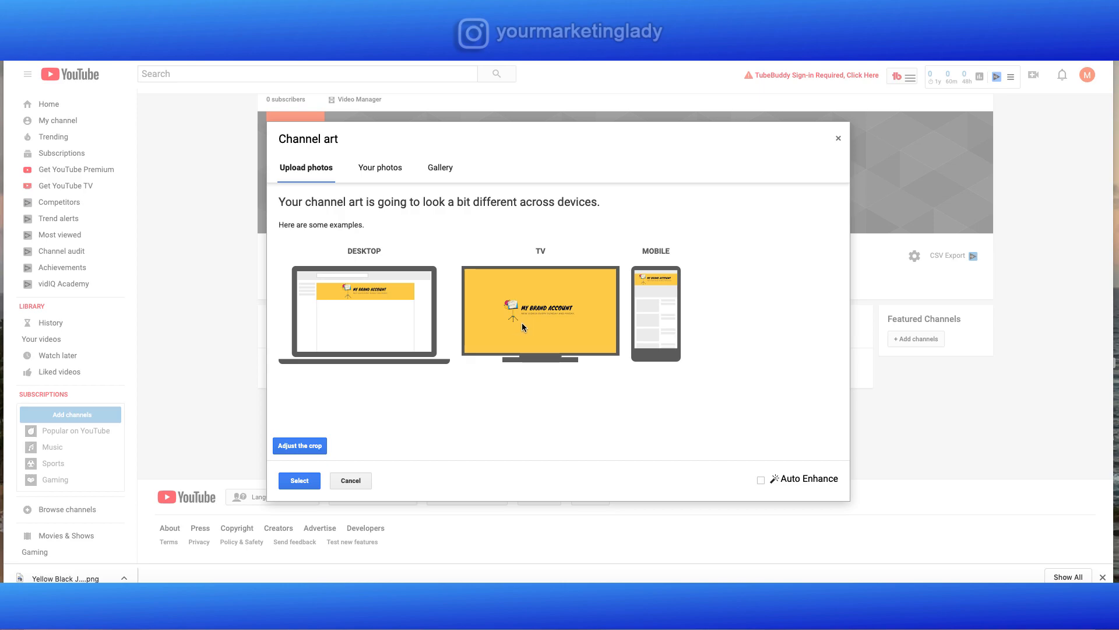
{"action": "mouse_move", "coordinate": [559, 326]}
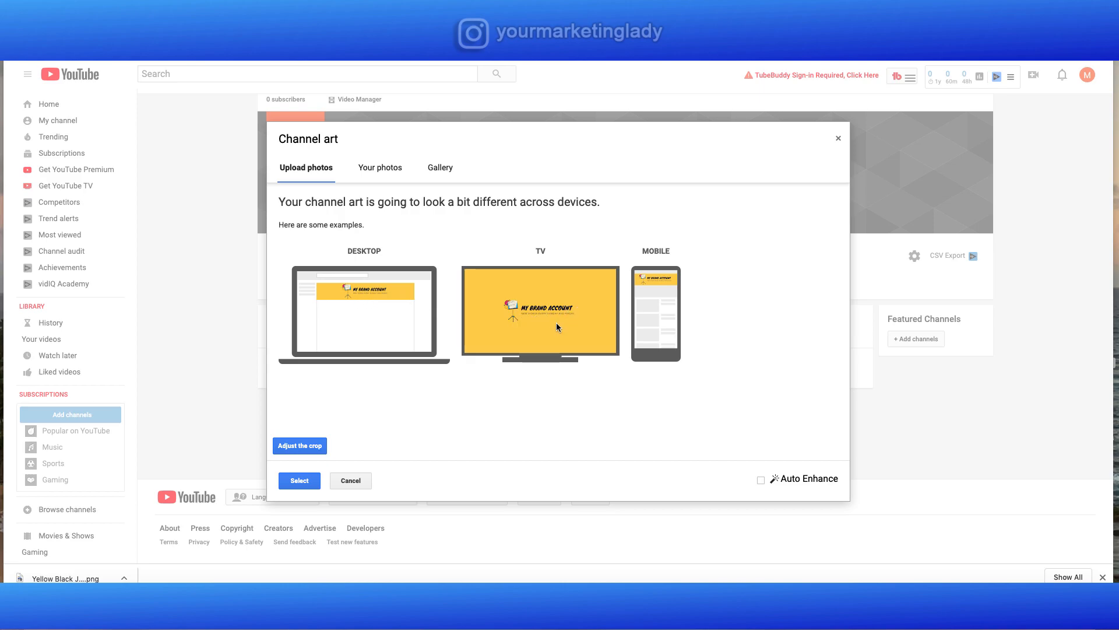
{"action": "mouse_move", "coordinate": [511, 316]}
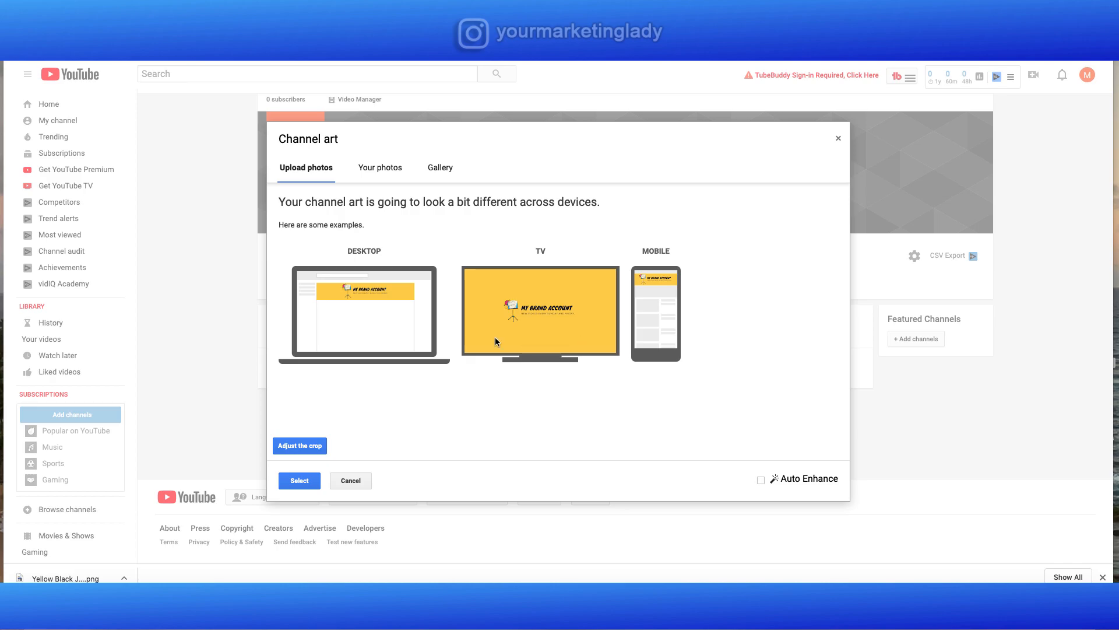
{"action": "mouse_move", "coordinate": [383, 449]}
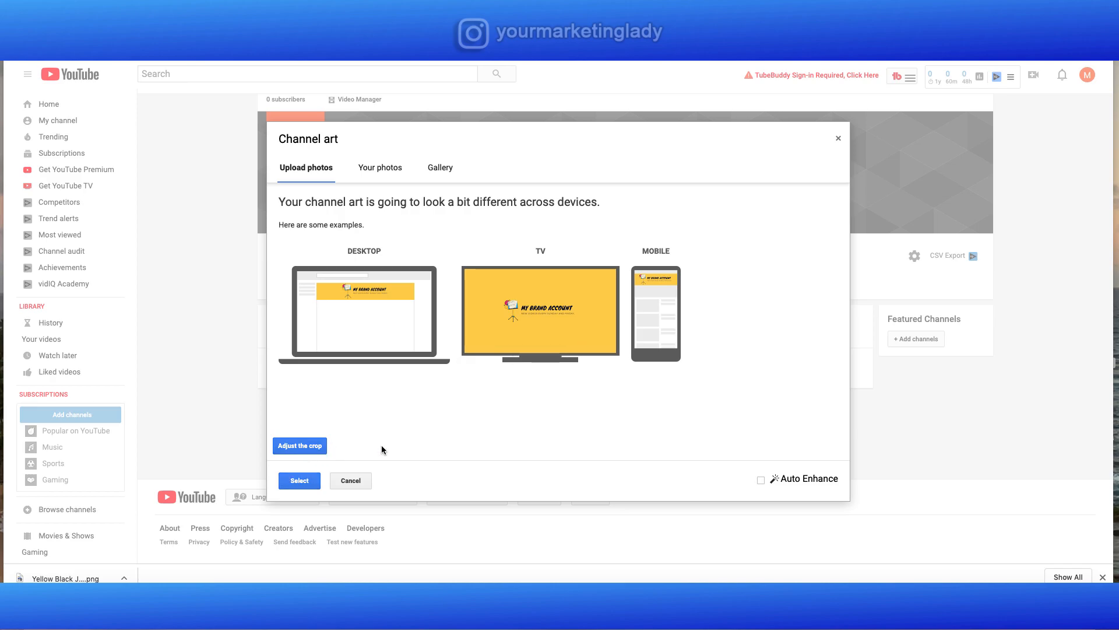
{"action": "left_click", "coordinate": [300, 479]}
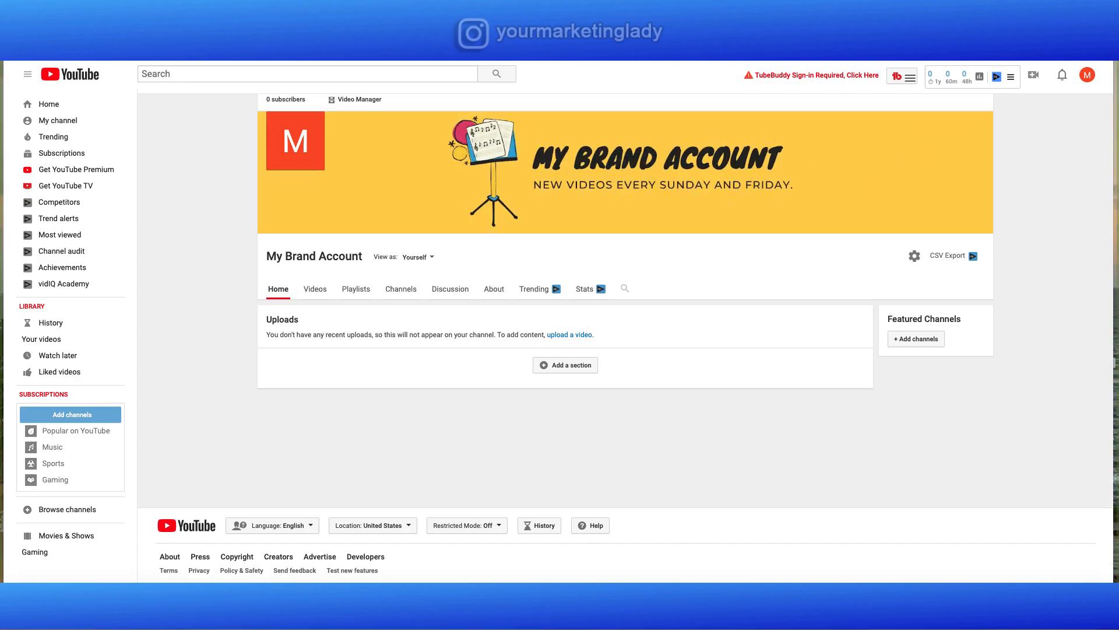
{"action": "mouse_move", "coordinate": [1039, 452]}
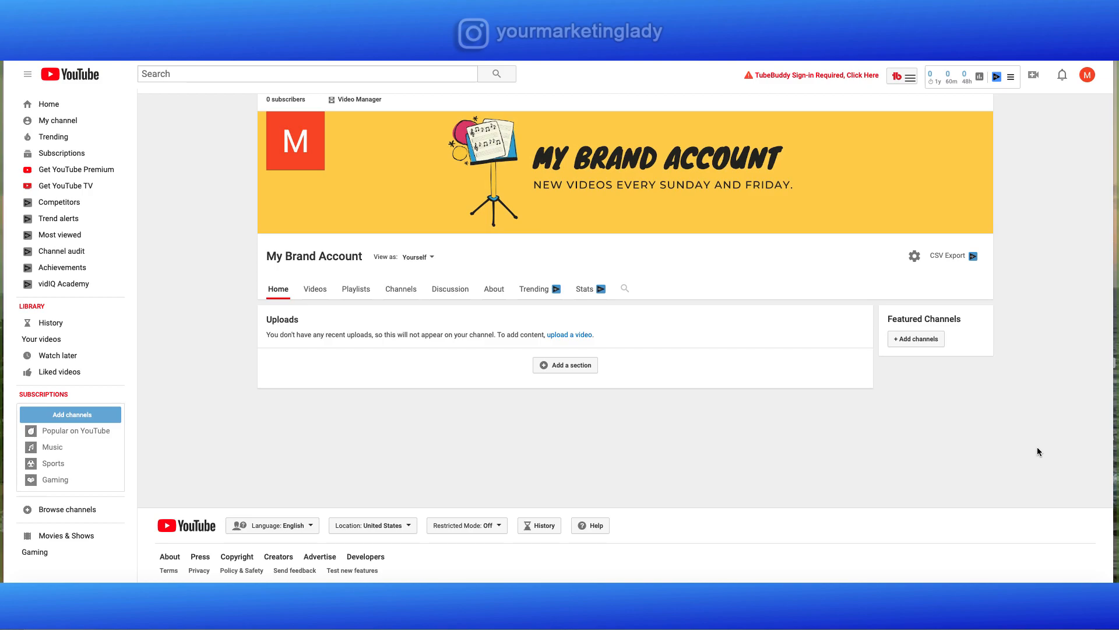
{"action": "mouse_move", "coordinate": [1037, 198]}
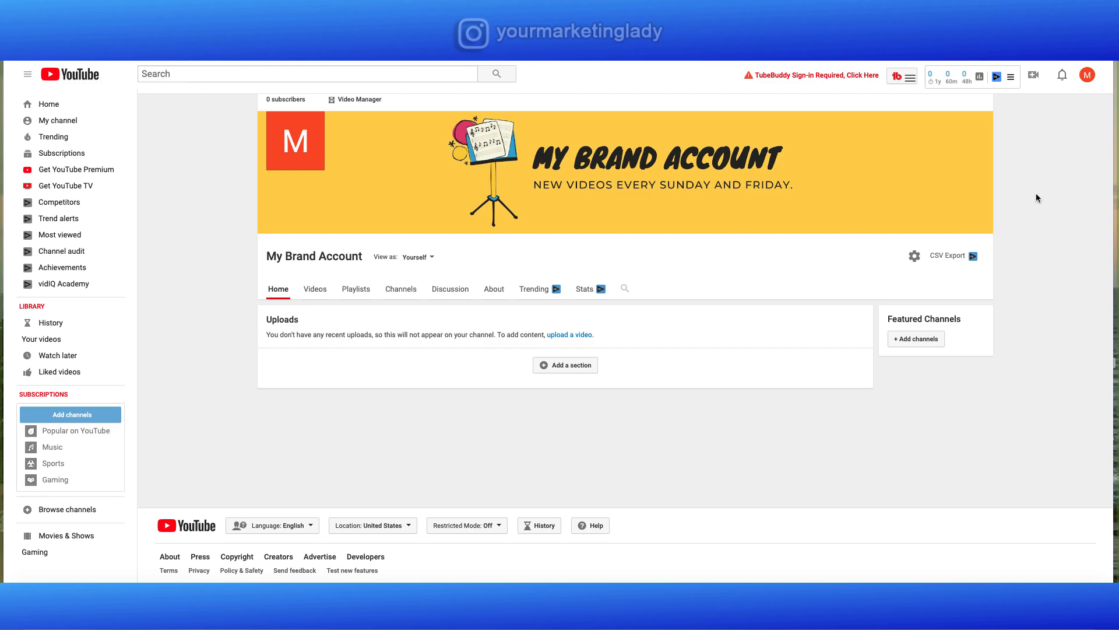
{"action": "mouse_move", "coordinate": [1024, 163]}
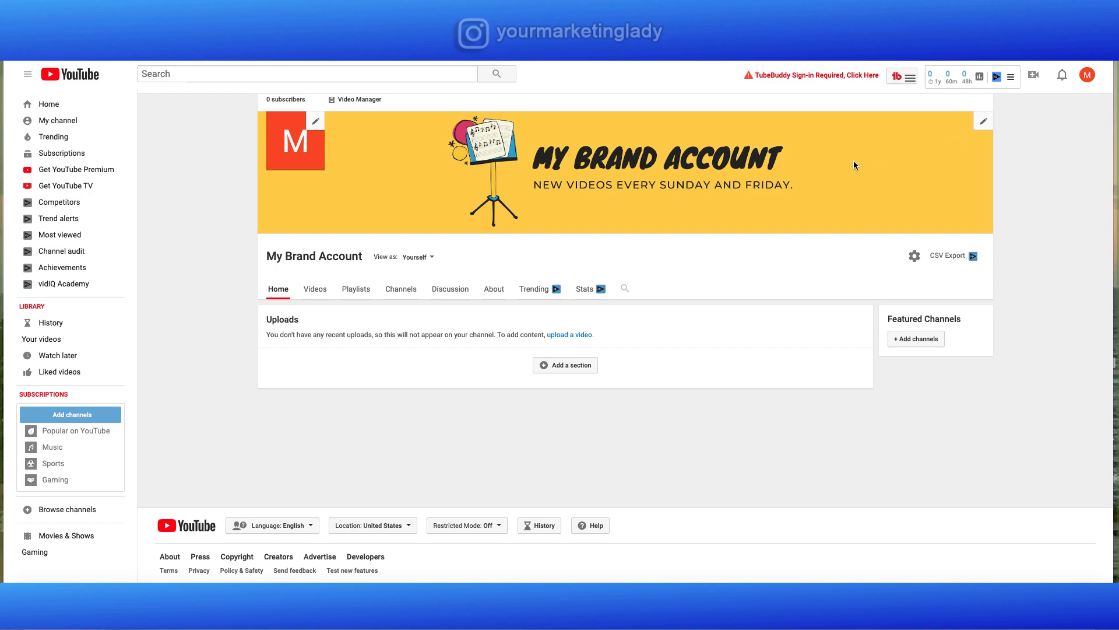
{"action": "mouse_move", "coordinate": [981, 122]}
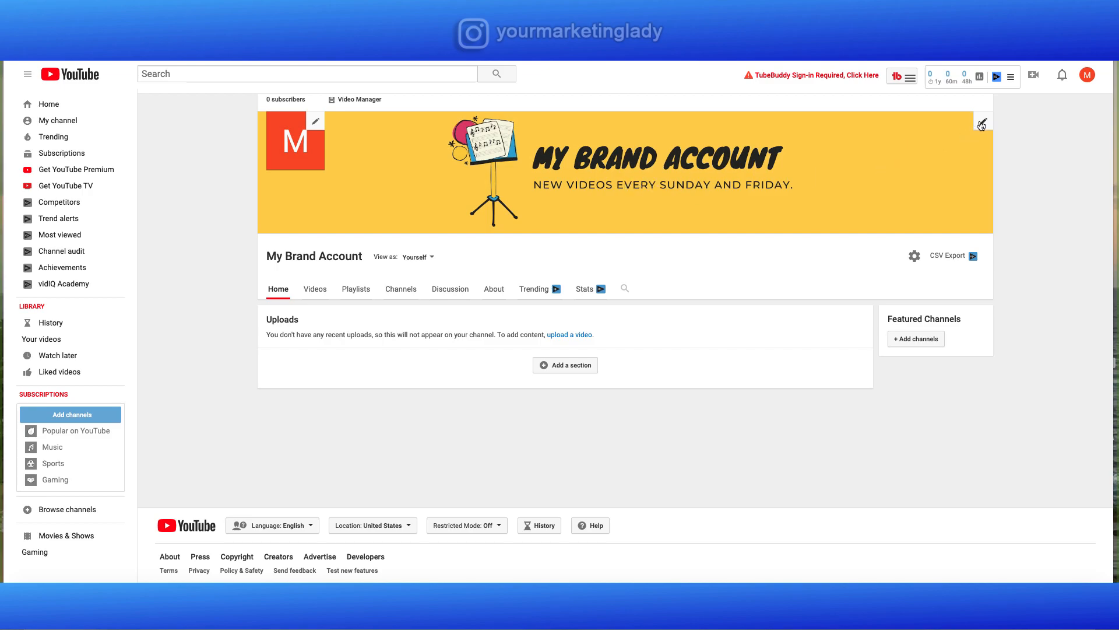
- Use the banner's pencil icon to choose Edit links
{"action": "left_click", "coordinate": [982, 122]}
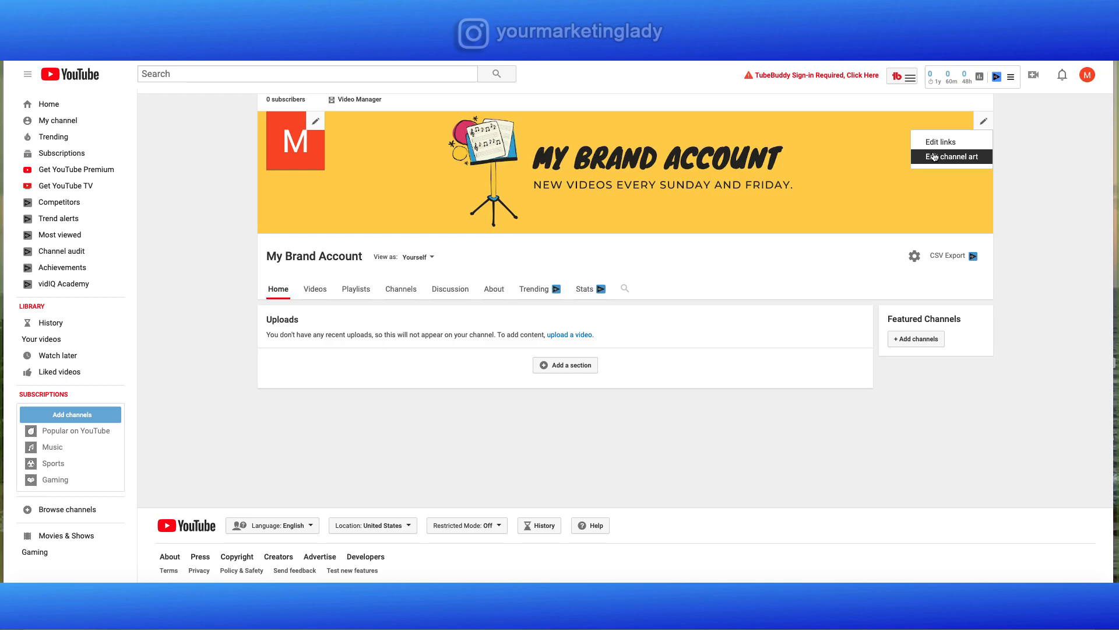
{"action": "mouse_move", "coordinate": [941, 141]}
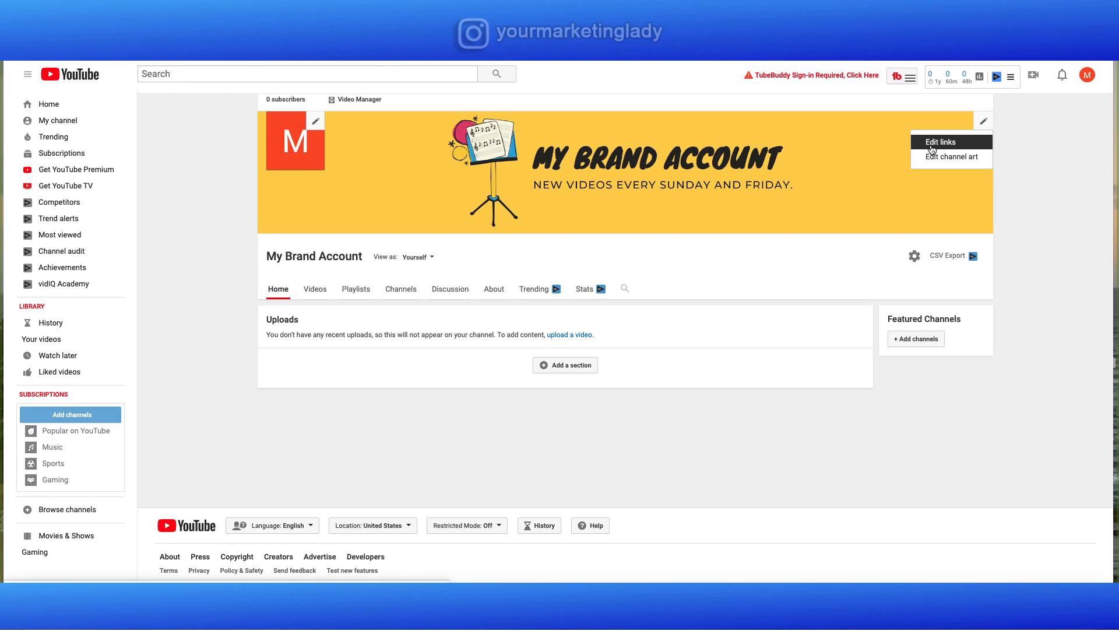
{"action": "left_click", "coordinate": [984, 120]}
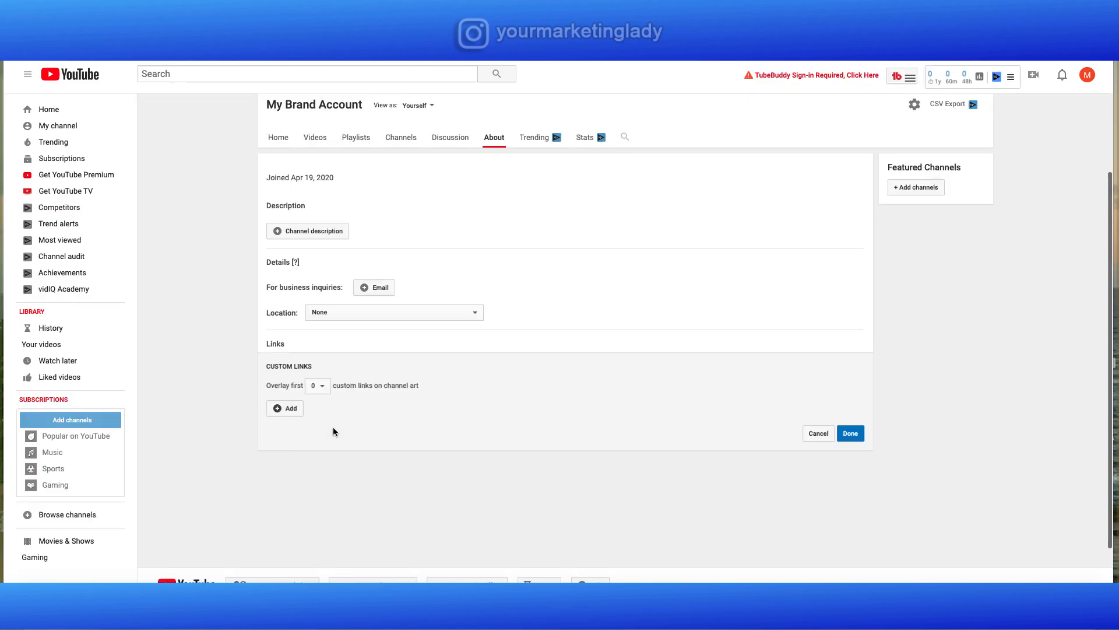
{"action": "mouse_move", "coordinate": [278, 408]}
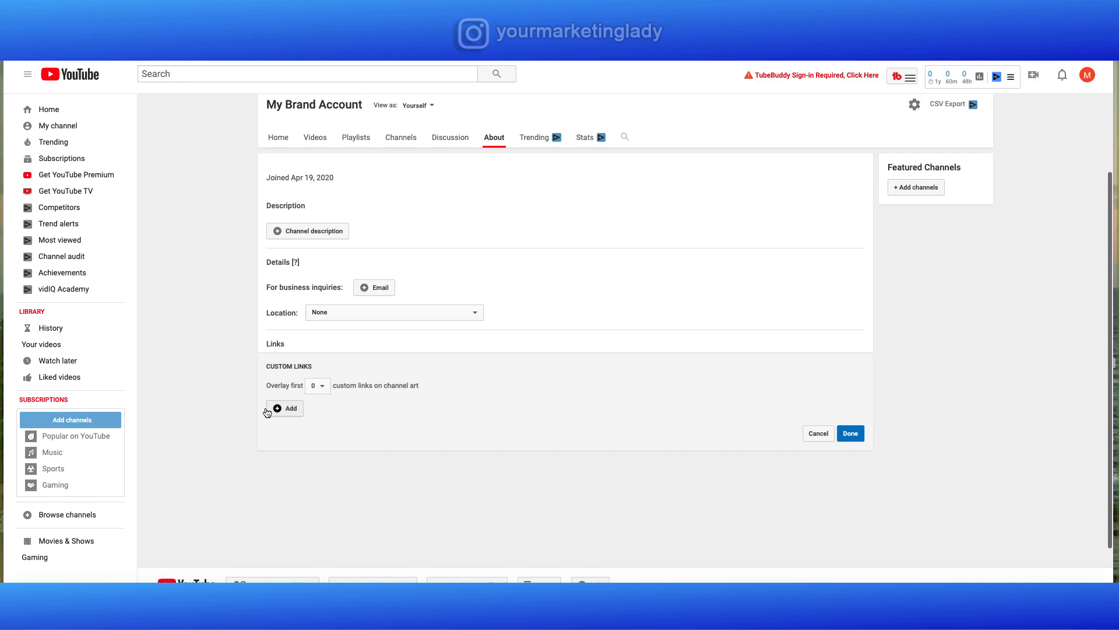
{"action": "left_click", "coordinate": [313, 386]}
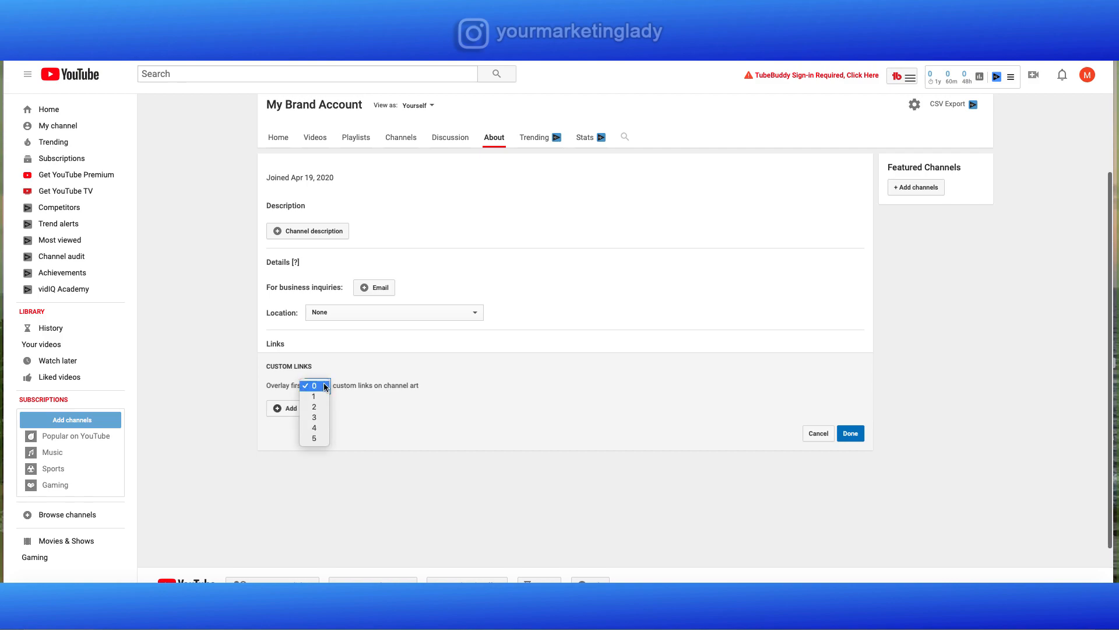
{"action": "mouse_move", "coordinate": [314, 427]}
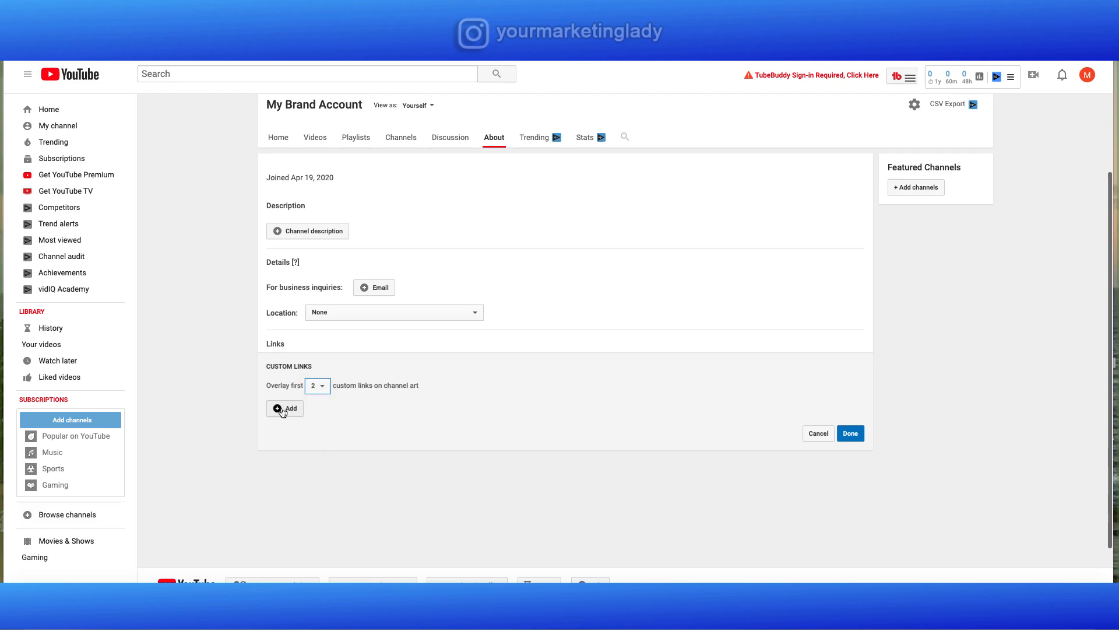
{"action": "left_click", "coordinate": [284, 408]}
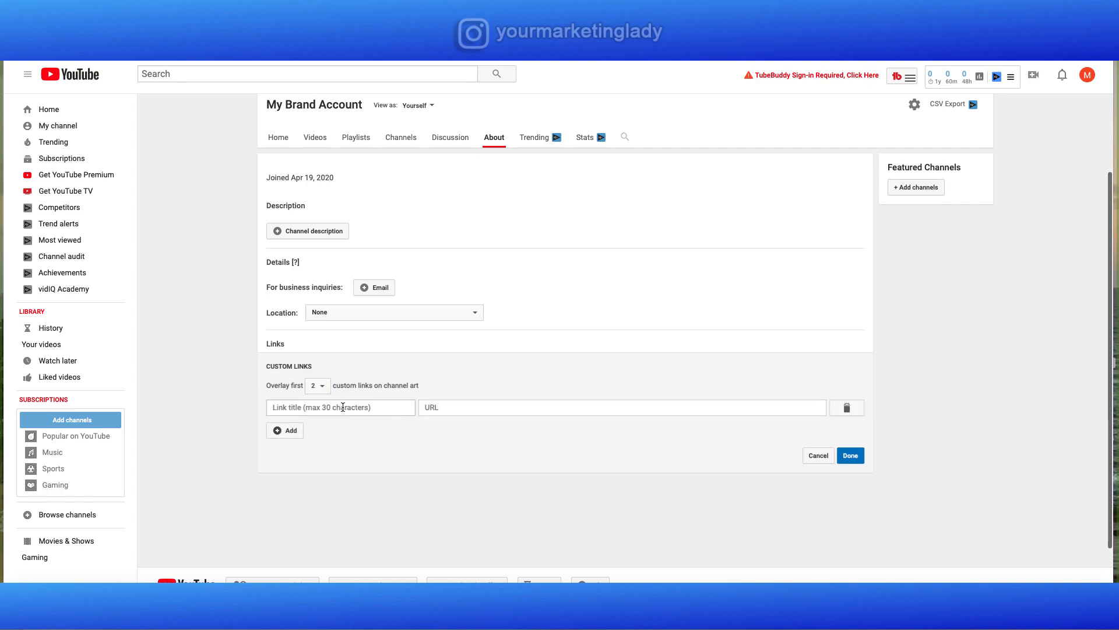
{"action": "left_click", "coordinate": [341, 407]}
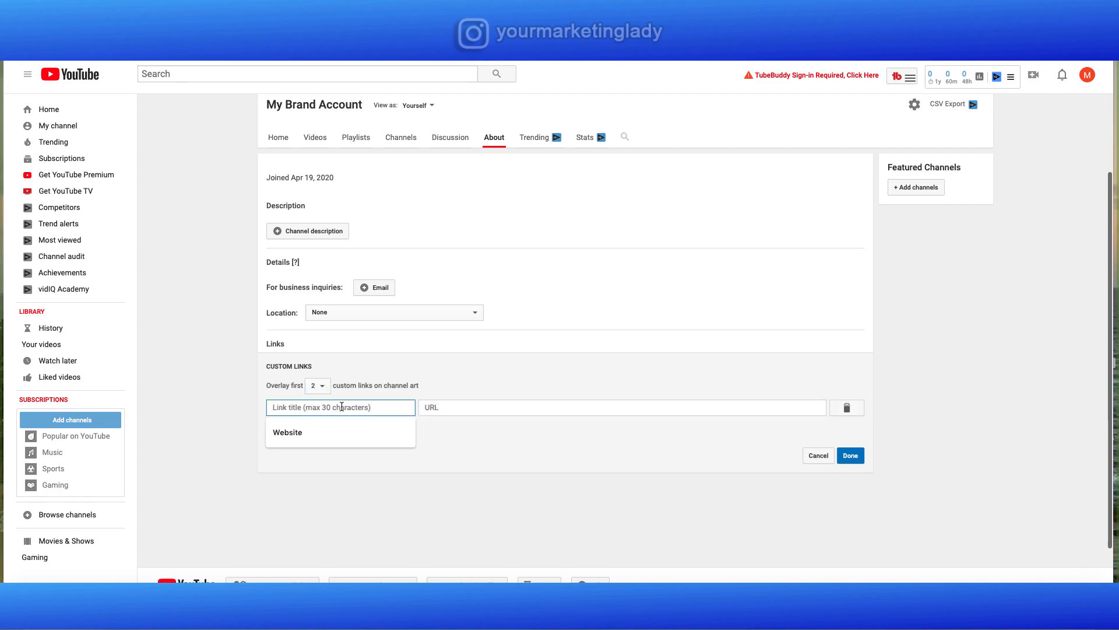
{"action": "type", "text": "Ins"}
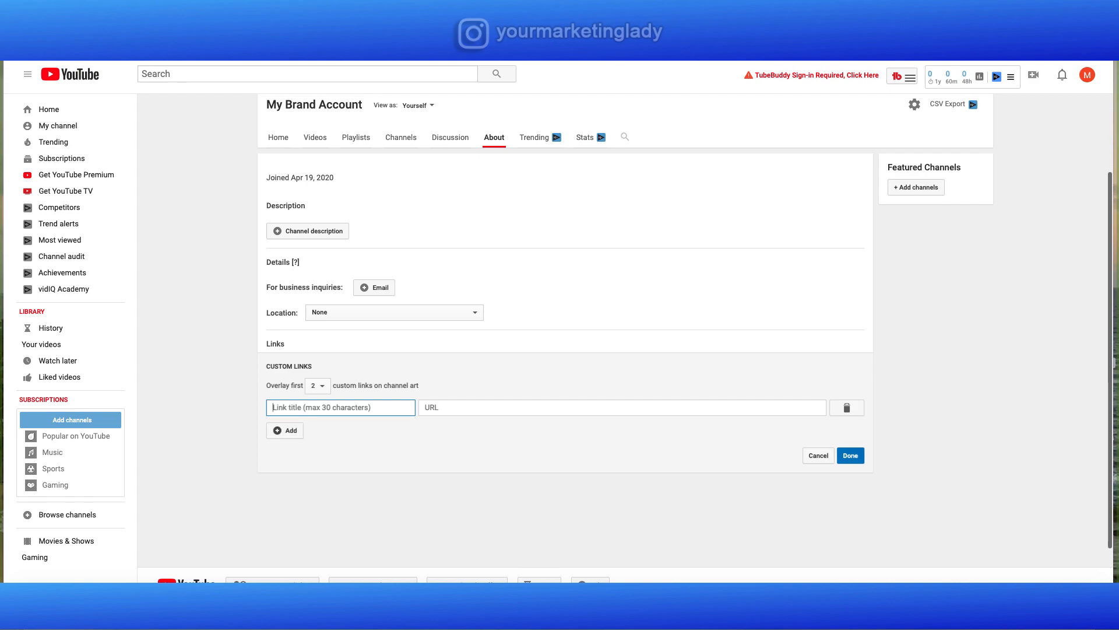
{"action": "type", "text": "Website"}
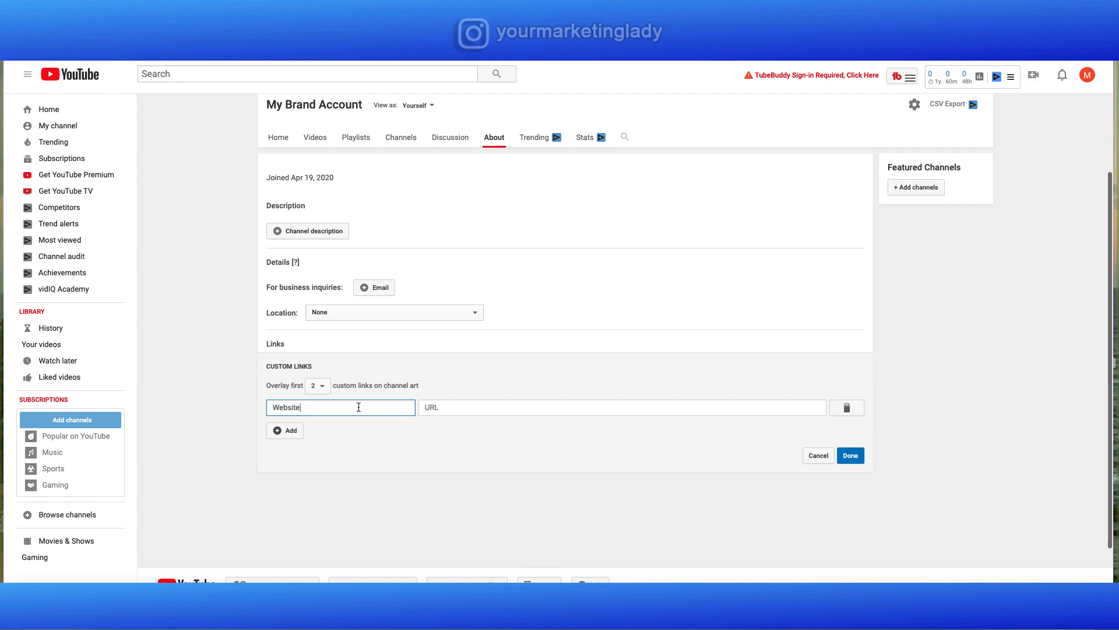
{"action": "type", "text": "http://yourmarketinglady.com/"}
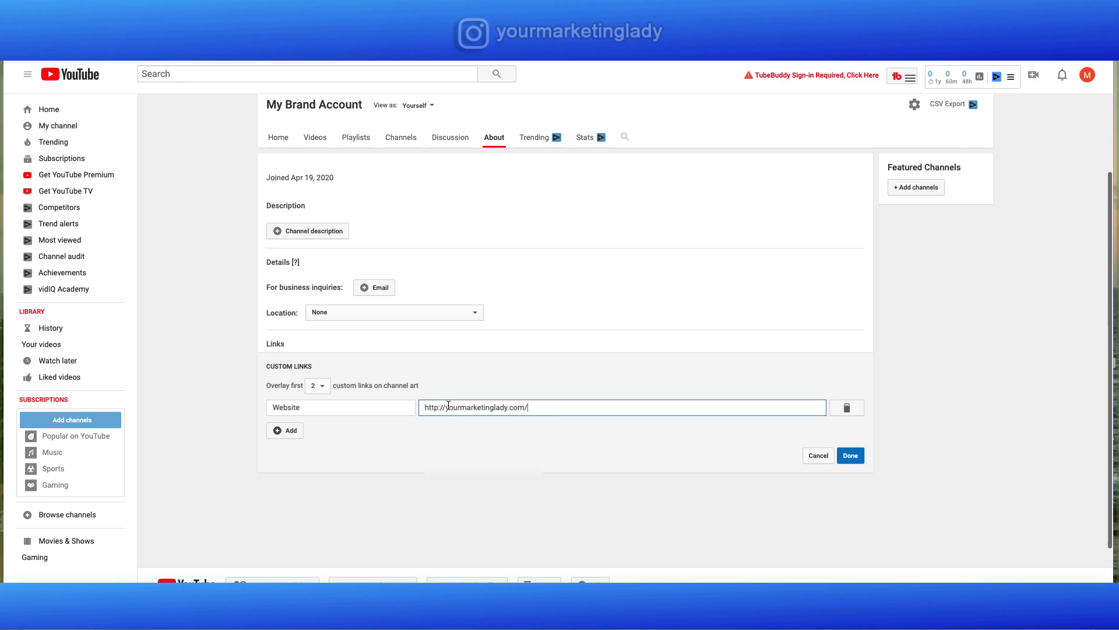
{"action": "left_click", "coordinate": [285, 431]}
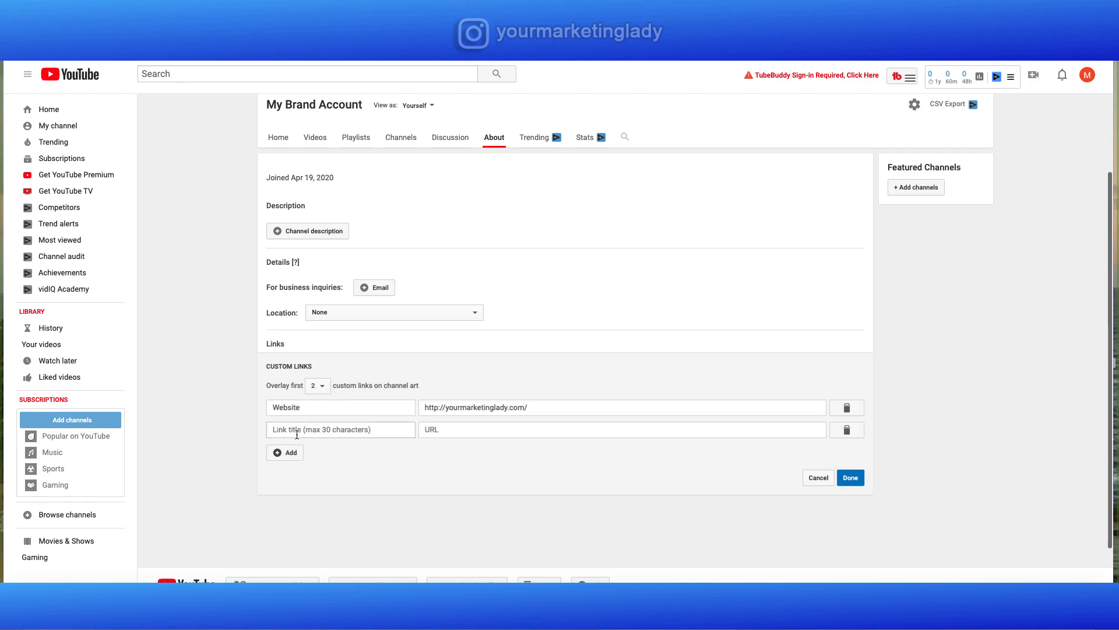
{"action": "left_click", "coordinate": [340, 429]}
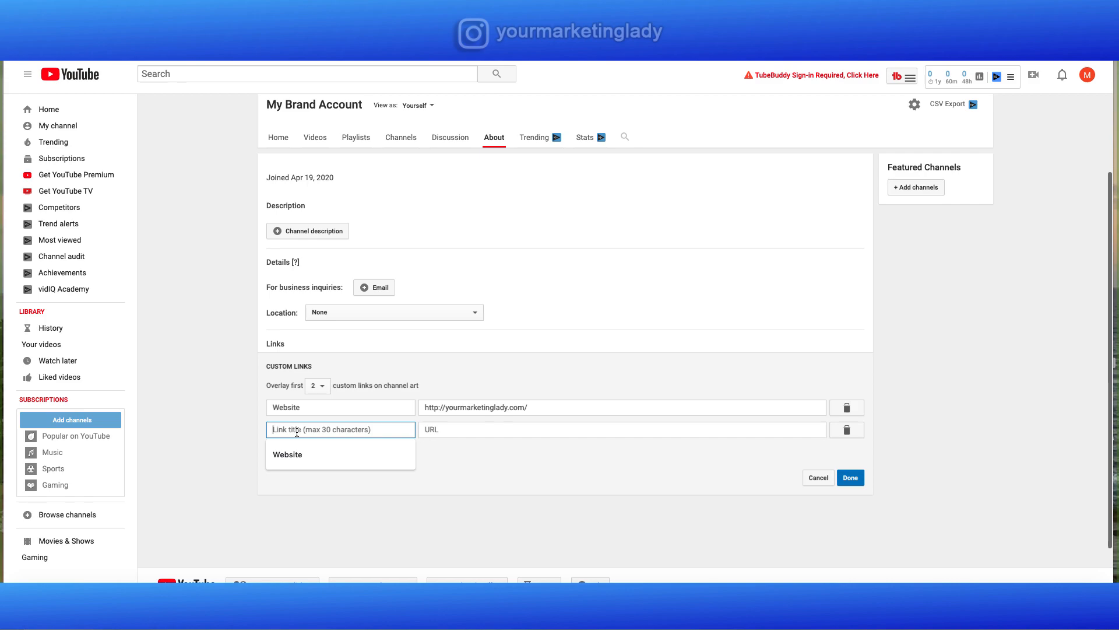
{"action": "type", "text": "Instagra"}
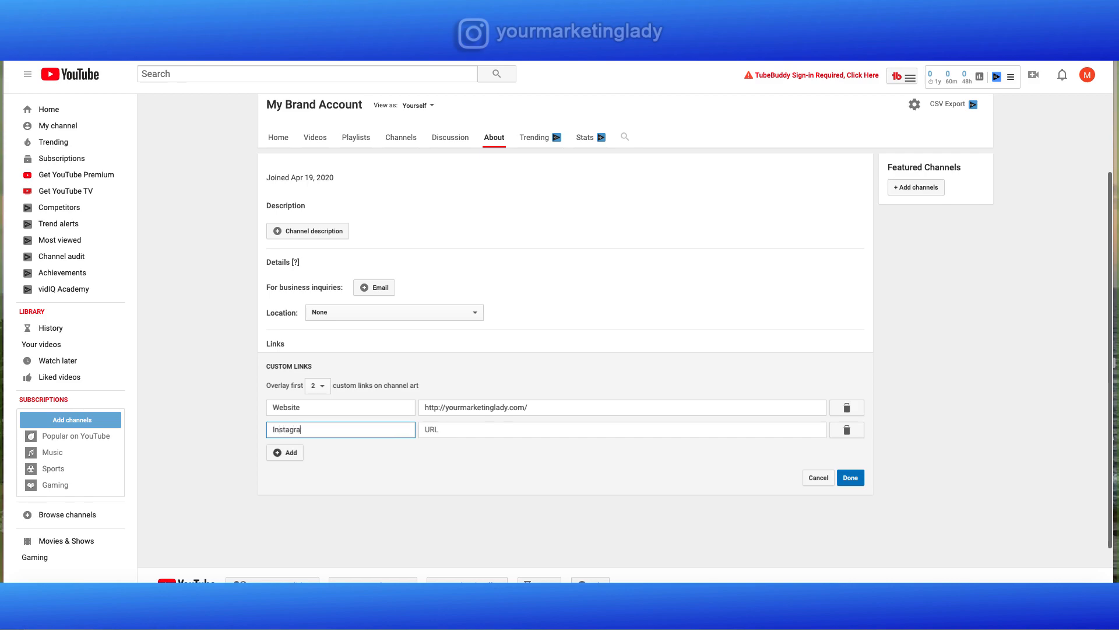
{"action": "left_click", "coordinate": [621, 430]}
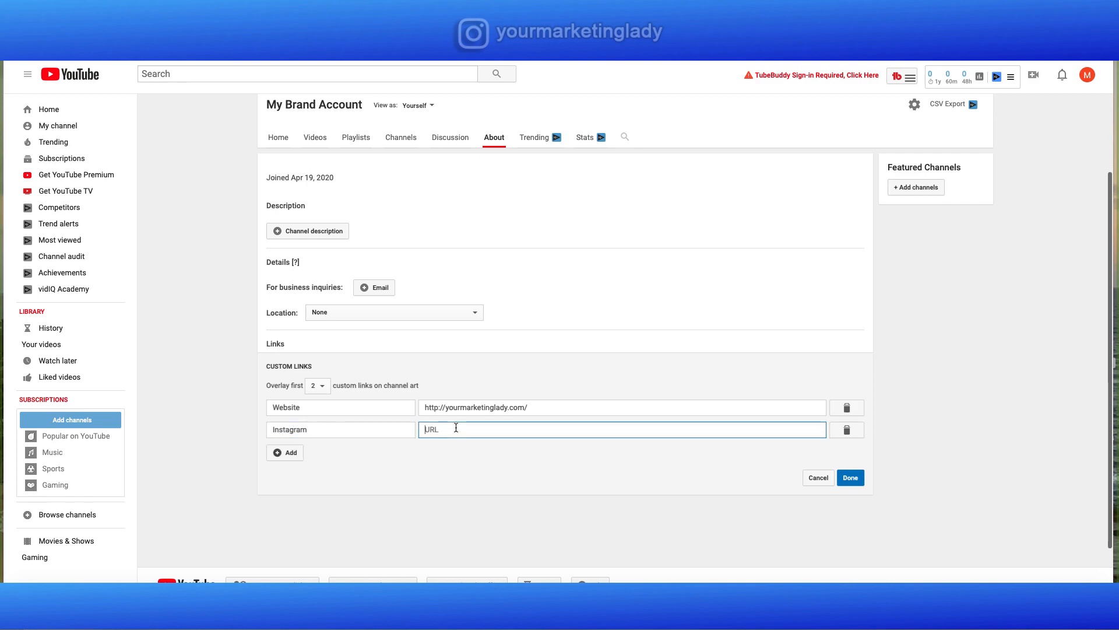
{"action": "type", "text": "https://www.instagram.com/yourmarketinglady/"}
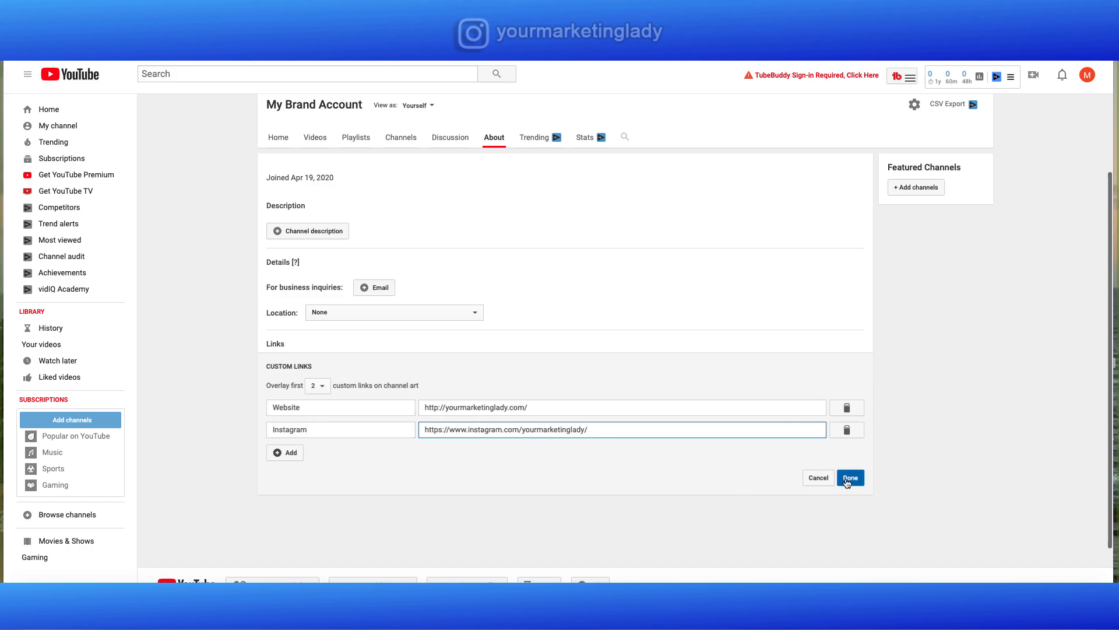
{"action": "left_click", "coordinate": [850, 478]}
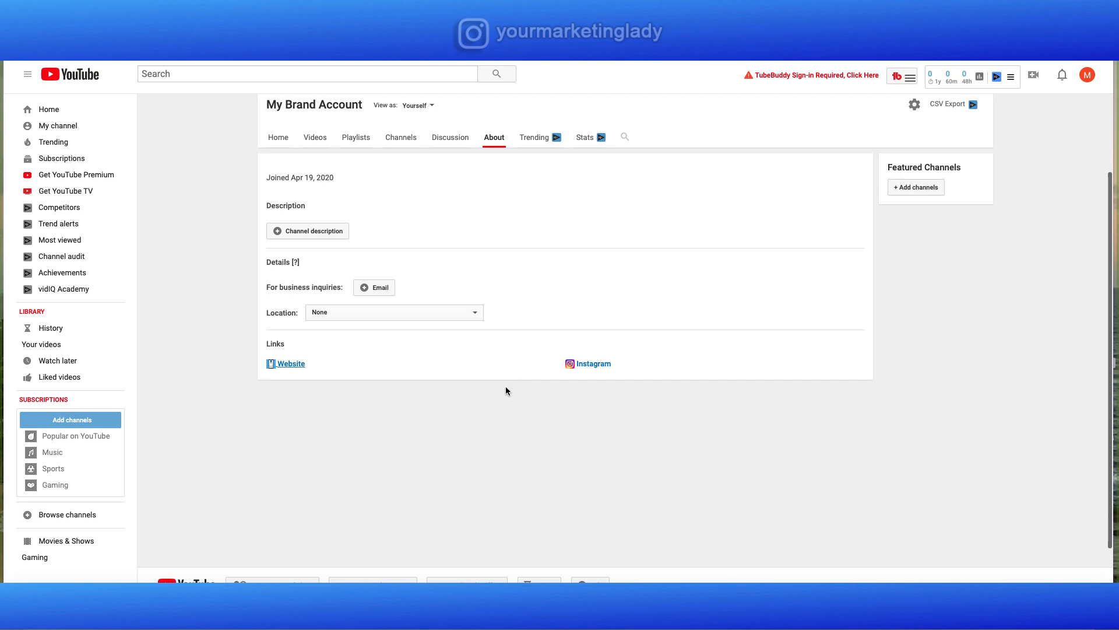
{"action": "mouse_move", "coordinate": [463, 409]}
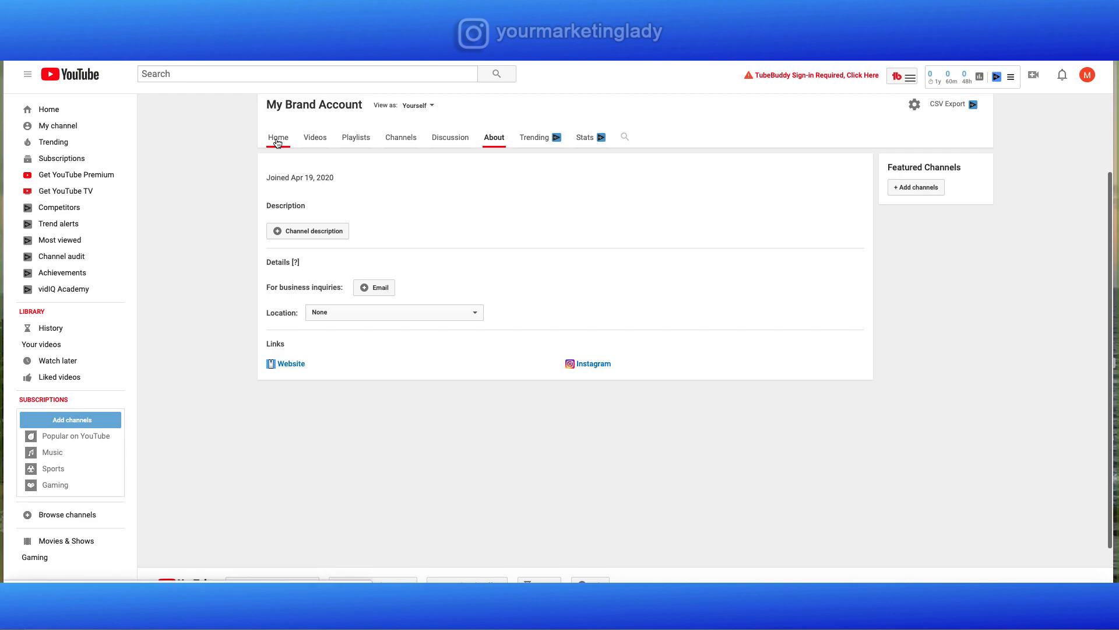
- View the channel home banner with its link badges, then return to the About section
{"action": "left_click", "coordinate": [279, 137]}
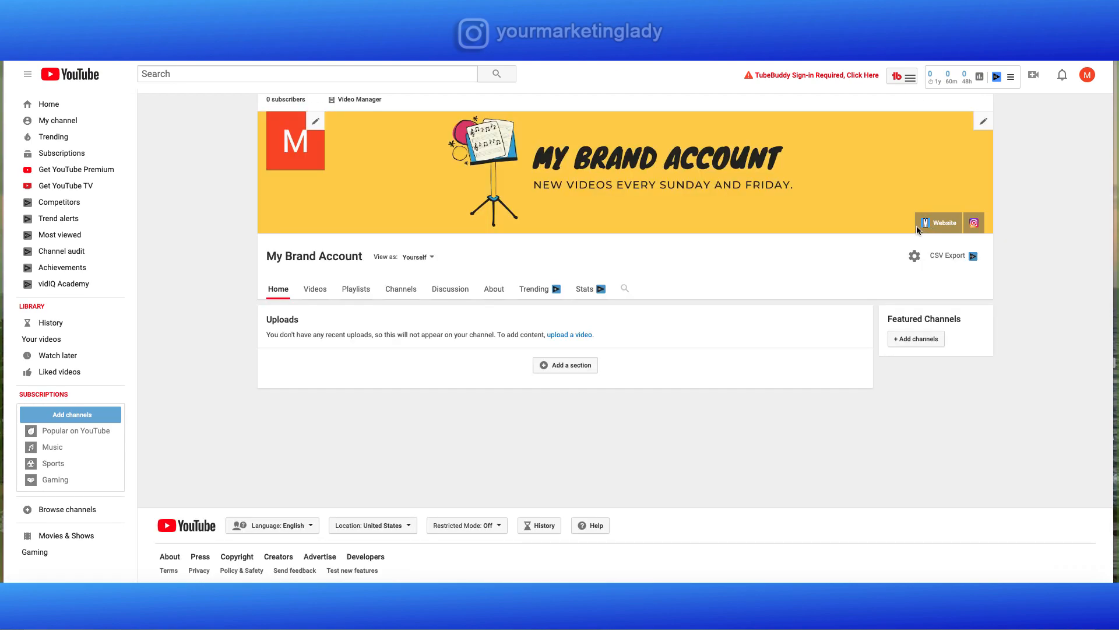
{"action": "mouse_move", "coordinate": [974, 224]}
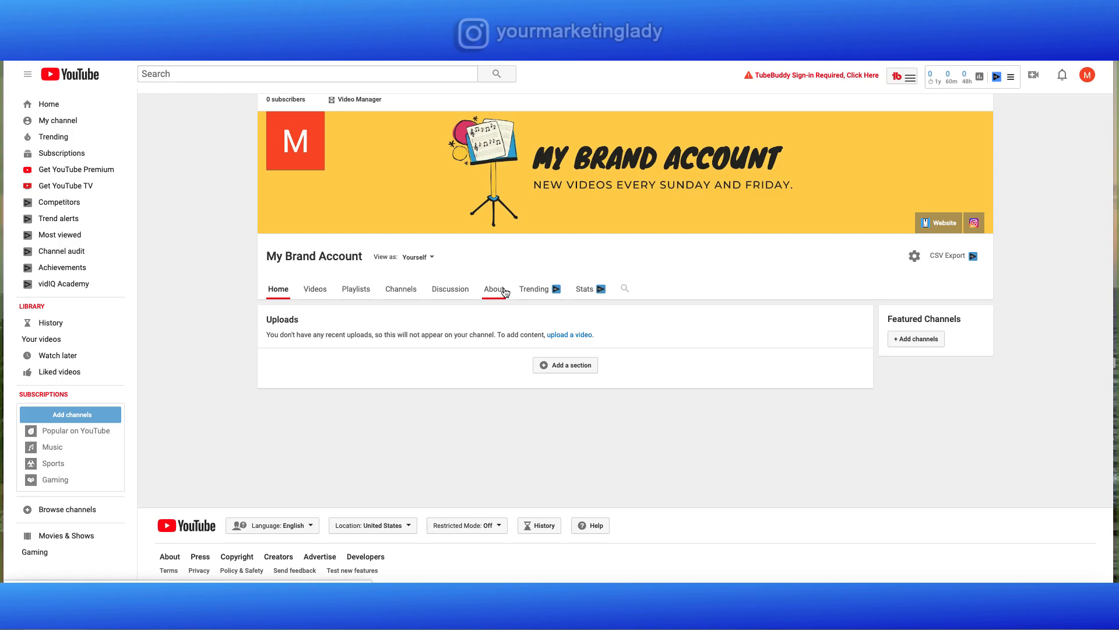
{"action": "left_click", "coordinate": [494, 289]}
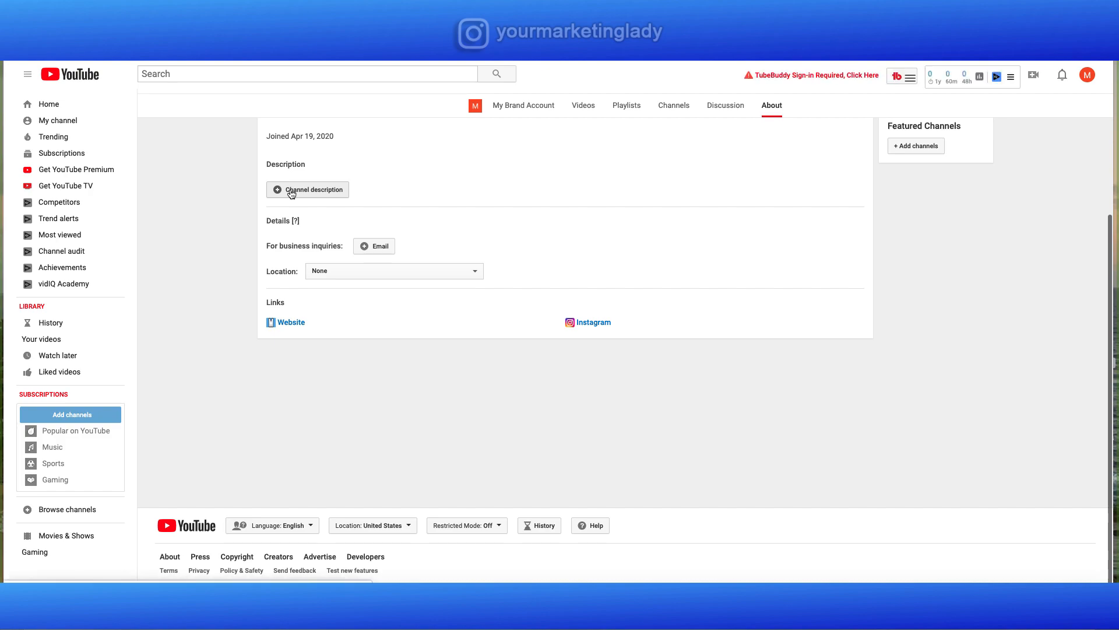
- Set the channel location to United States and close the empty description editor
{"action": "left_click", "coordinate": [307, 189]}
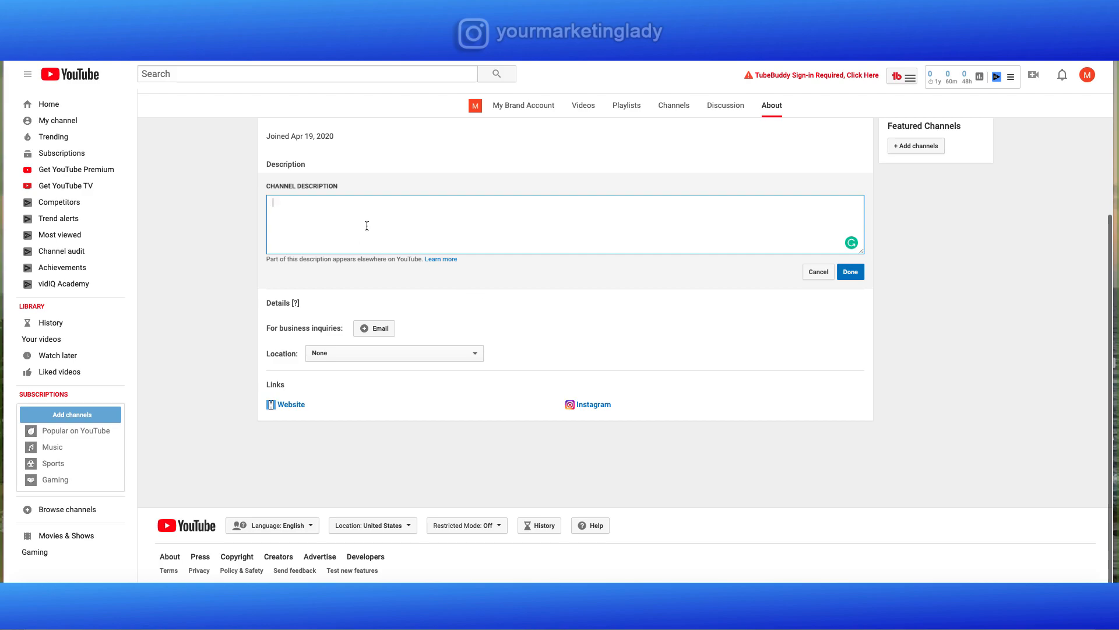
{"action": "mouse_move", "coordinate": [410, 319]}
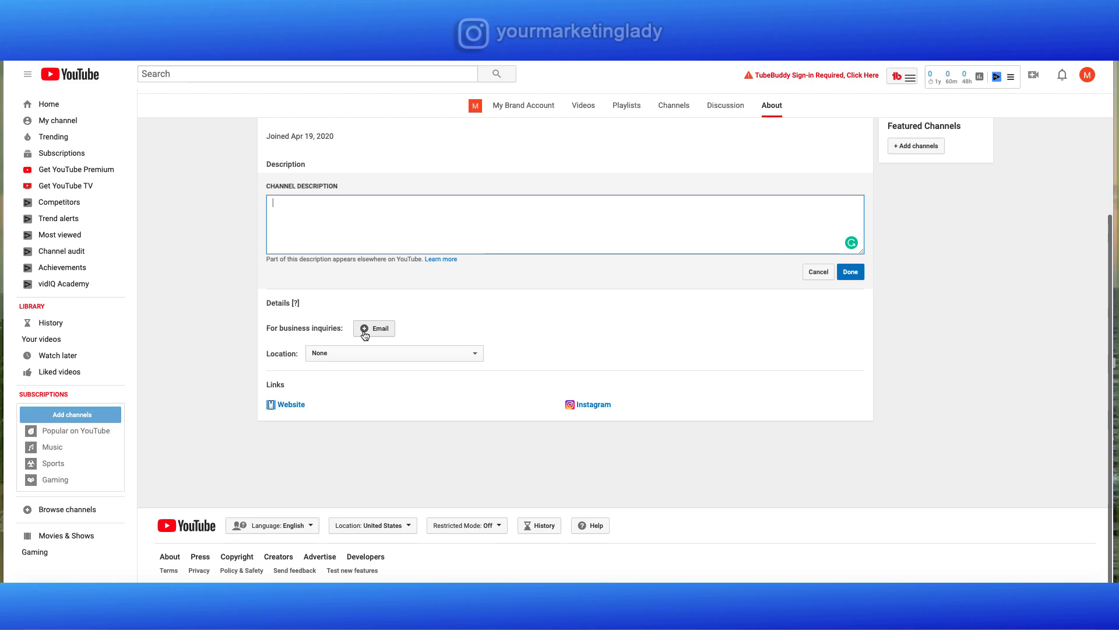
{"action": "mouse_move", "coordinate": [368, 336]}
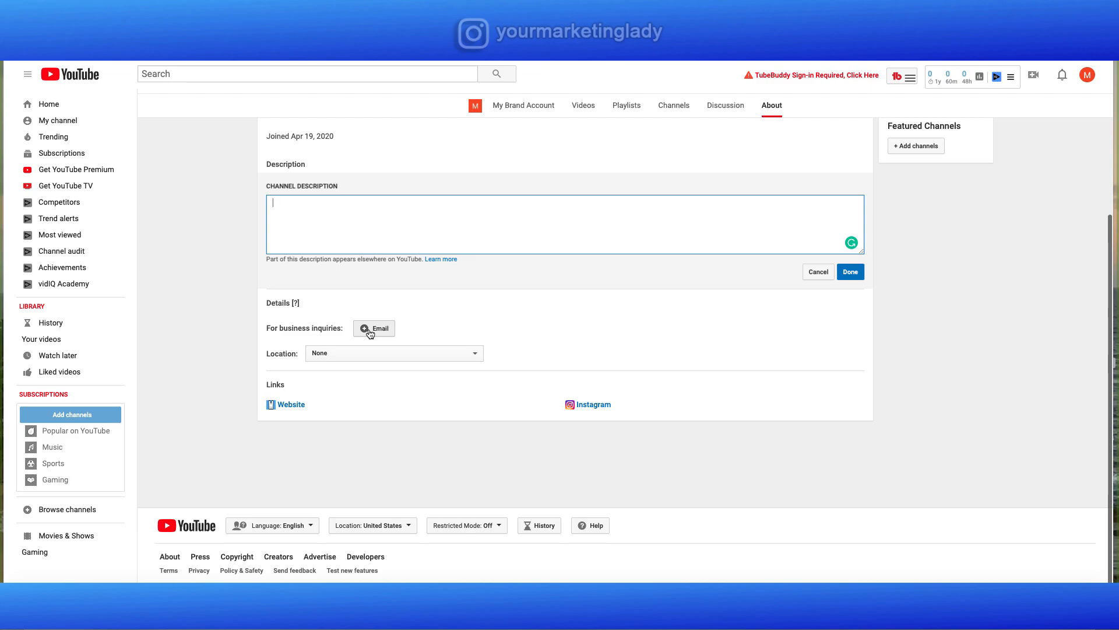
{"action": "left_click", "coordinate": [393, 352]}
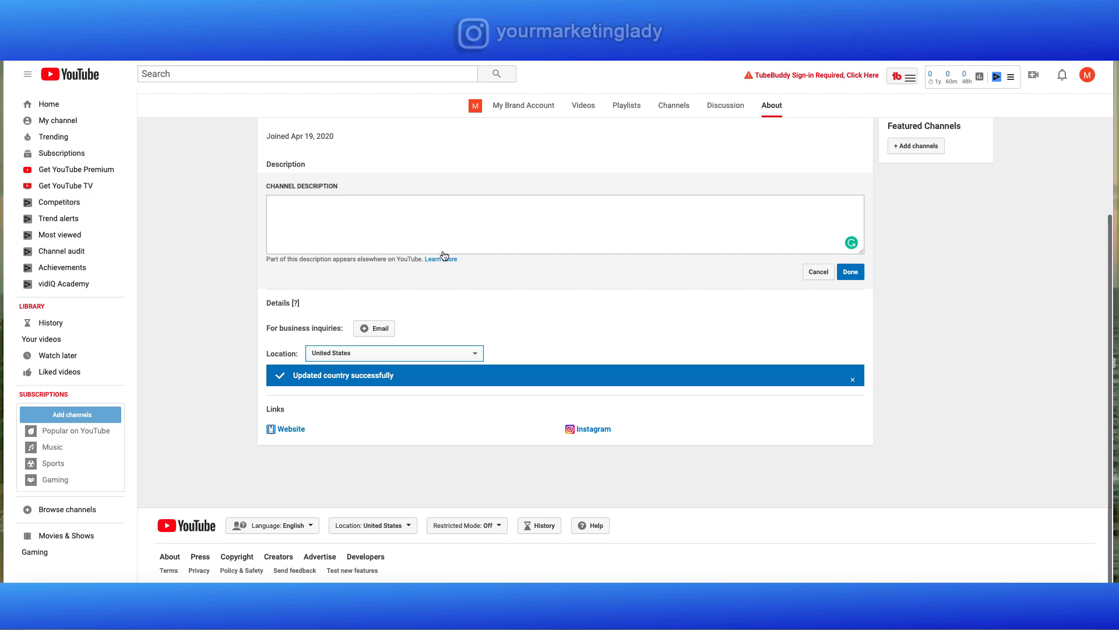
{"action": "mouse_move", "coordinate": [387, 368]}
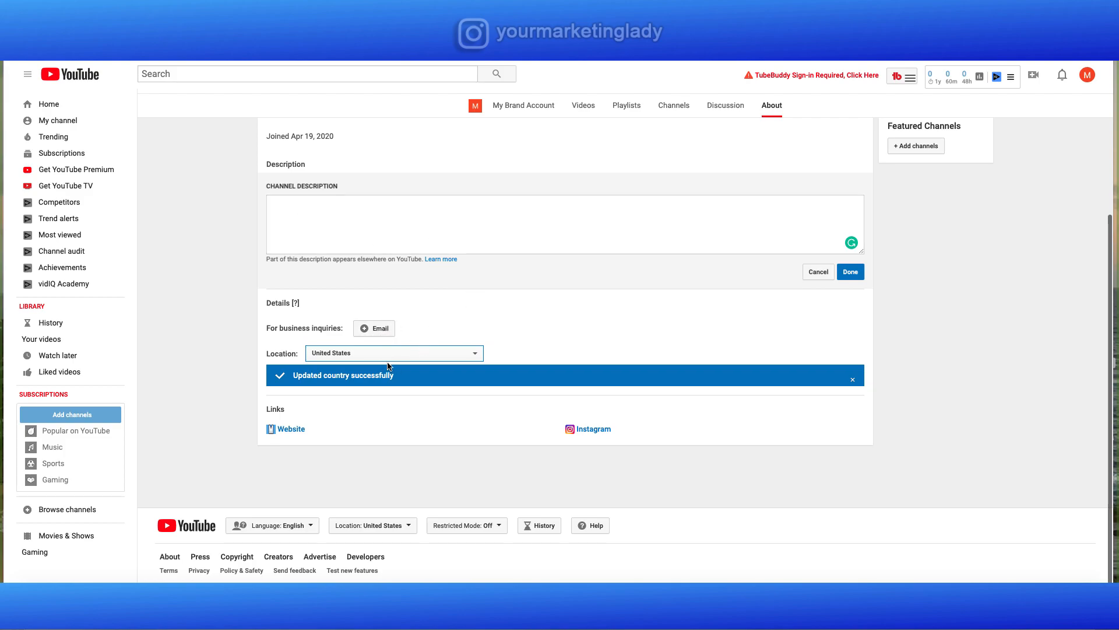
{"action": "mouse_move", "coordinate": [405, 363]}
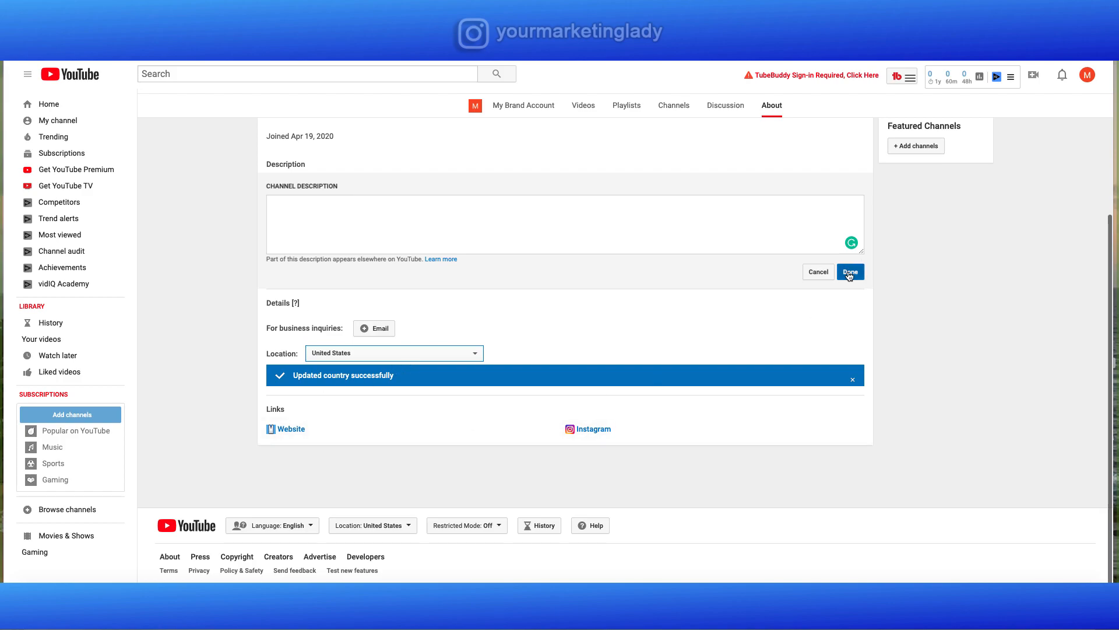
{"action": "left_click", "coordinate": [850, 272]}
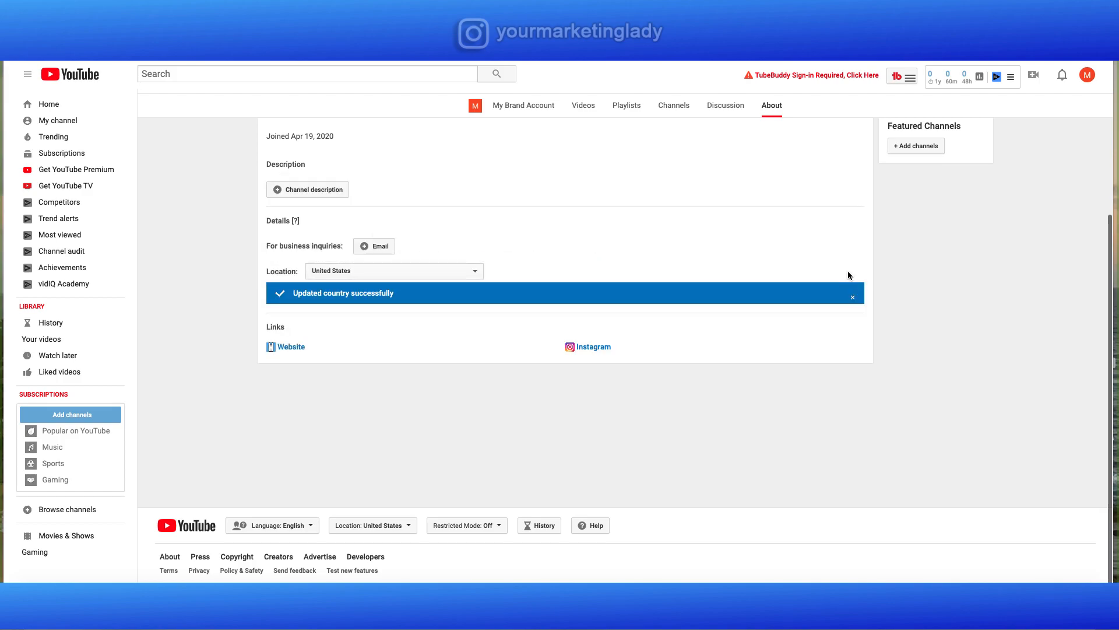
{"action": "left_click", "coordinate": [524, 105]}
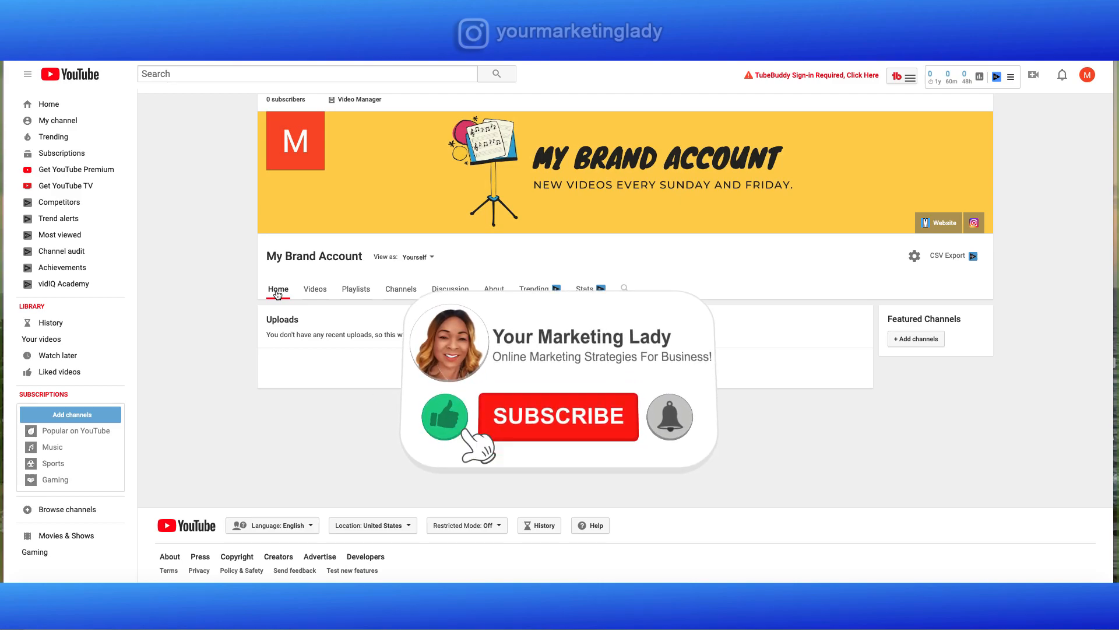
- Show the channel home page with its empty Uploads section
{"action": "left_click", "coordinate": [558, 417]}
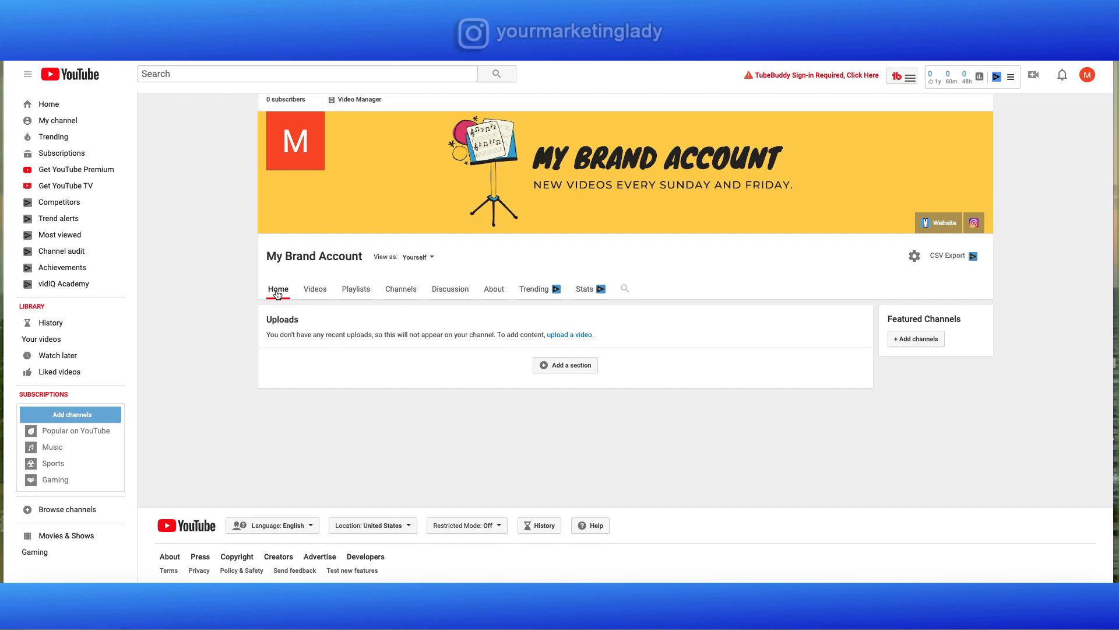
{"action": "mouse_move", "coordinate": [207, 221]}
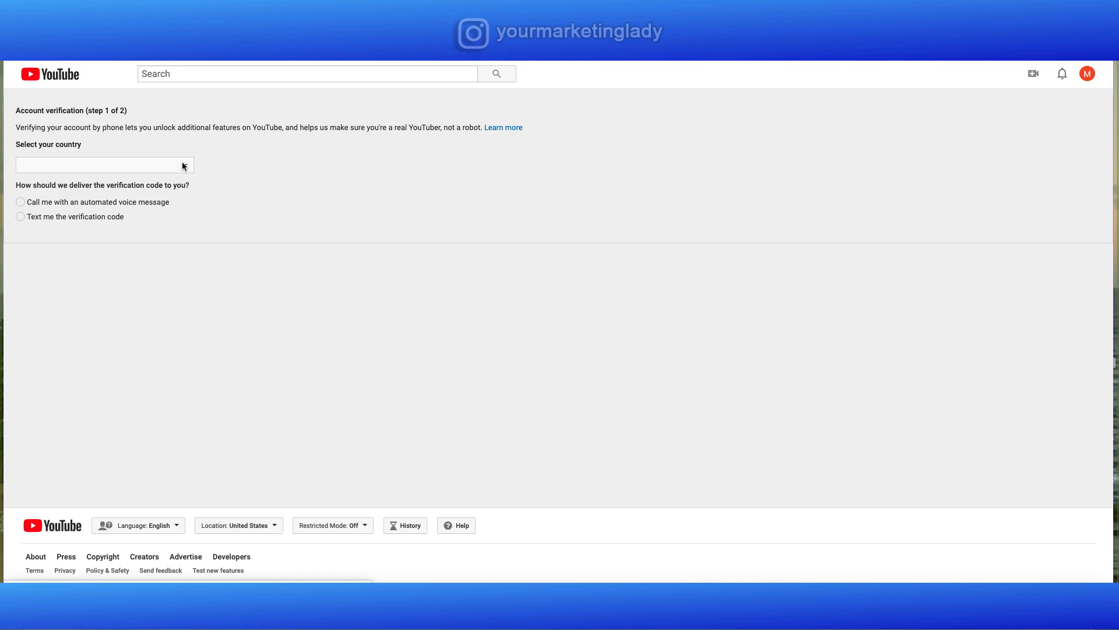
- Choose United States and text-message delivery on the account verification form
{"action": "left_click", "coordinate": [103, 165]}
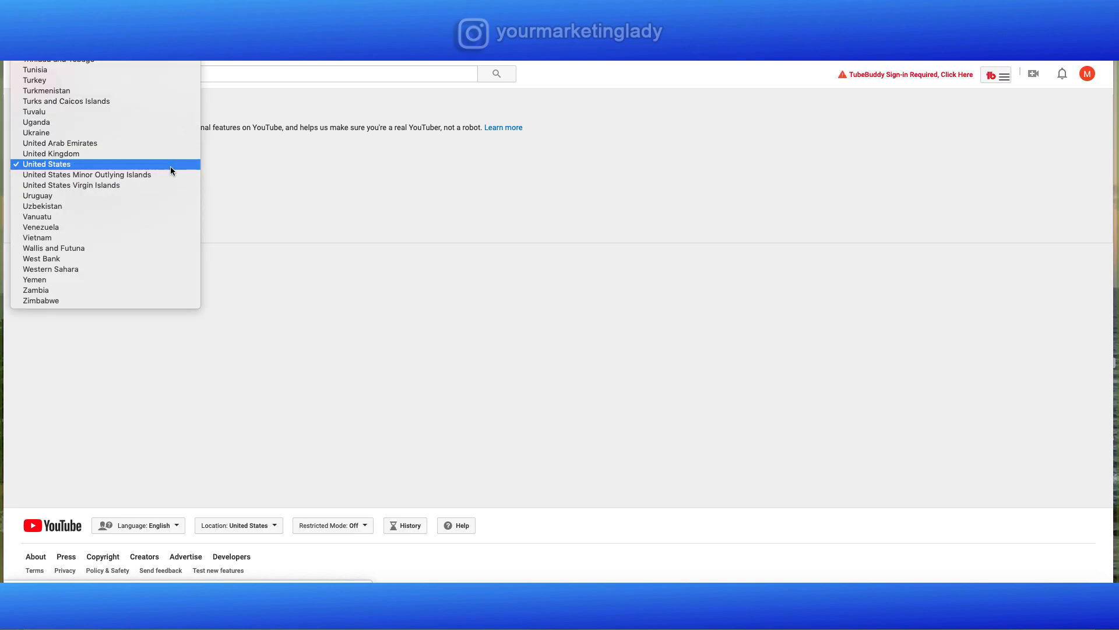
{"action": "left_click", "coordinate": [46, 163]}
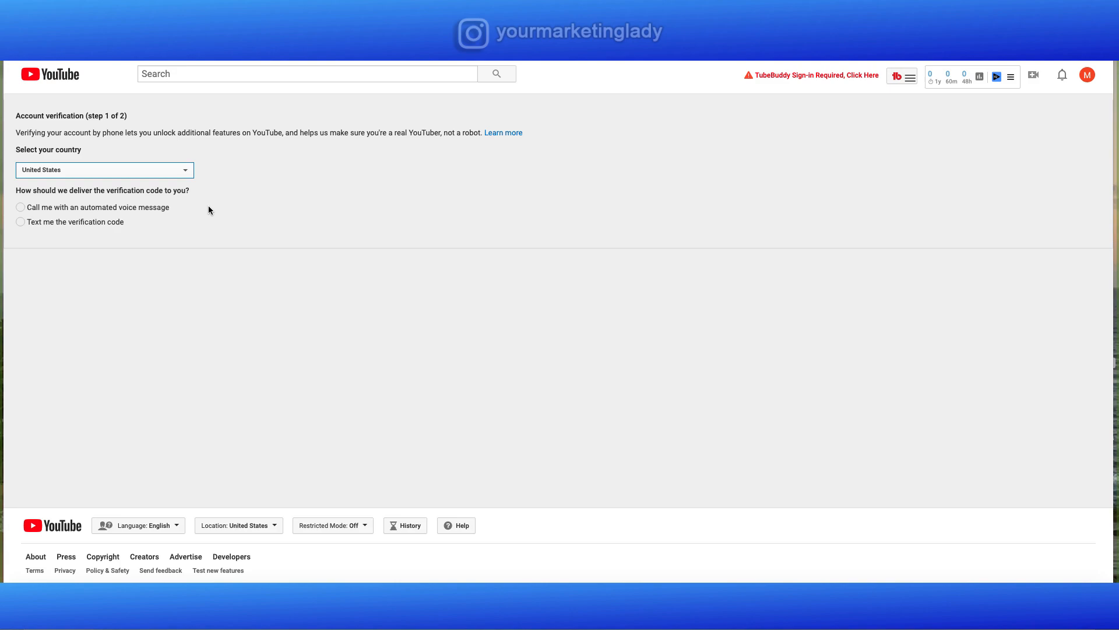
{"action": "mouse_move", "coordinate": [141, 225]}
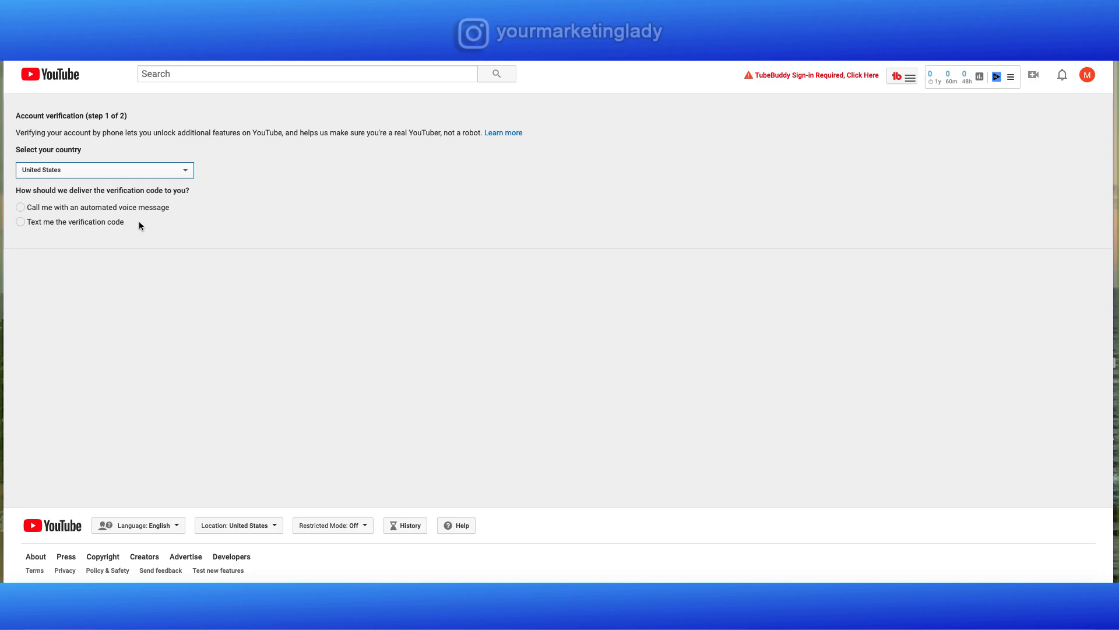
{"action": "mouse_move", "coordinate": [145, 232]}
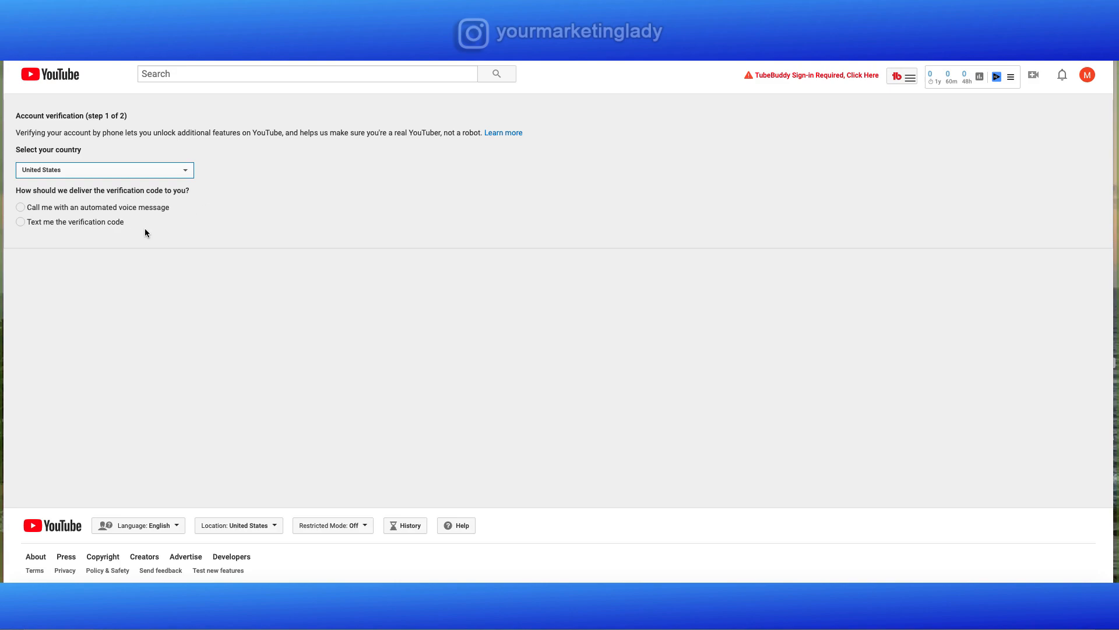
{"action": "mouse_move", "coordinate": [67, 237]}
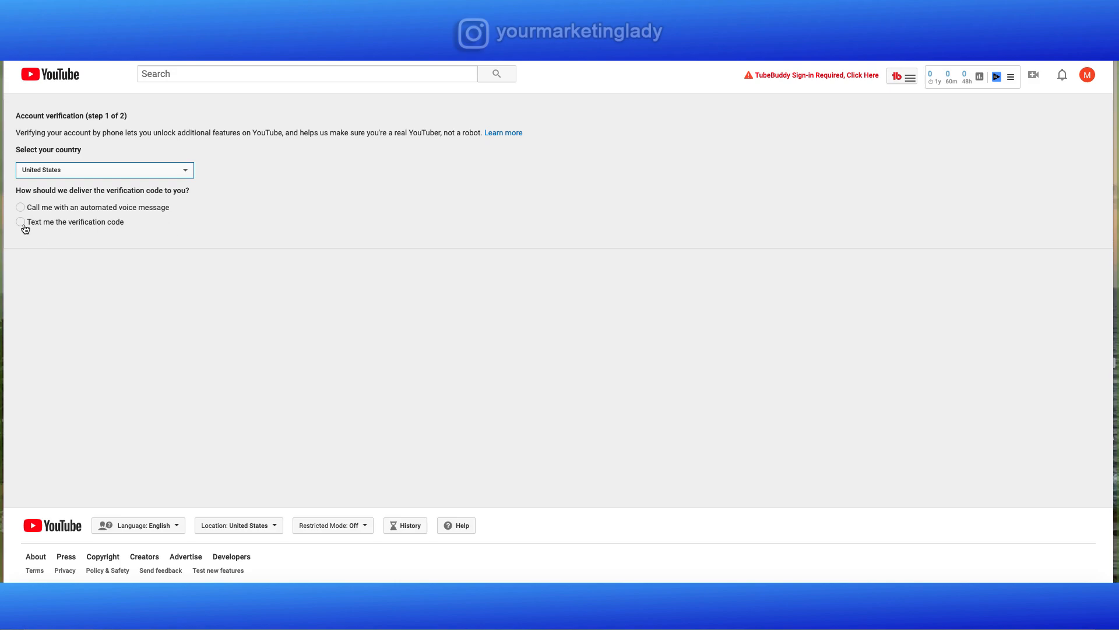
{"action": "left_click", "coordinate": [21, 222]}
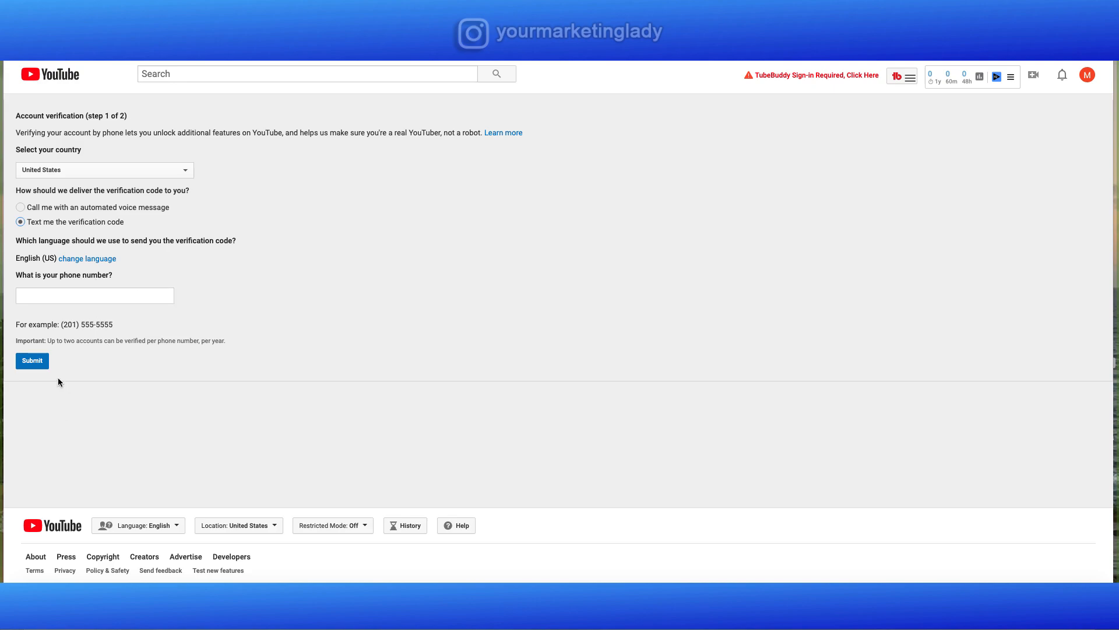
{"action": "mouse_move", "coordinate": [85, 355]}
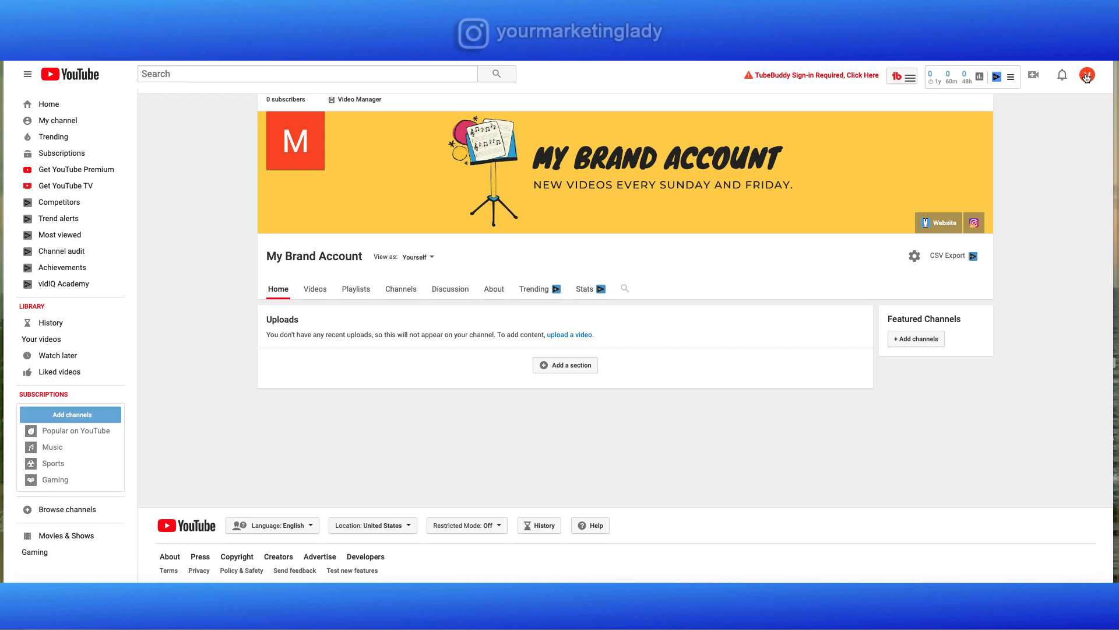
- Go to Creator Studio from the account menu and open the channel Settings dialog
{"action": "left_click", "coordinate": [1087, 75]}
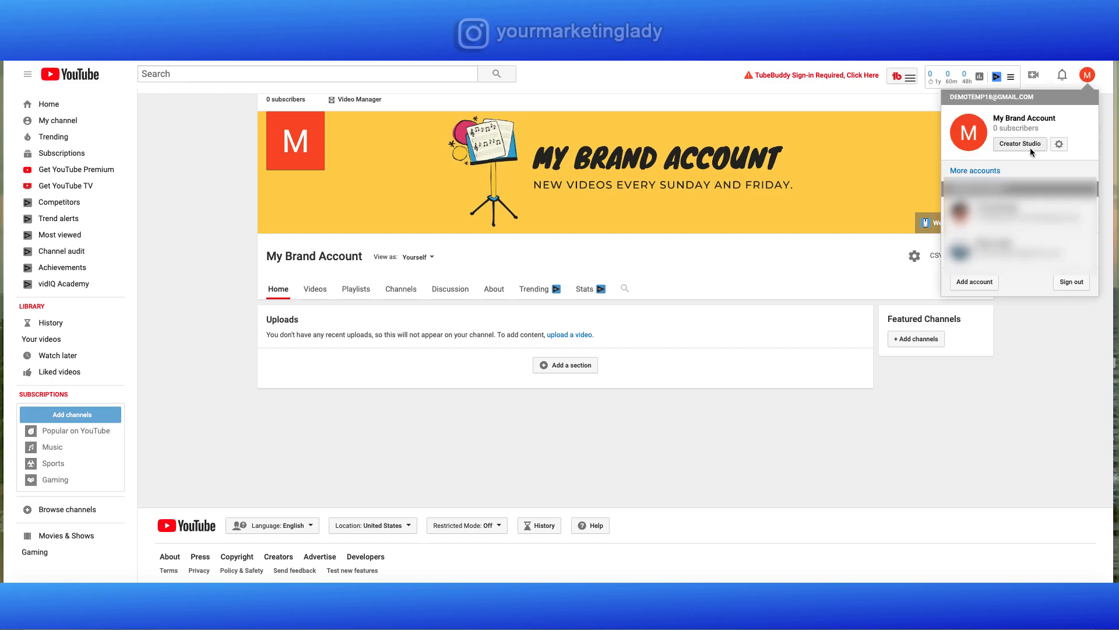
{"action": "left_click", "coordinate": [1019, 144]}
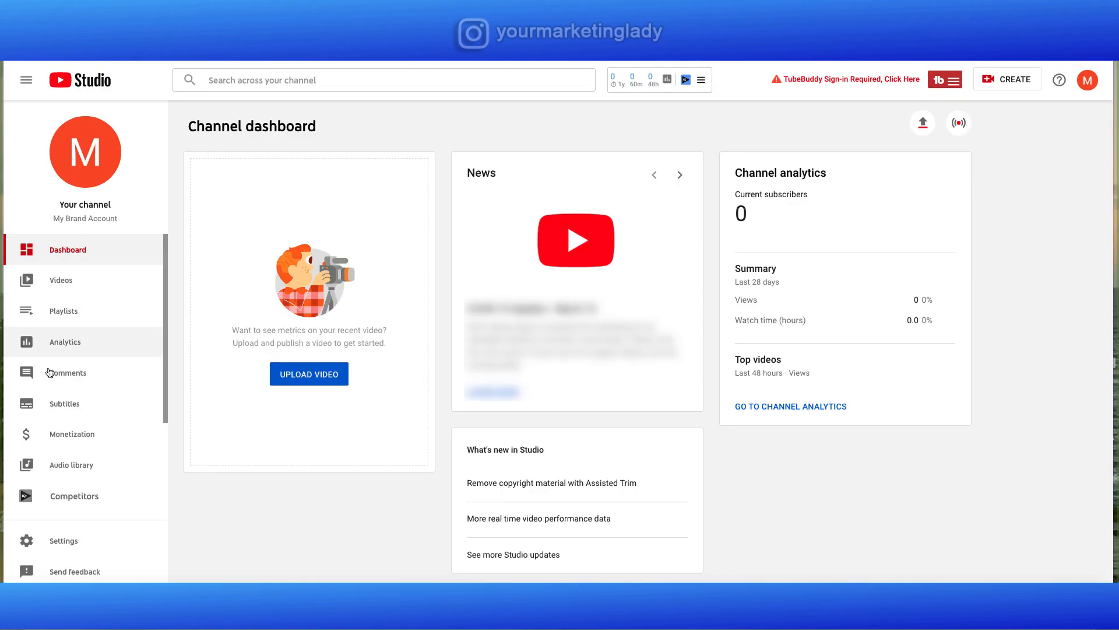
{"action": "left_click", "coordinate": [63, 540]}
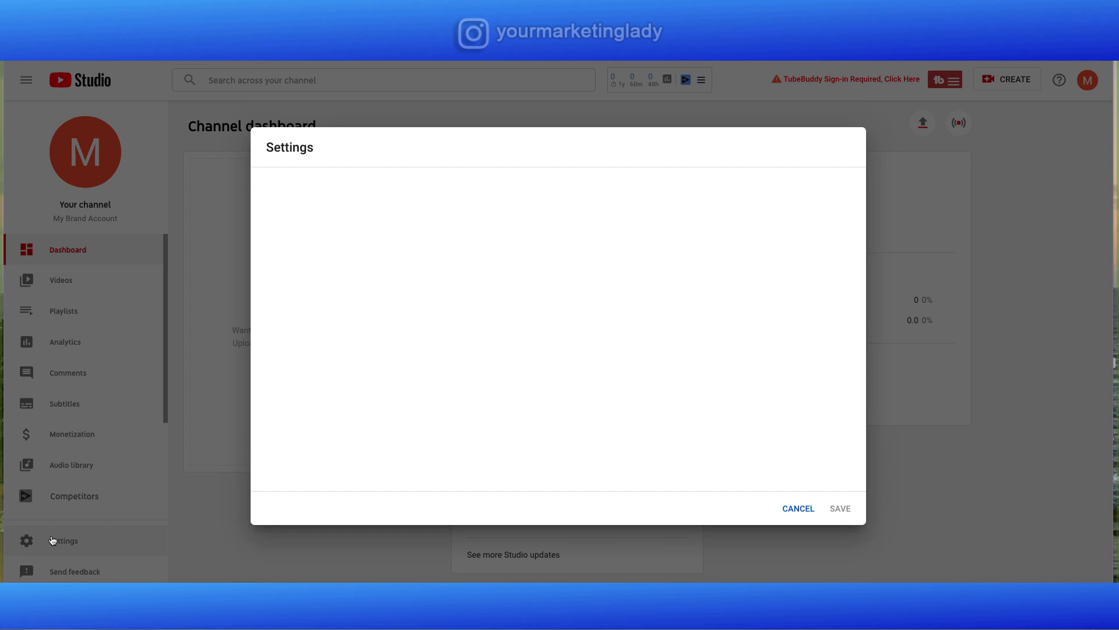
{"action": "left_click", "coordinate": [63, 540]}
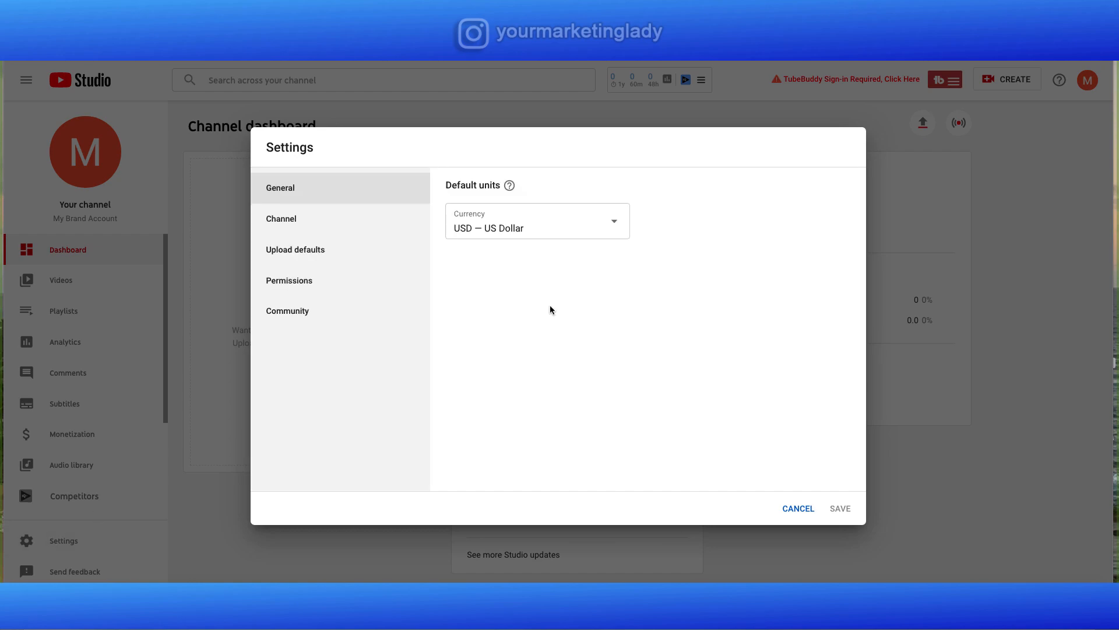
{"action": "mouse_move", "coordinate": [596, 336]}
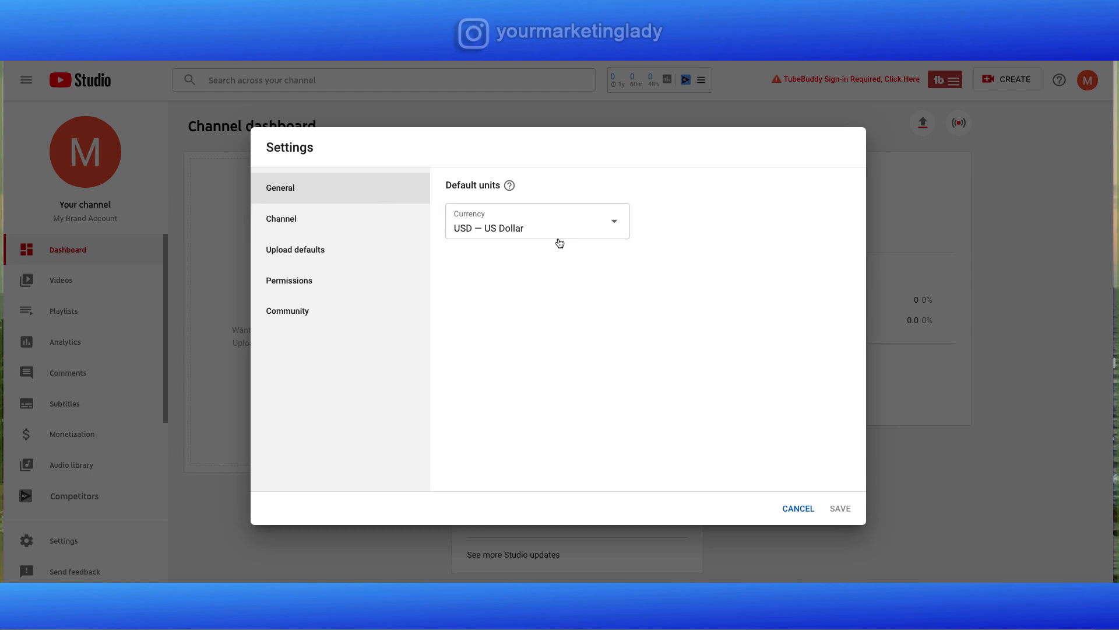
{"action": "mouse_move", "coordinate": [519, 248]}
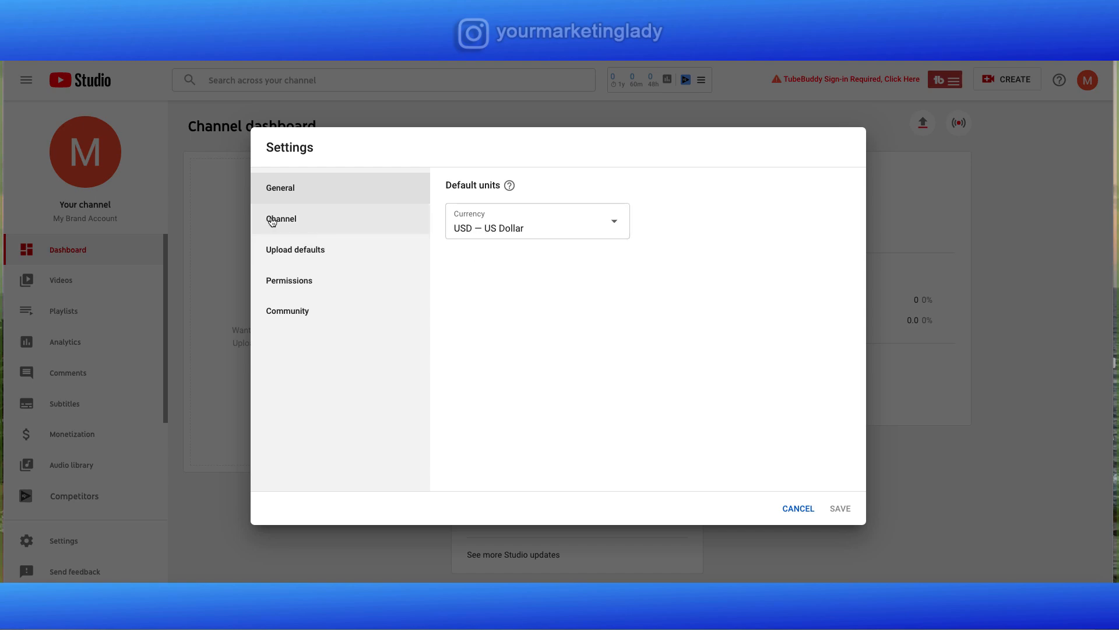
- Save channel keywords Marketing, Digital marketing, Marketing Tips, Small Business Marketing
{"action": "left_click", "coordinate": [281, 218]}
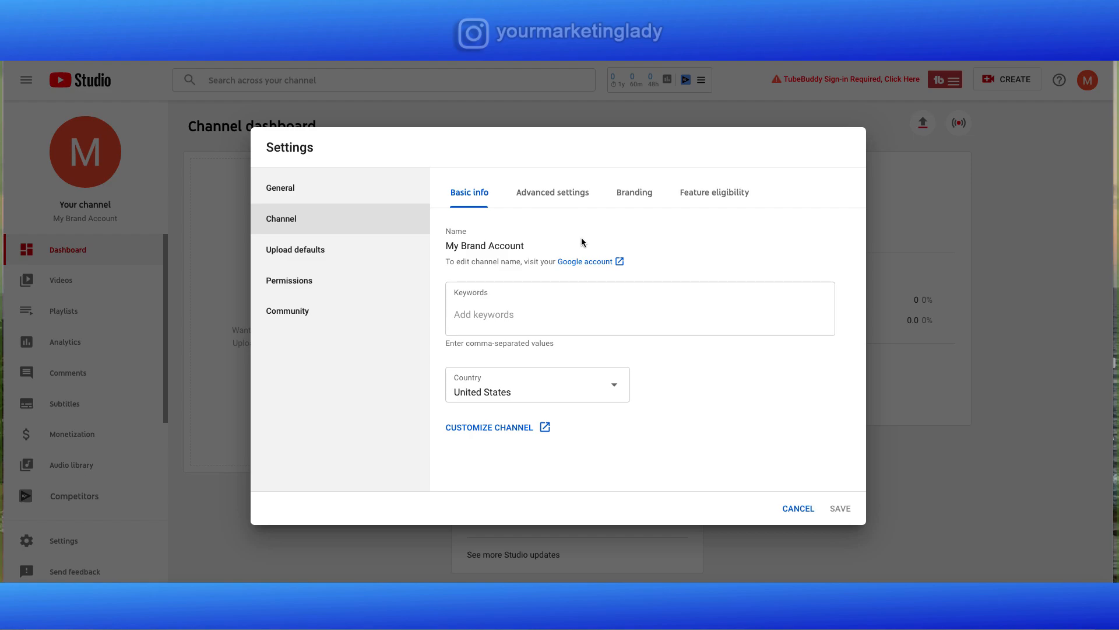
{"action": "type", "text": "Marketing, Digital marketing, Marketing Tips, Small Business Marketing"}
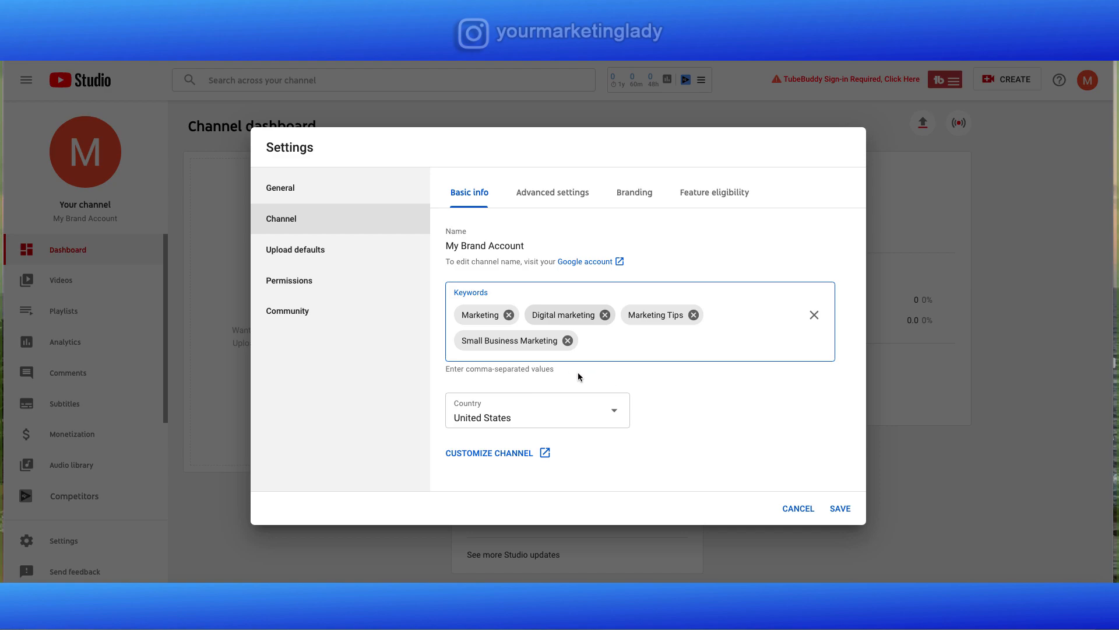
{"action": "mouse_move", "coordinate": [576, 376]}
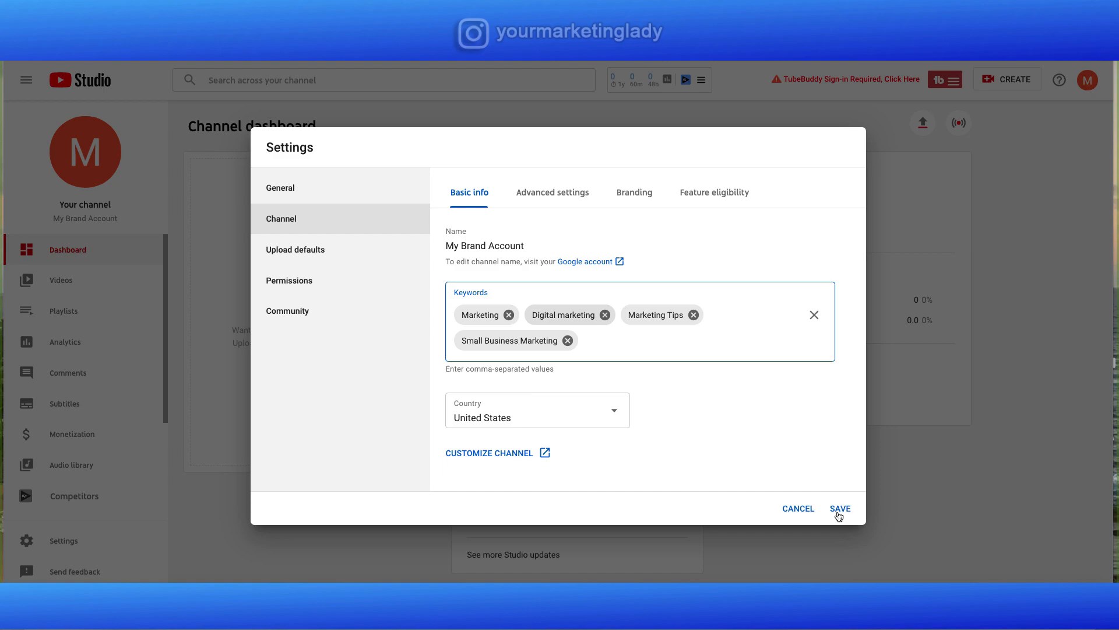
{"action": "left_click", "coordinate": [841, 508]}
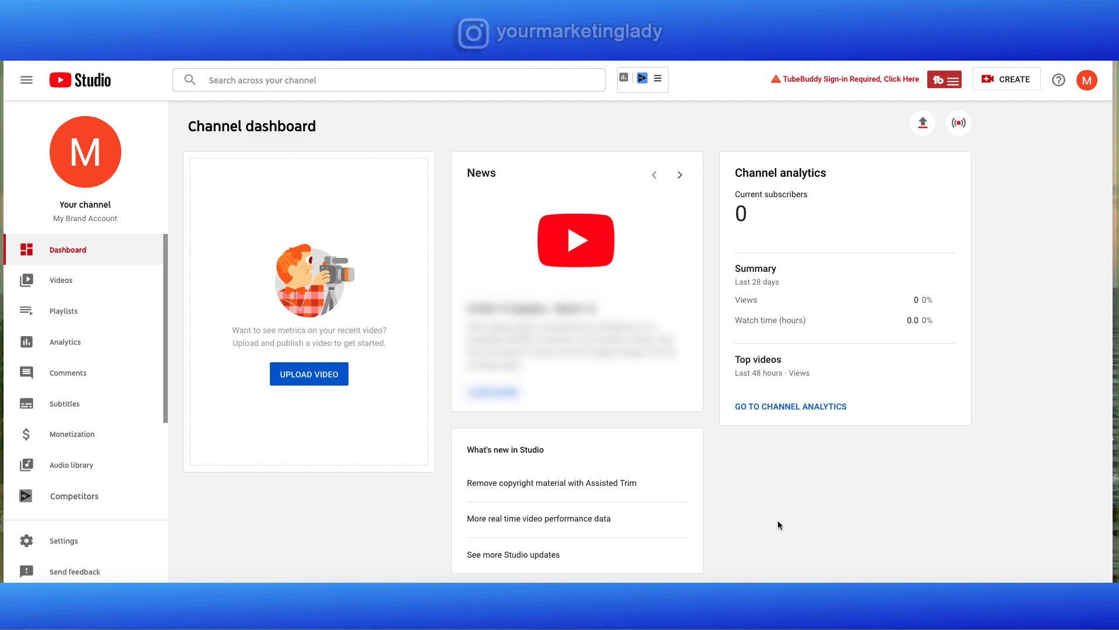
{"action": "mouse_move", "coordinate": [385, 576]}
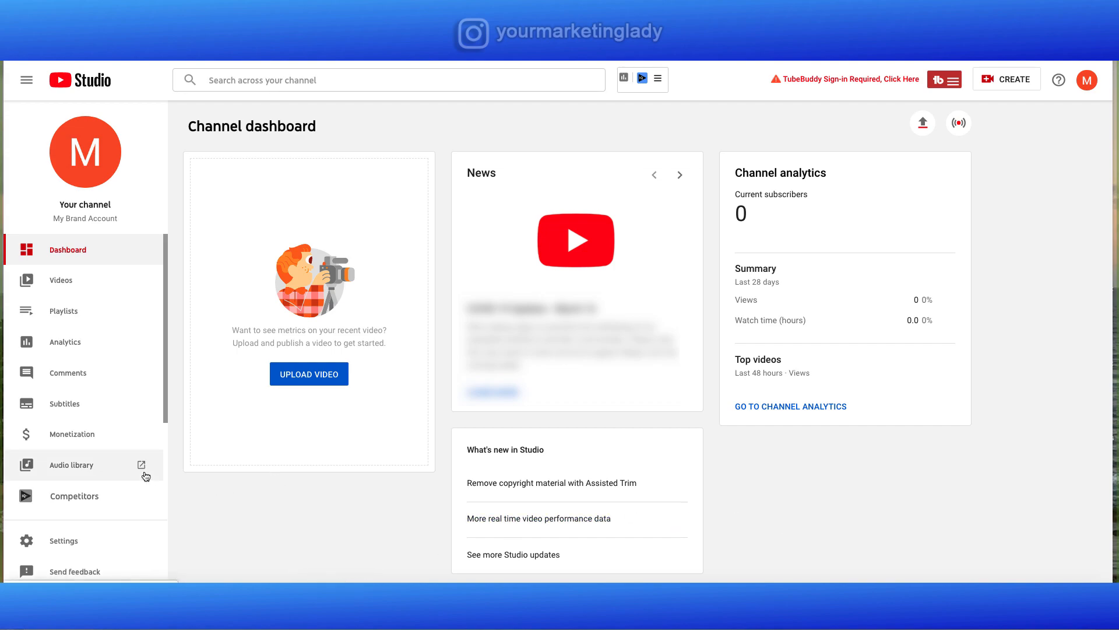
{"action": "mouse_move", "coordinate": [63, 540]}
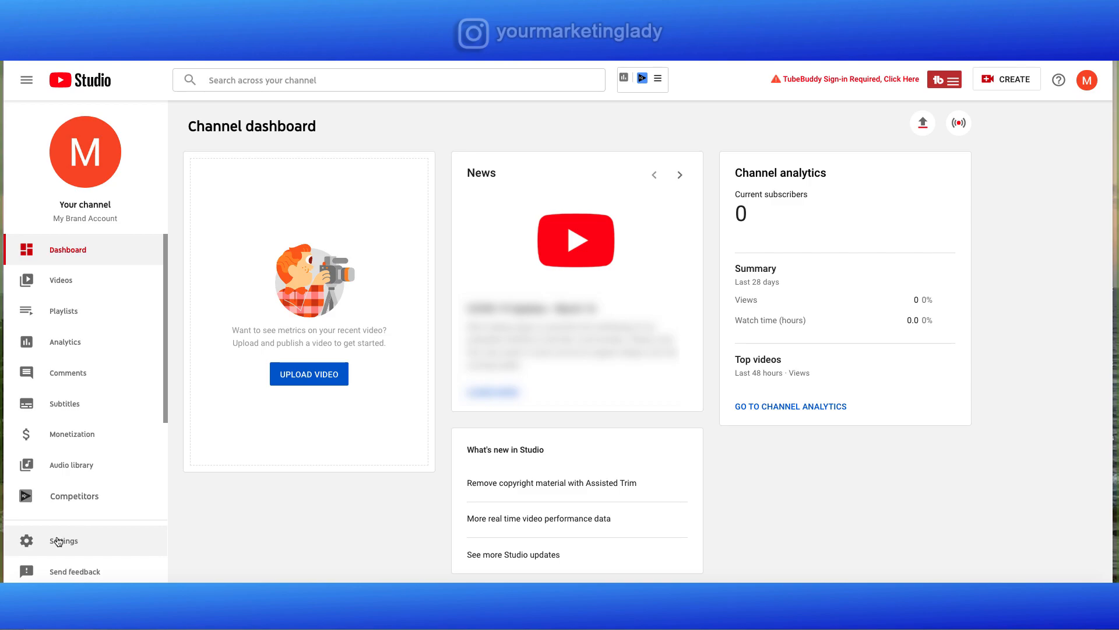
{"action": "left_click", "coordinate": [63, 539]}
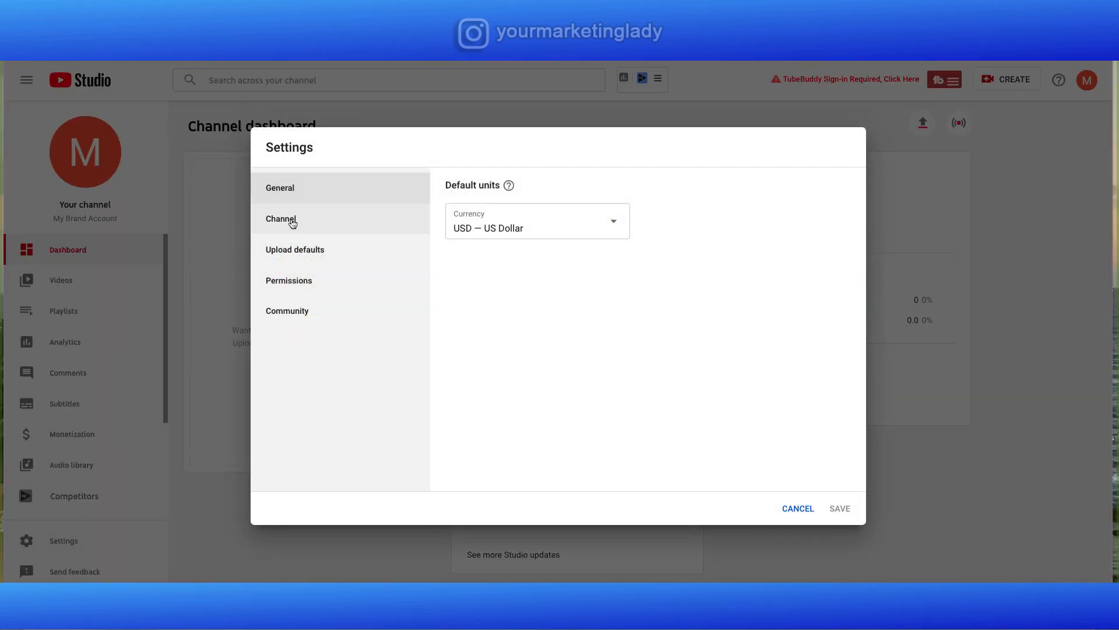
{"action": "left_click", "coordinate": [281, 218]}
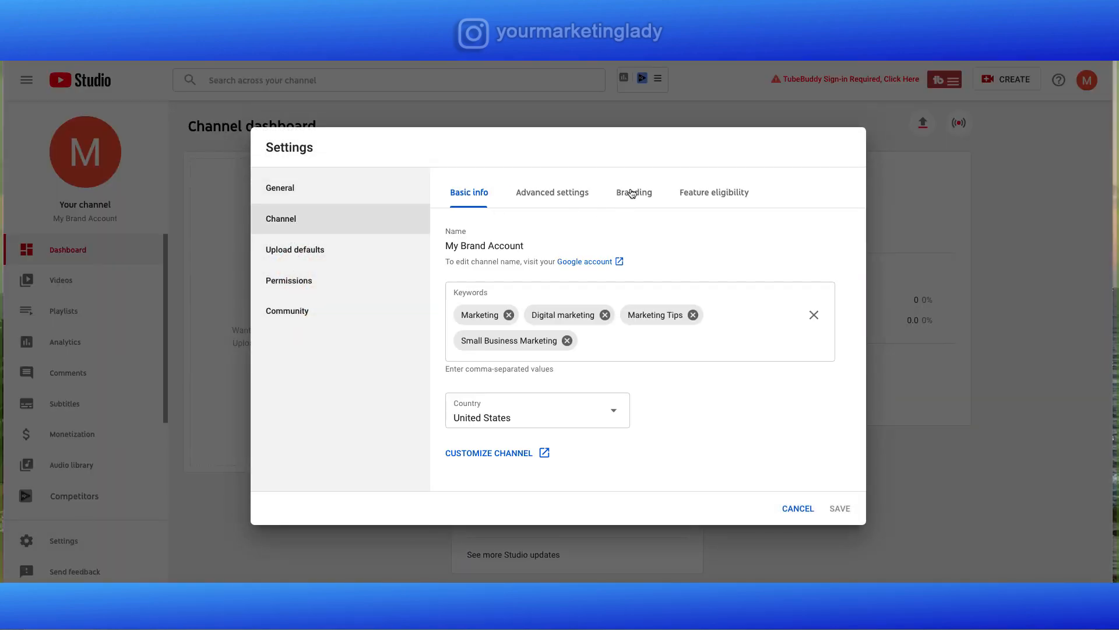
{"action": "left_click", "coordinate": [632, 192]}
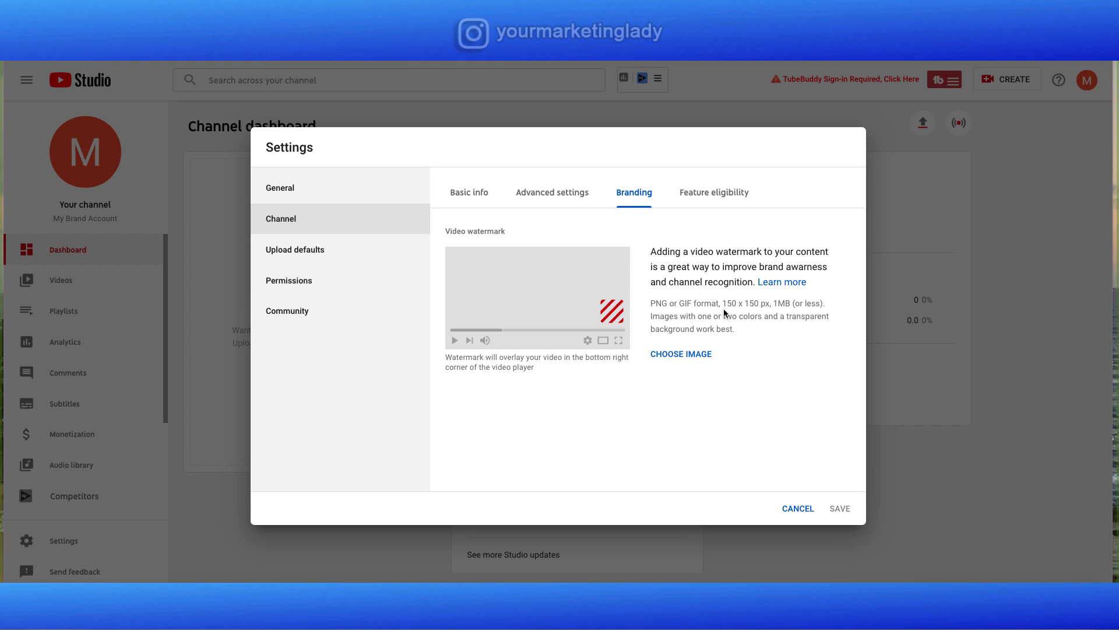
{"action": "mouse_move", "coordinate": [755, 313]}
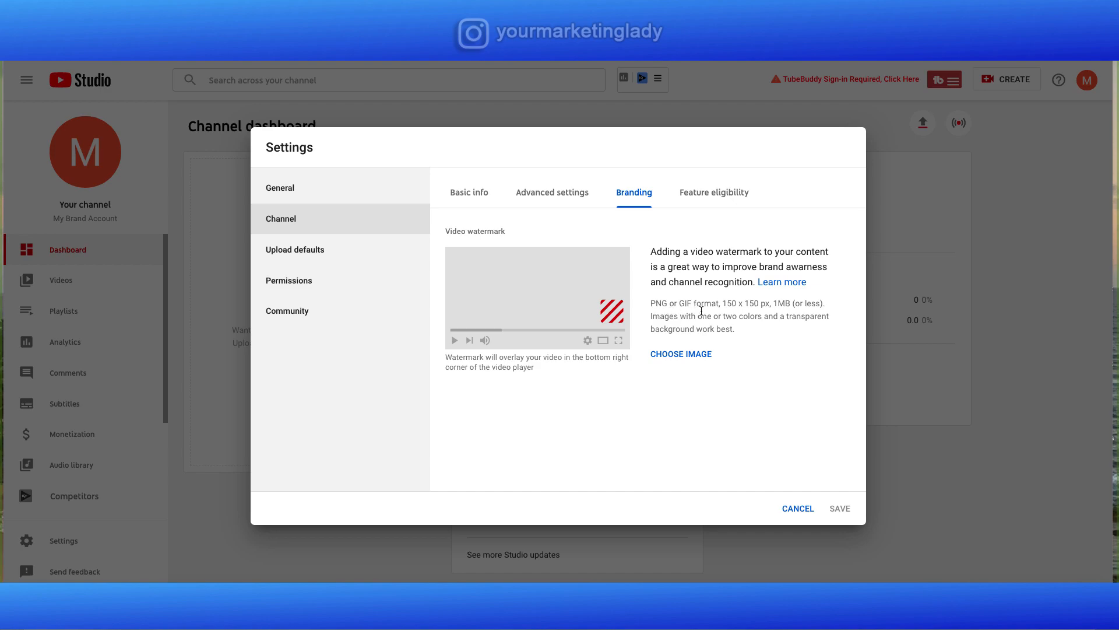
{"action": "mouse_move", "coordinate": [701, 312]}
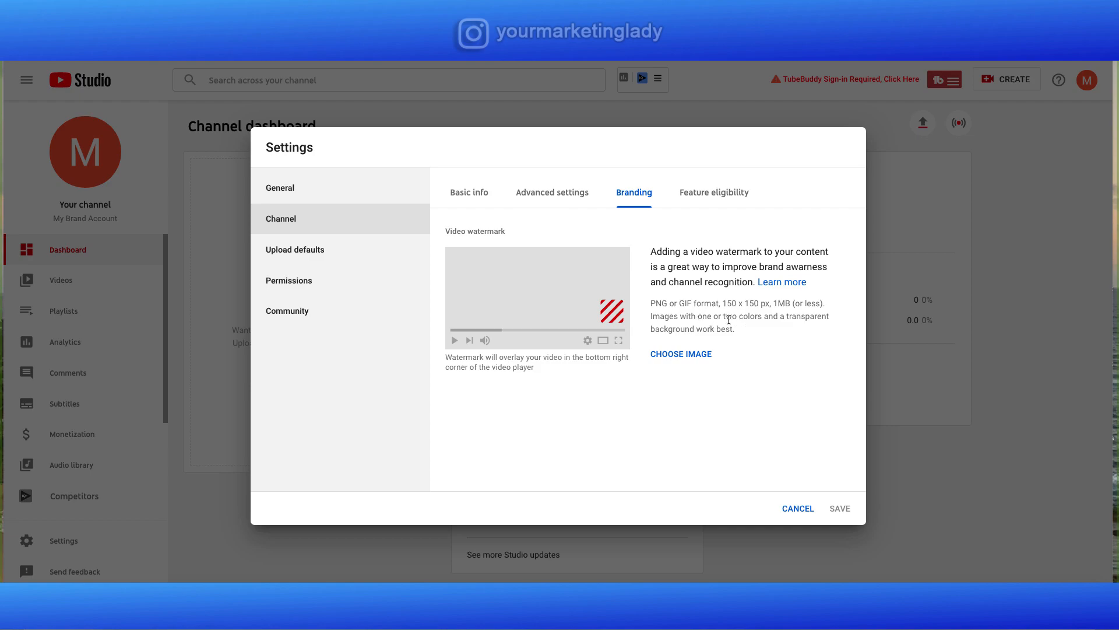
{"action": "mouse_move", "coordinate": [693, 348]}
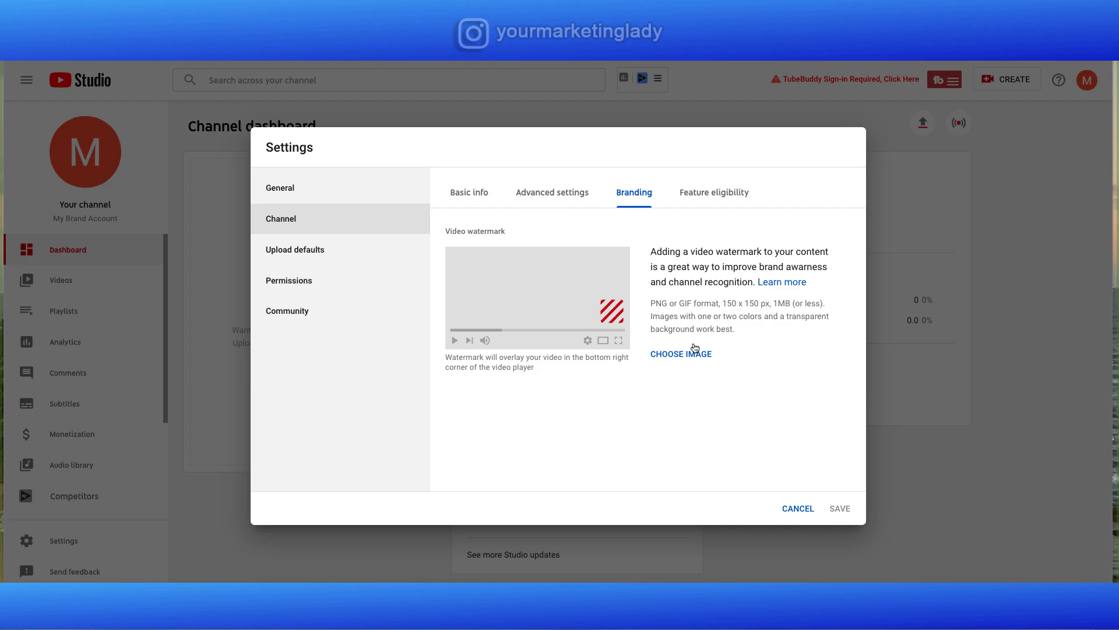
{"action": "mouse_move", "coordinate": [692, 352]}
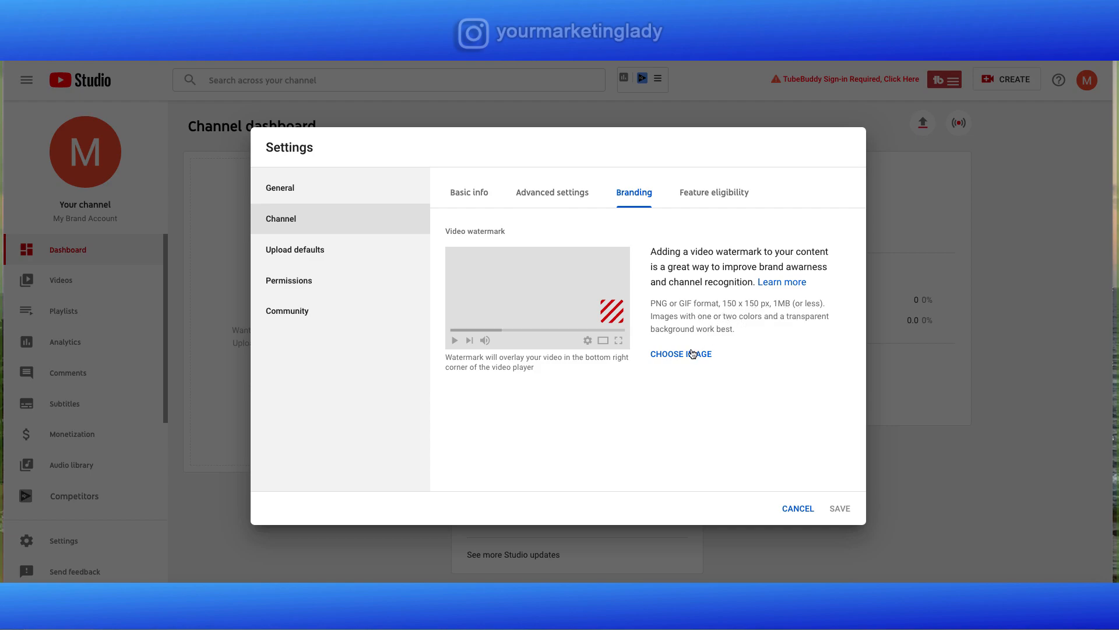
- Pick subscribe.png from the subscribe-buttons folder as the watermark image
{"action": "left_click", "coordinate": [680, 353]}
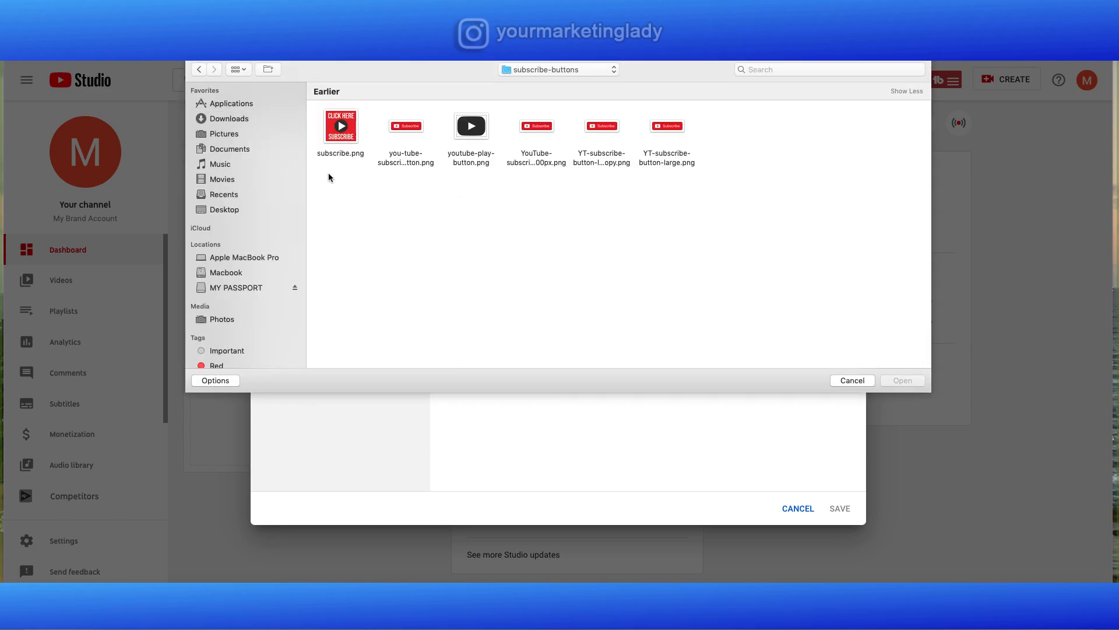
{"action": "left_click", "coordinate": [341, 126]}
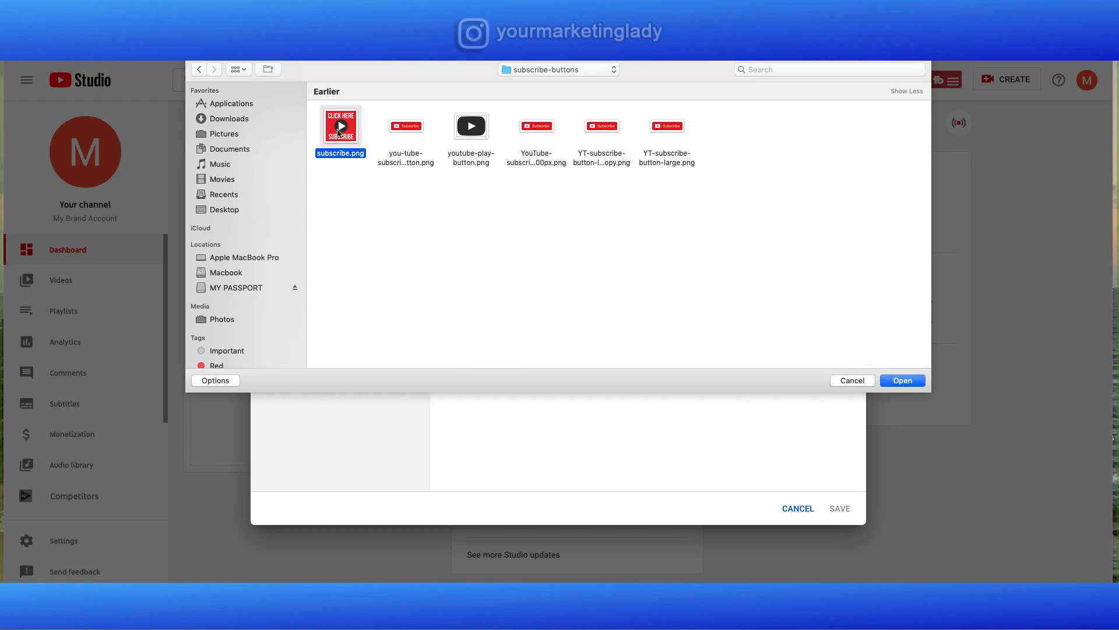
{"action": "mouse_move", "coordinate": [513, 230]}
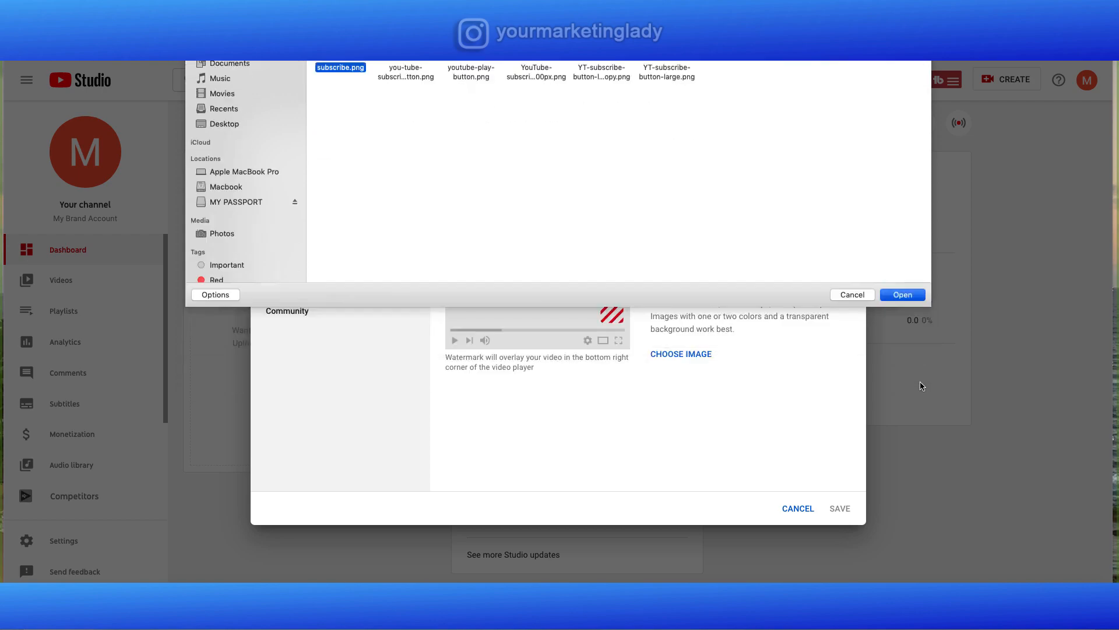
- Upload the subscribe image as watermark with a custom 00:05 start time and save
{"action": "left_click", "coordinate": [901, 295]}
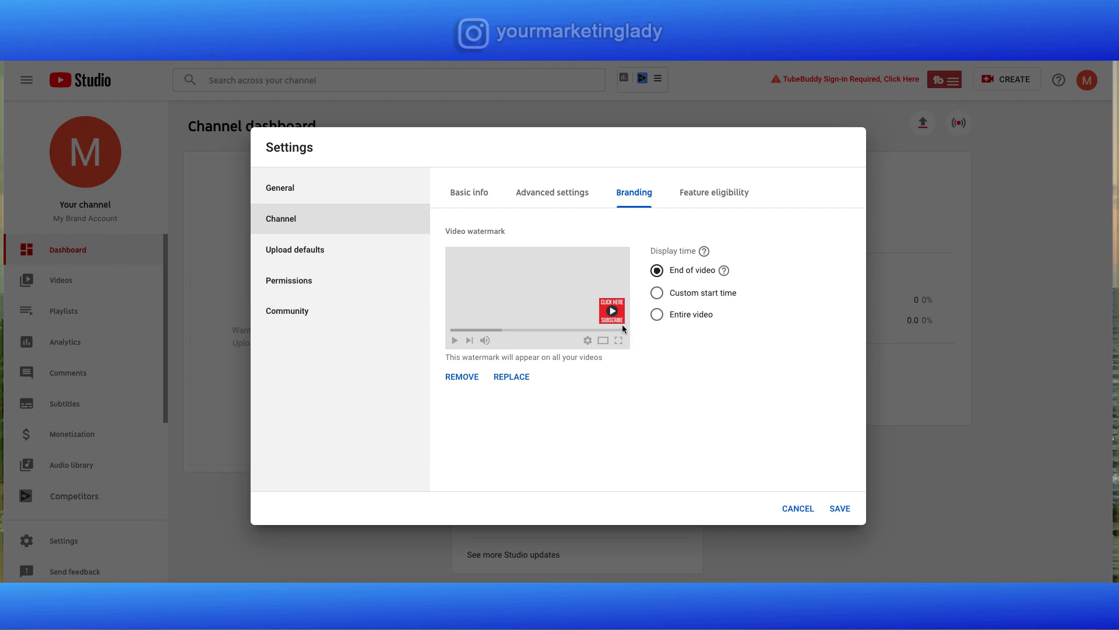
{"action": "mouse_move", "coordinate": [601, 309]}
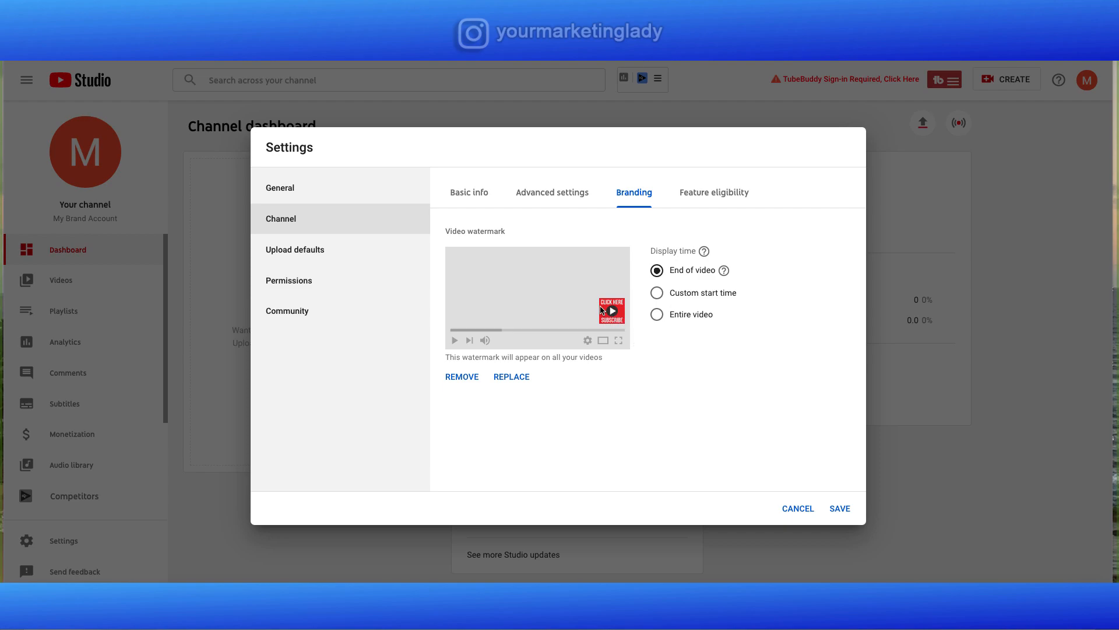
{"action": "mouse_move", "coordinate": [609, 257]}
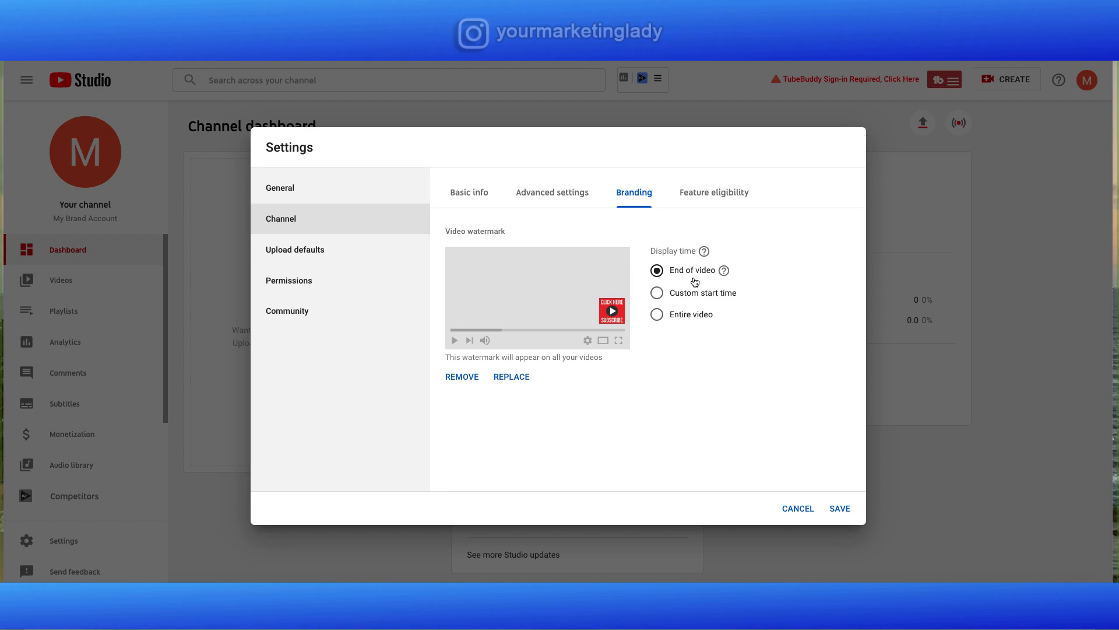
{"action": "mouse_move", "coordinate": [656, 320]}
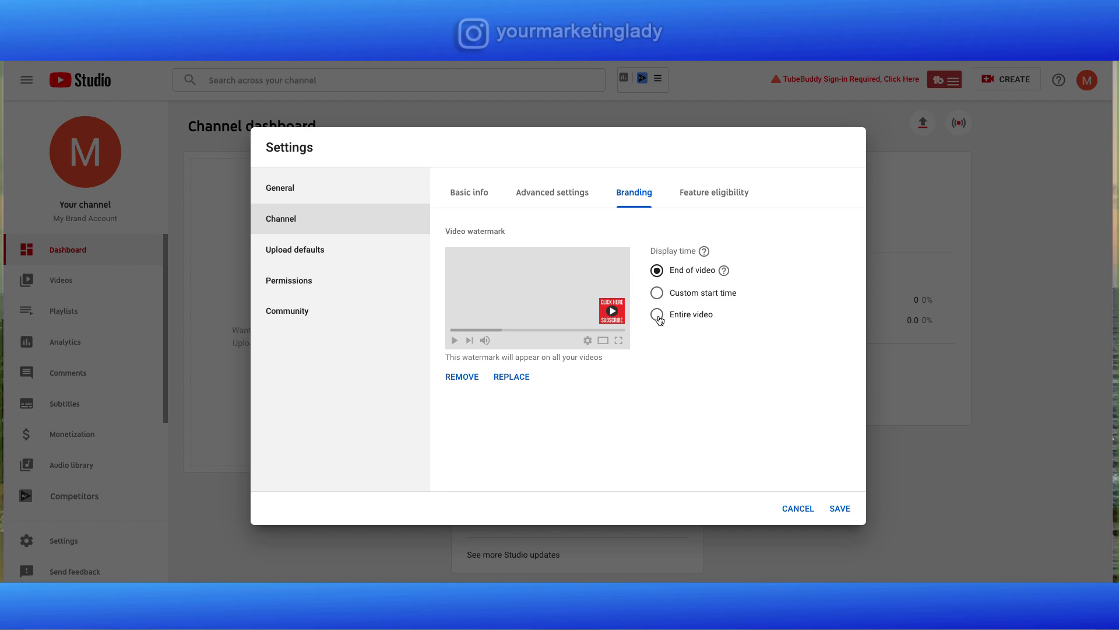
{"action": "mouse_move", "coordinate": [659, 293]}
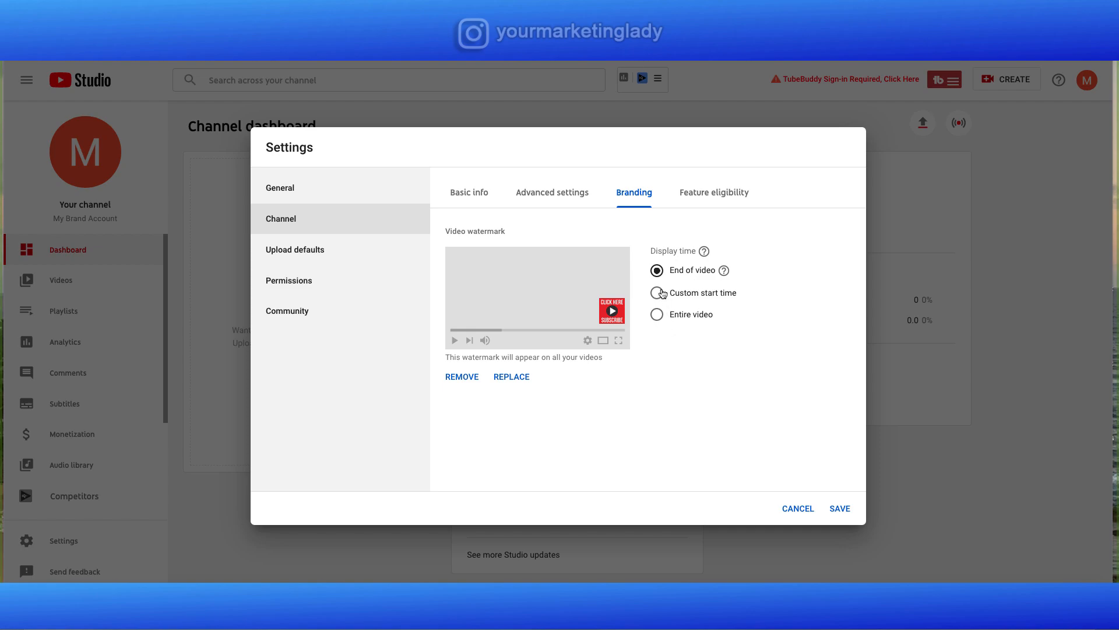
{"action": "left_click", "coordinate": [656, 293]}
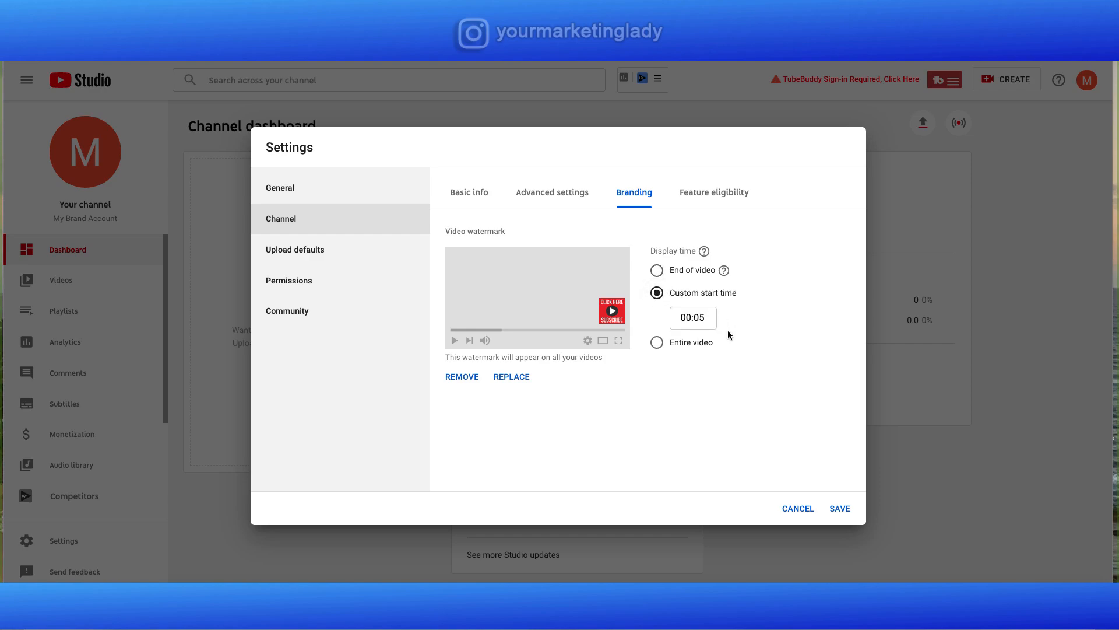
{"action": "mouse_move", "coordinate": [724, 334]}
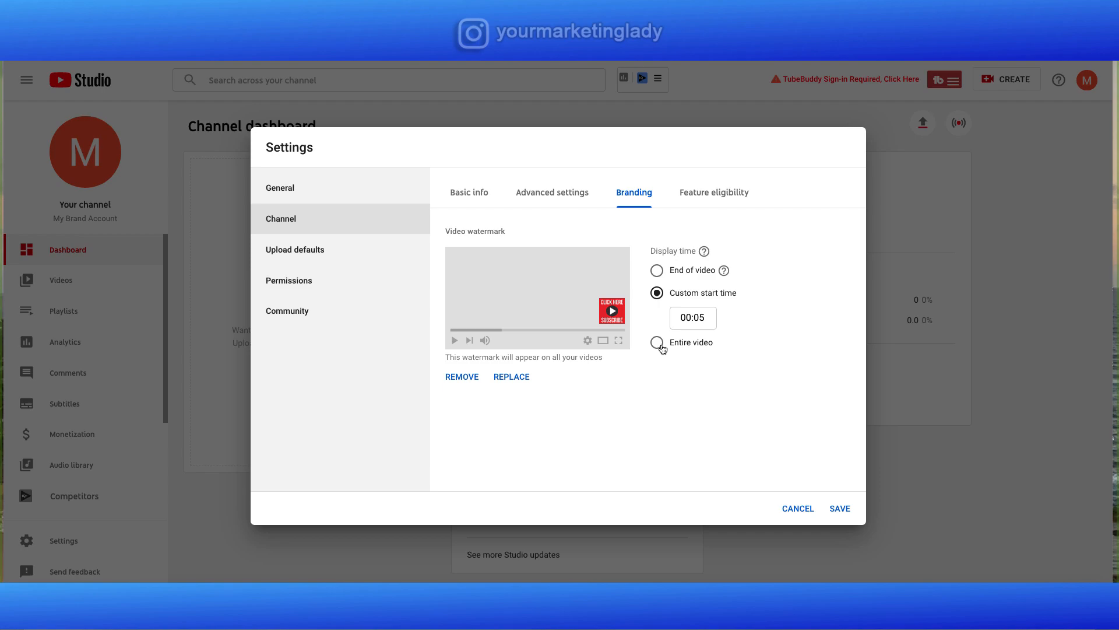
{"action": "mouse_move", "coordinate": [748, 330]}
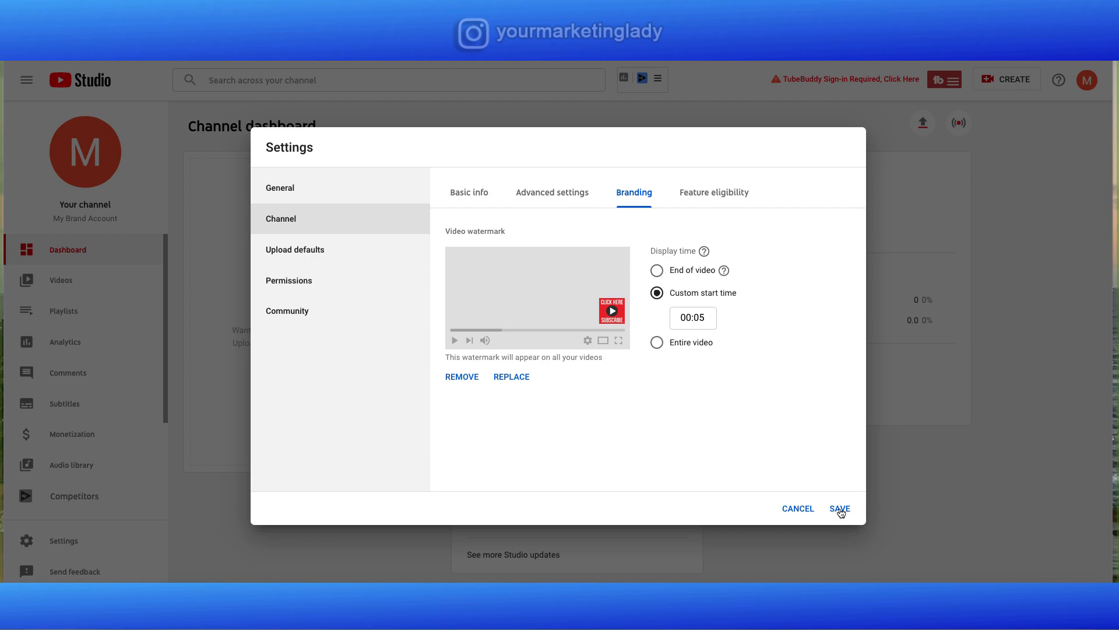
{"action": "left_click", "coordinate": [839, 508]}
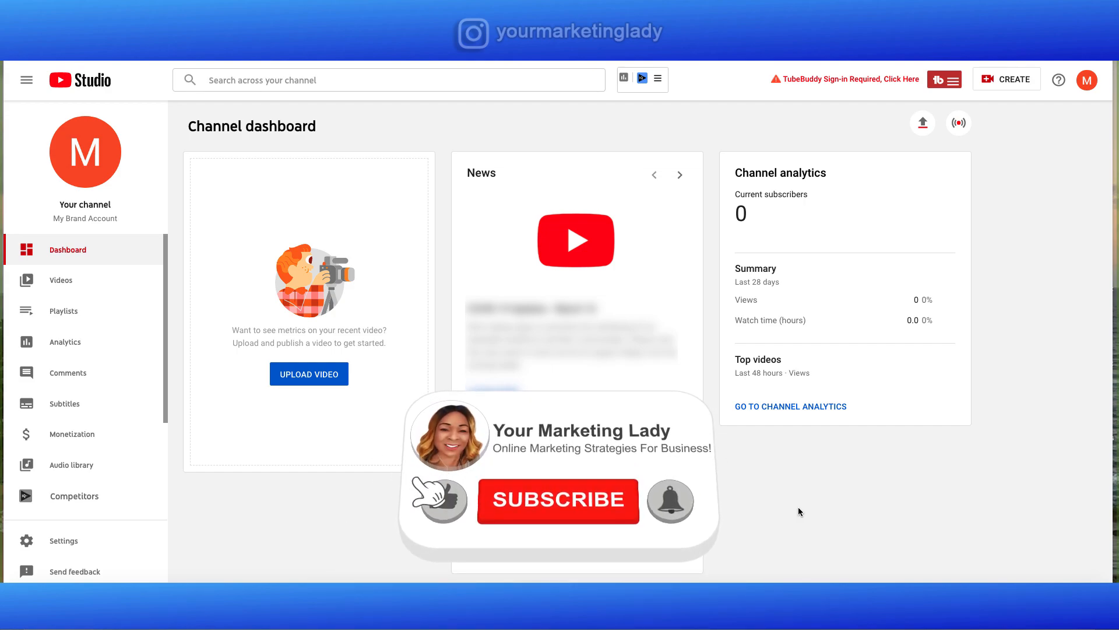
- Reopen Settings > Channel, check Basic info keywords, and review the Feature eligibility tab
{"action": "left_click", "coordinate": [558, 501]}
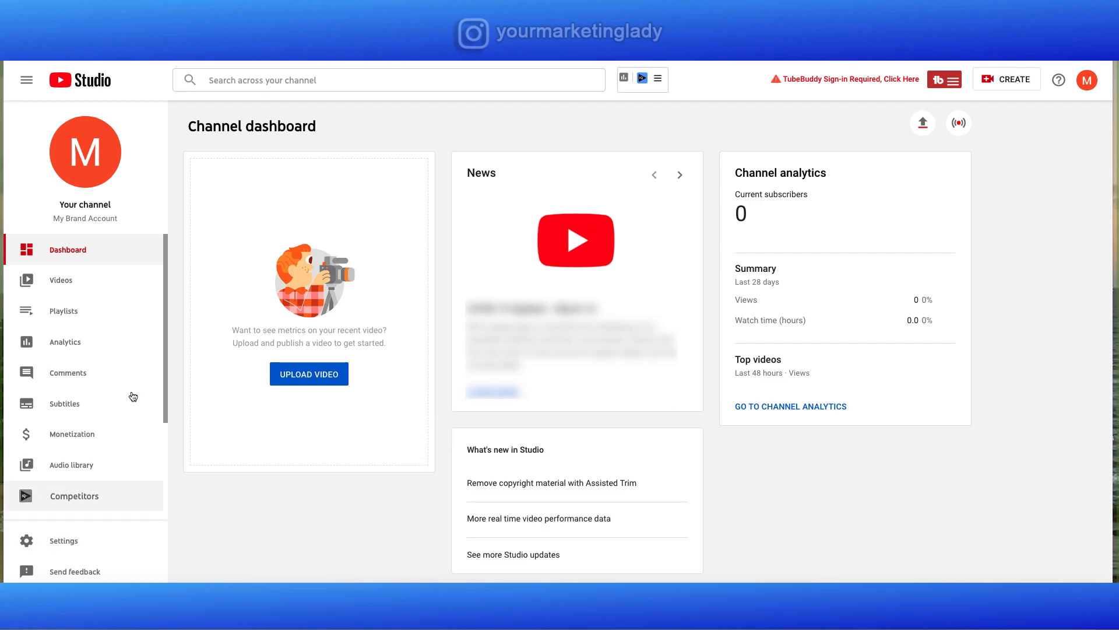
{"action": "left_click", "coordinate": [63, 540]}
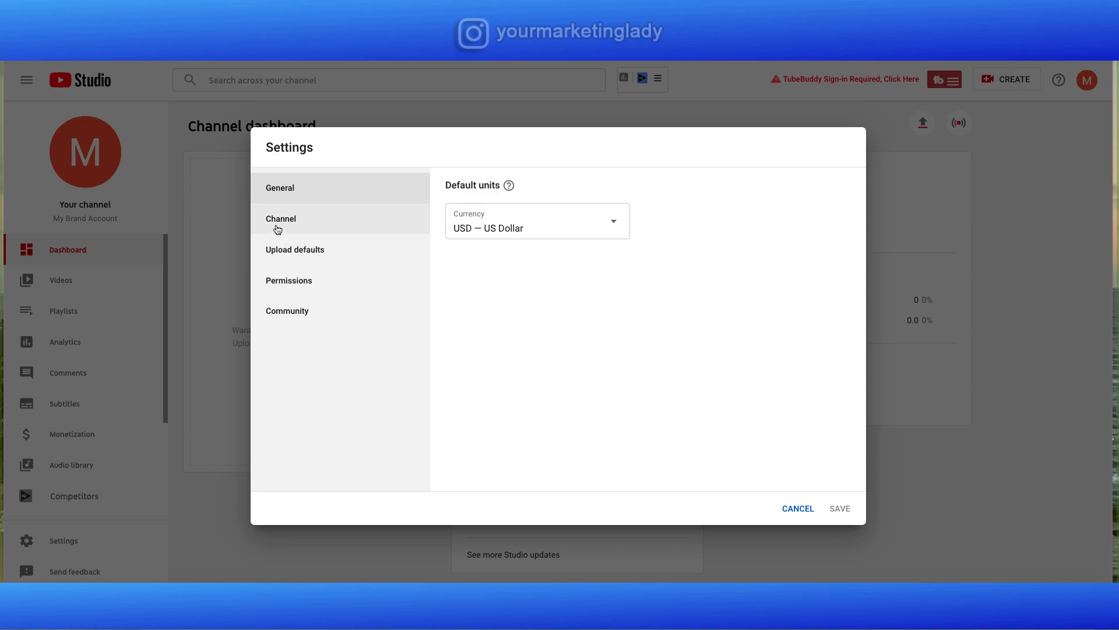
{"action": "left_click", "coordinate": [281, 218]}
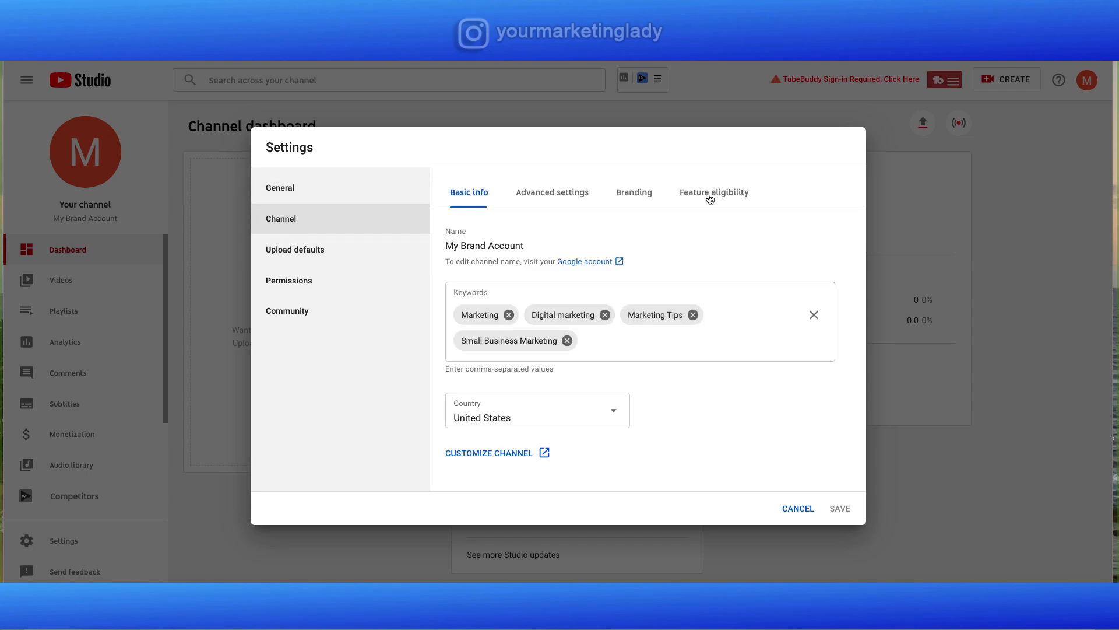
{"action": "left_click", "coordinate": [714, 193]}
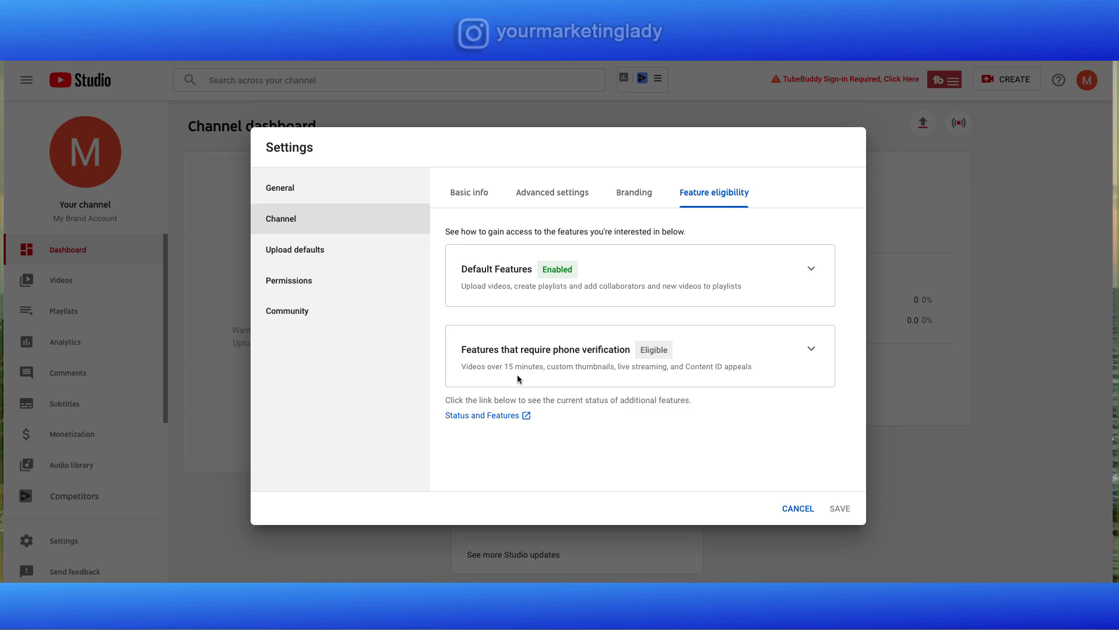
{"action": "mouse_move", "coordinate": [488, 415]}
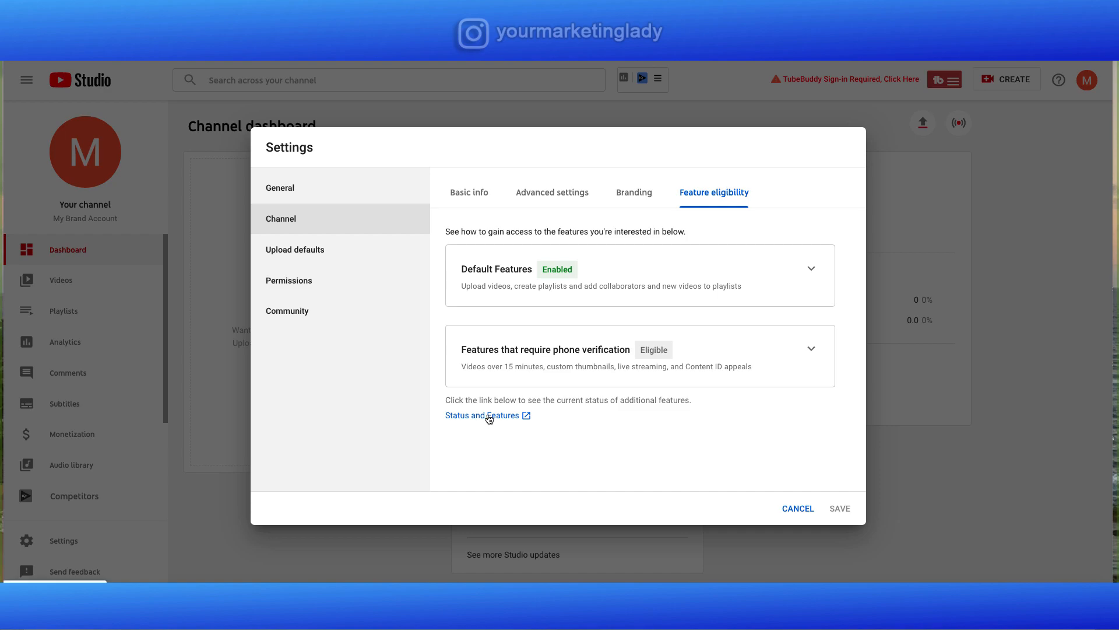
{"action": "mouse_move", "coordinate": [473, 421]}
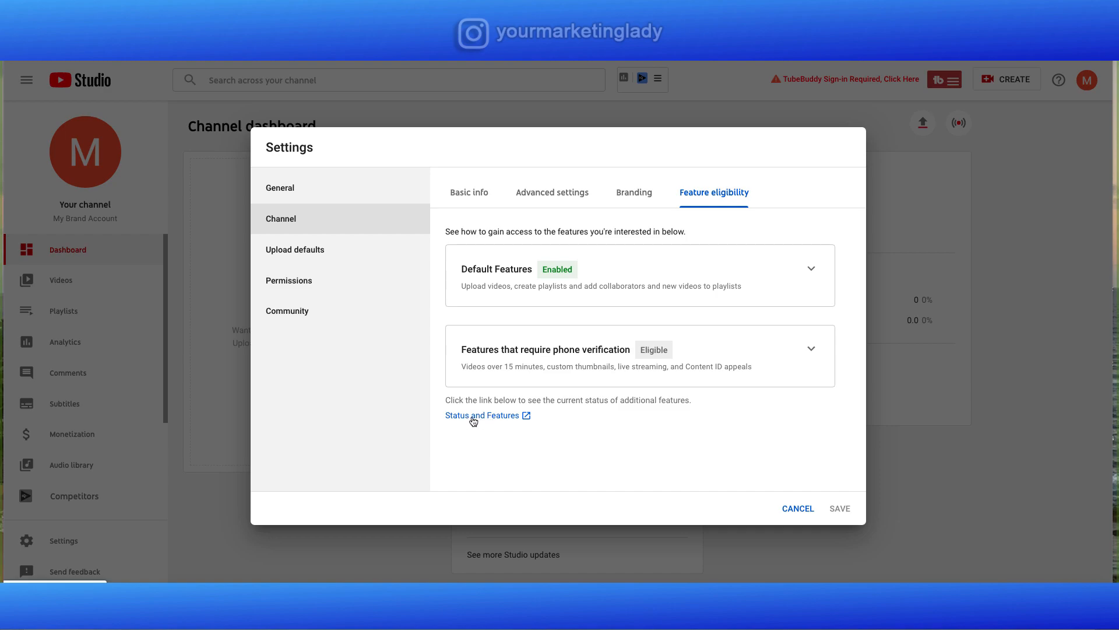
- Review the Status and Features page showing 0 strikes and each feature's enabled, eligible or ineligible status
{"action": "left_click", "coordinate": [482, 415]}
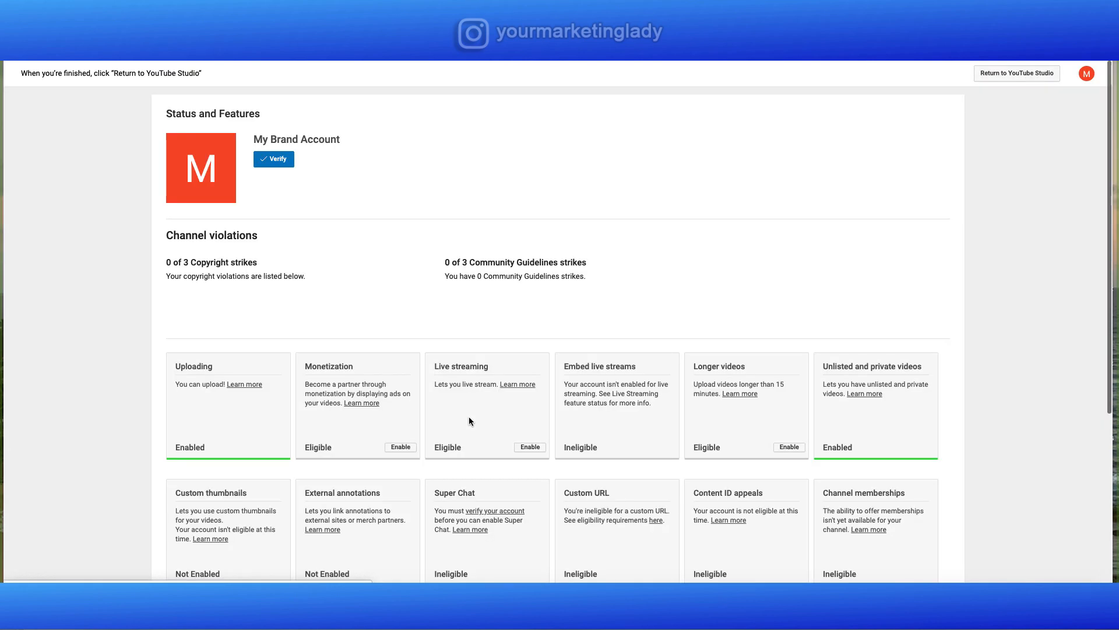
{"action": "scroll", "scroll_direction": "down", "scroll_amount": 3}
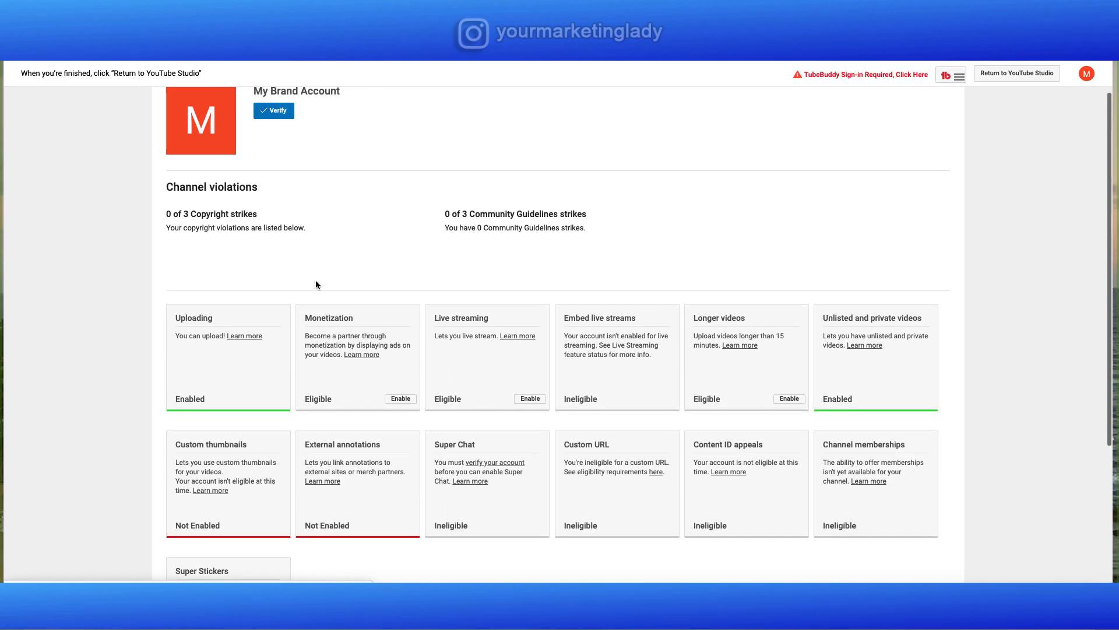
{"action": "scroll", "scroll_direction": "down", "scroll_amount": 3}
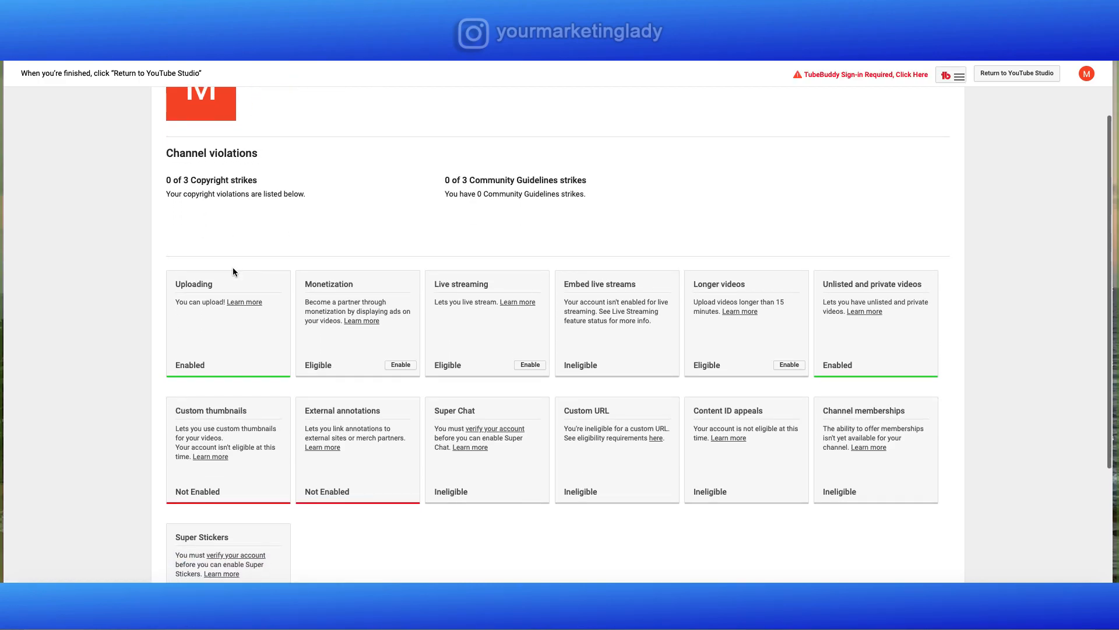
{"action": "scroll", "scroll_direction": "down", "scroll_amount": 3}
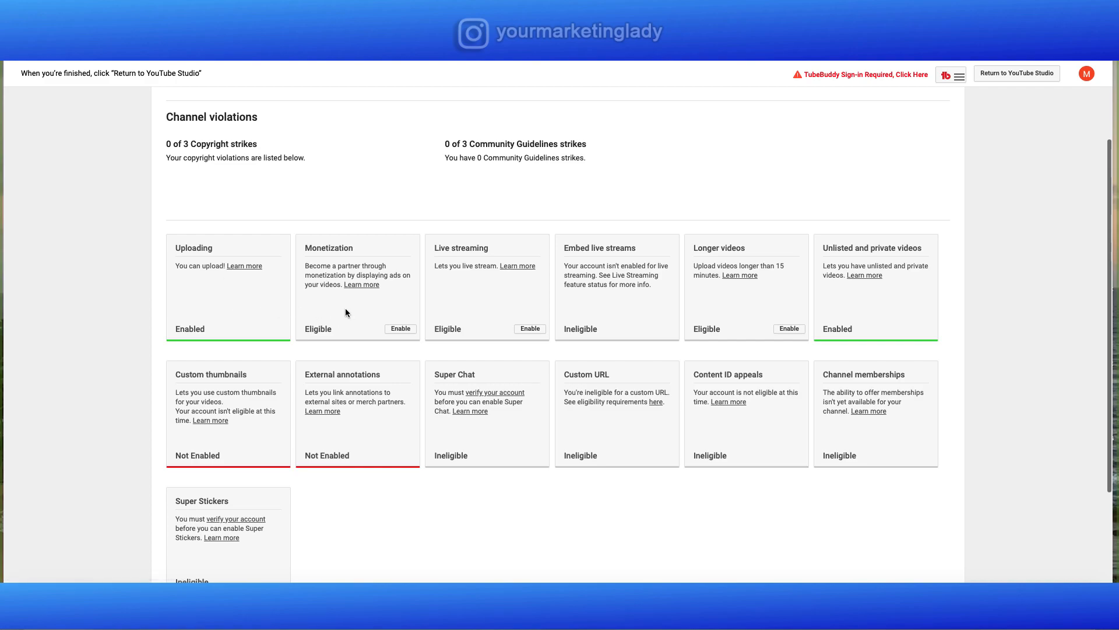
{"action": "mouse_move", "coordinate": [641, 323]}
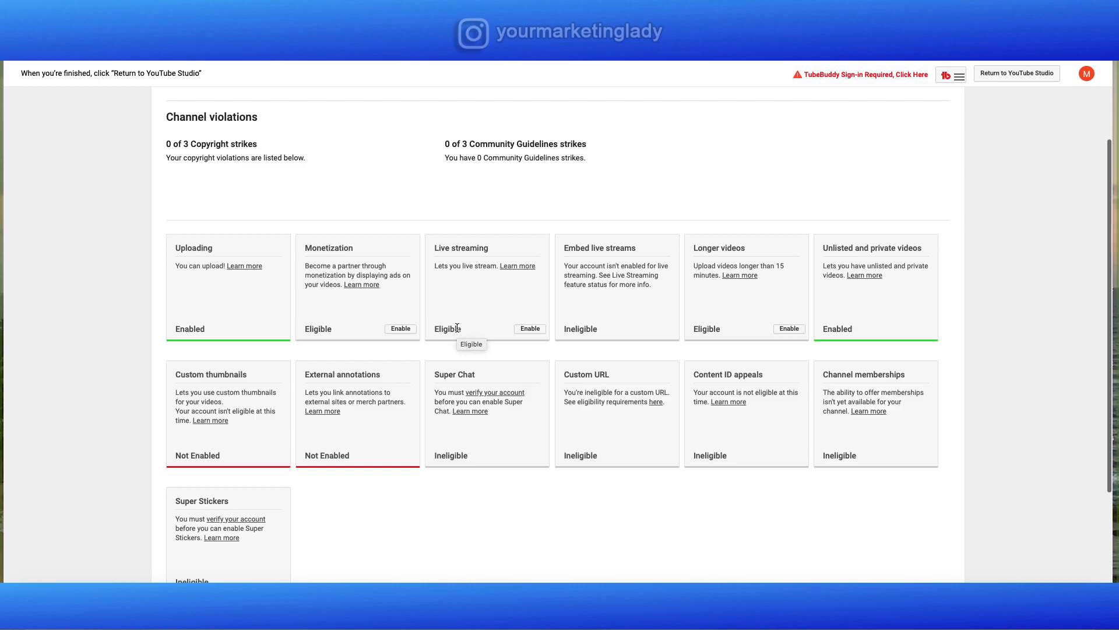
{"action": "mouse_move", "coordinate": [368, 447]}
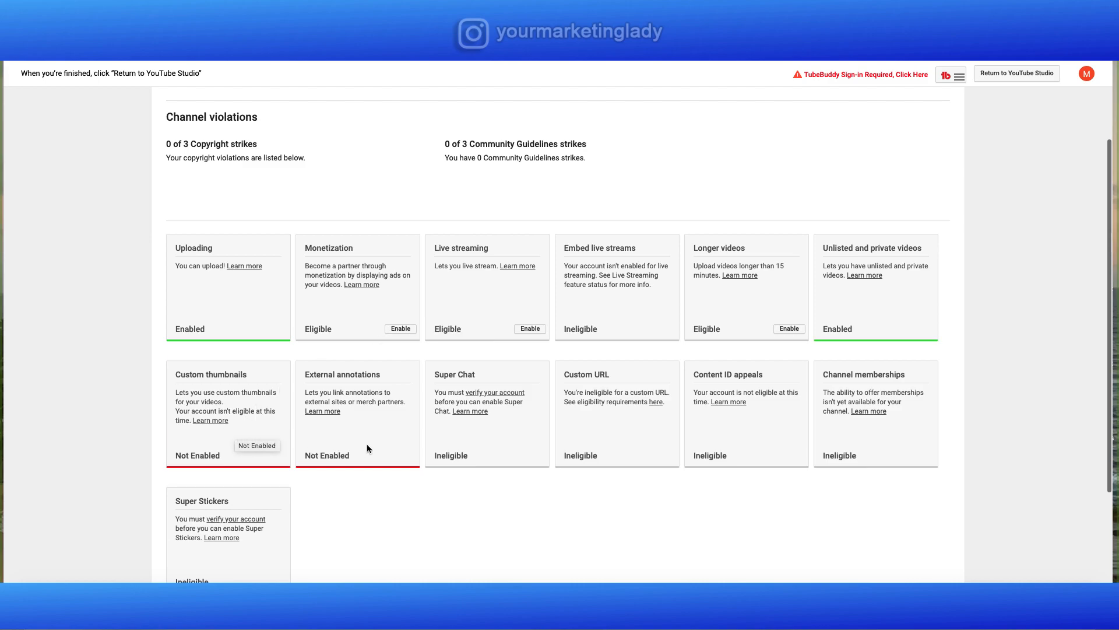